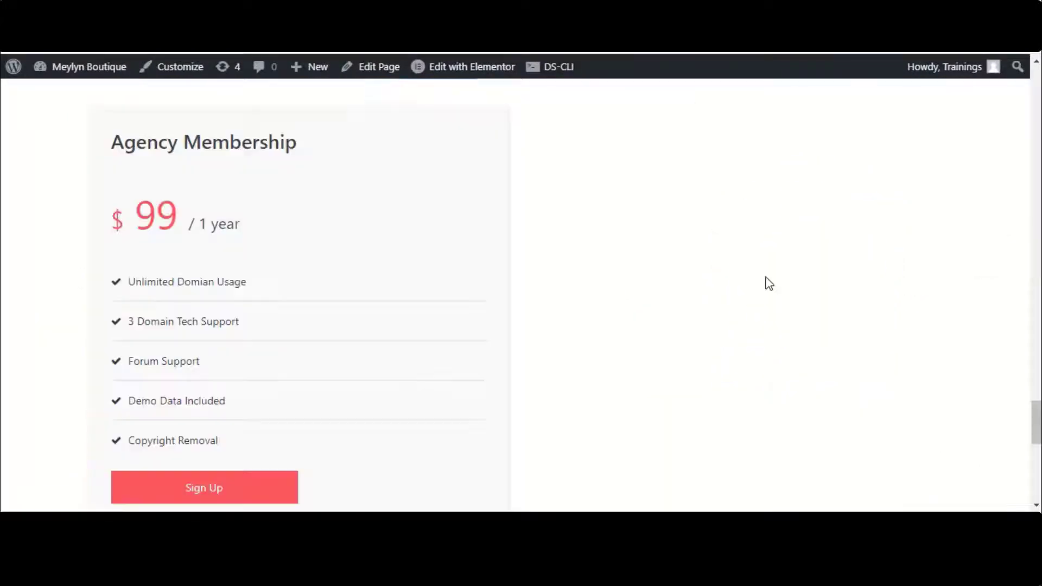
Slide the image-compare divider across the portrait and scroll the widget panel to WidgetKit Elements
scroll(down, 3)
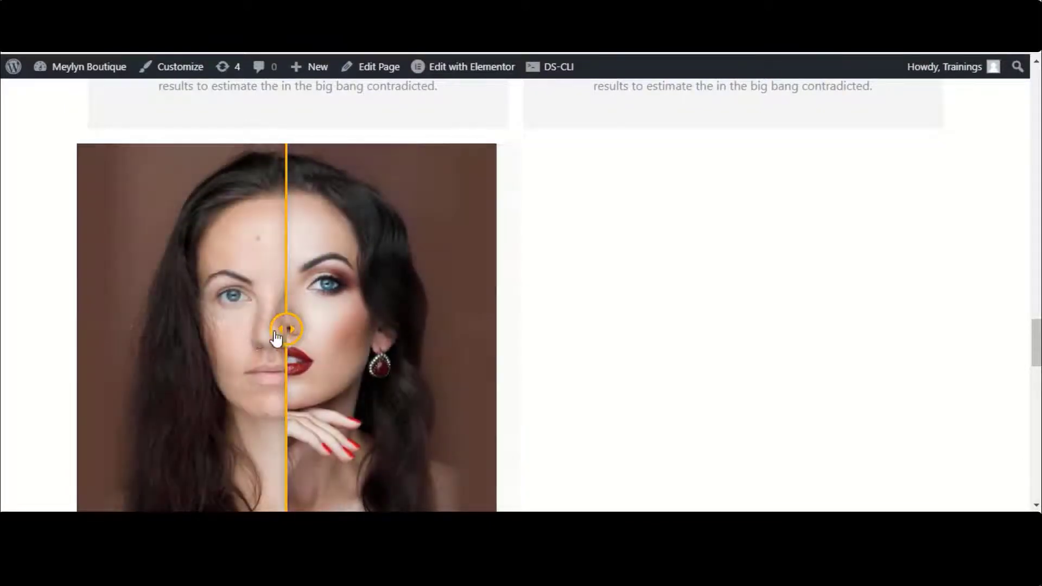
drag(286, 329, 166, 329)
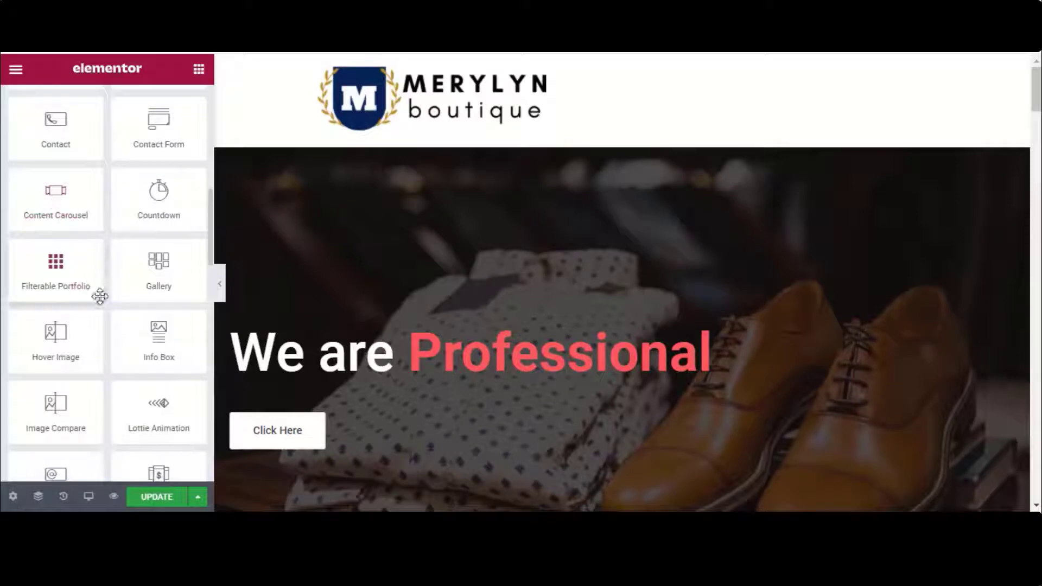
scroll(down, 3)
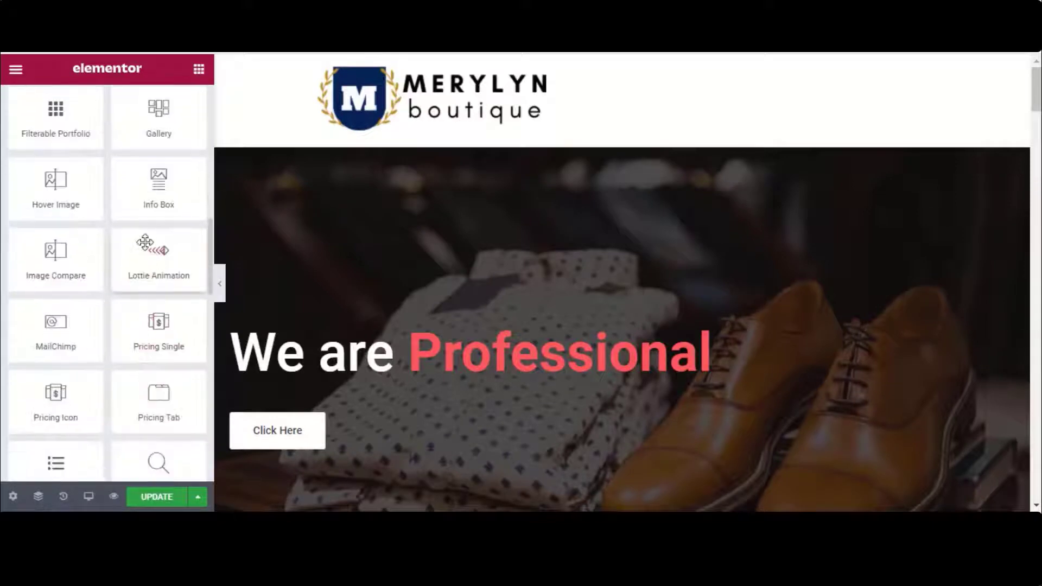
scroll(down, 3)
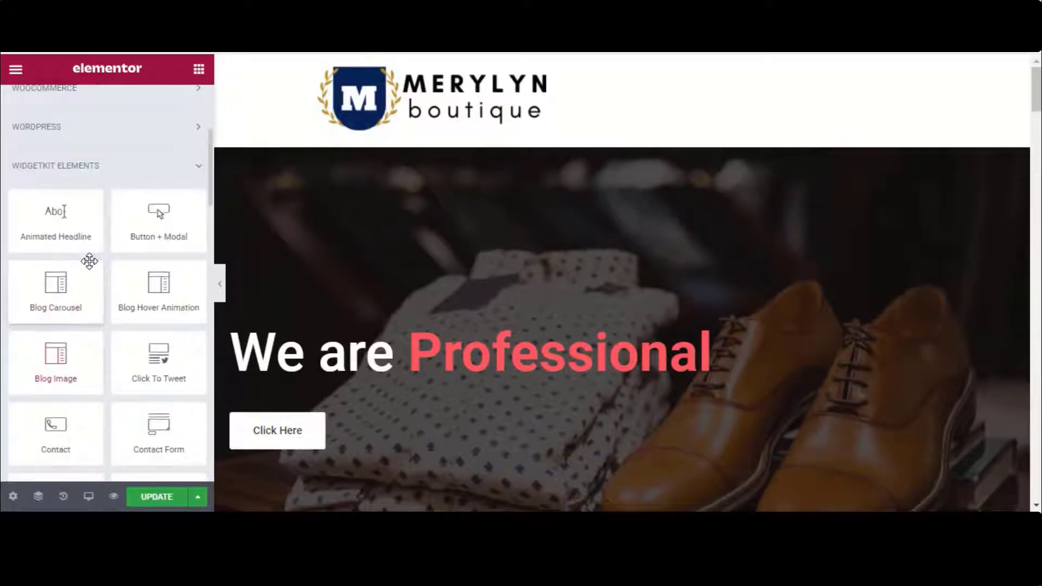
scroll(down, 3)
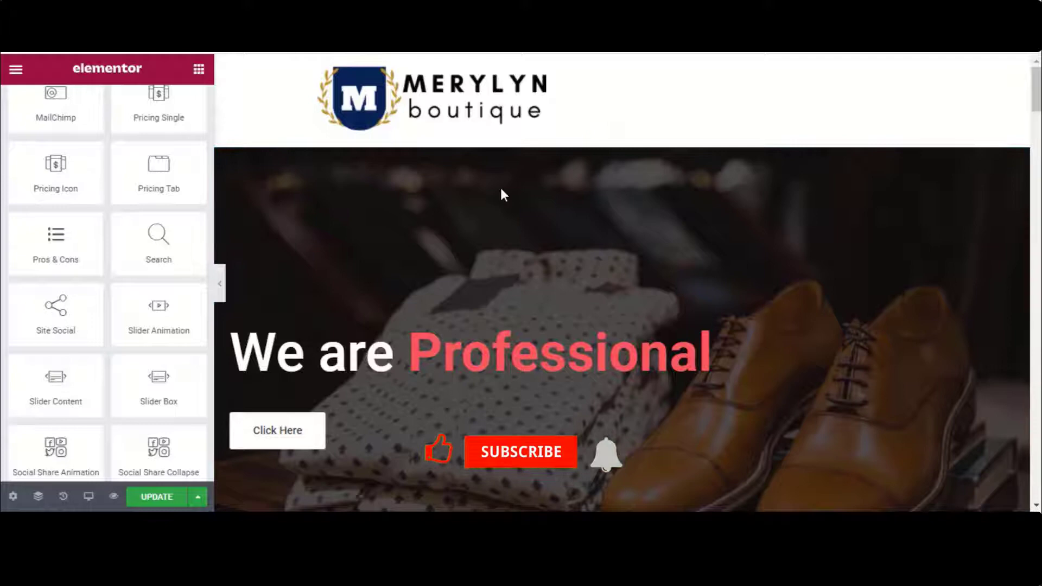
Select the hero section so its two columns sit empty over the shirts-and-shoes background
click(466, 277)
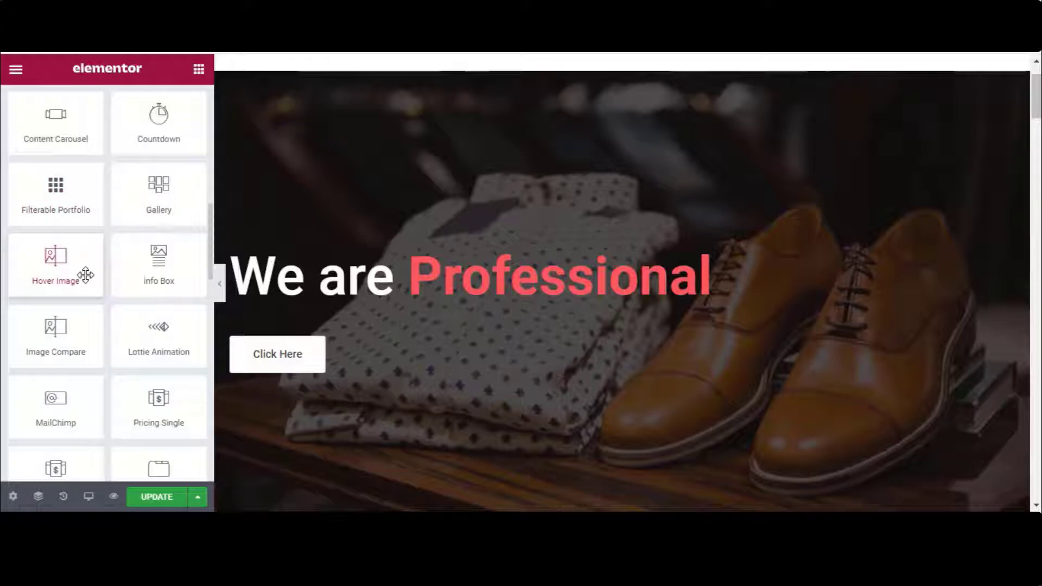
scroll(up, 3)
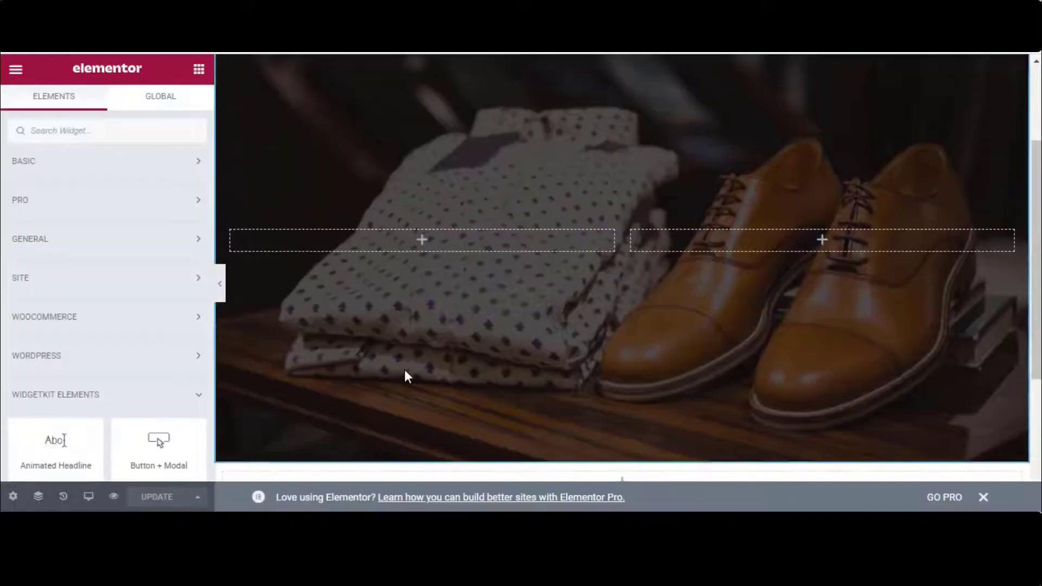
scroll(down, 3)
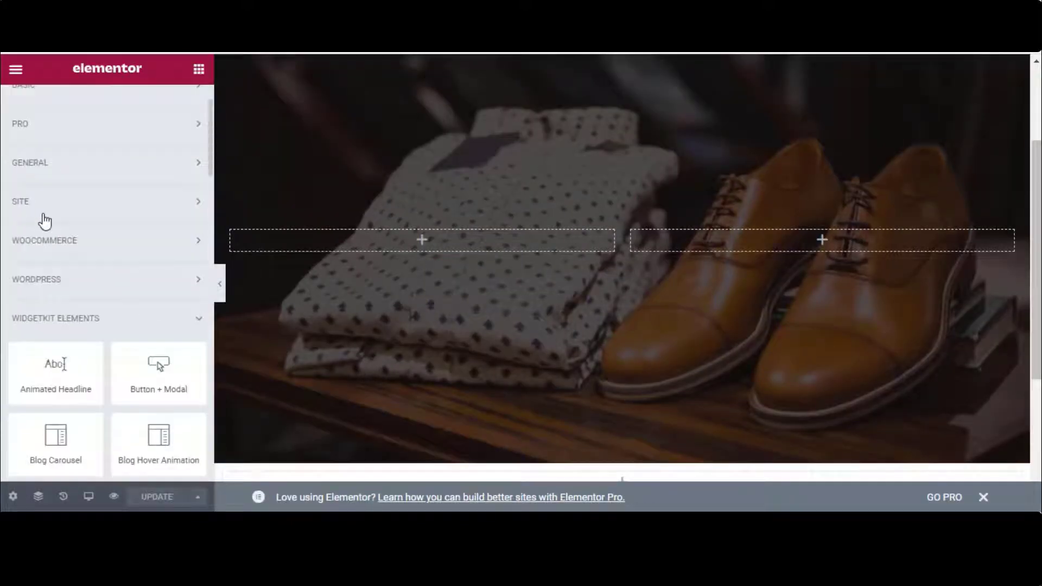
scroll(down, 3)
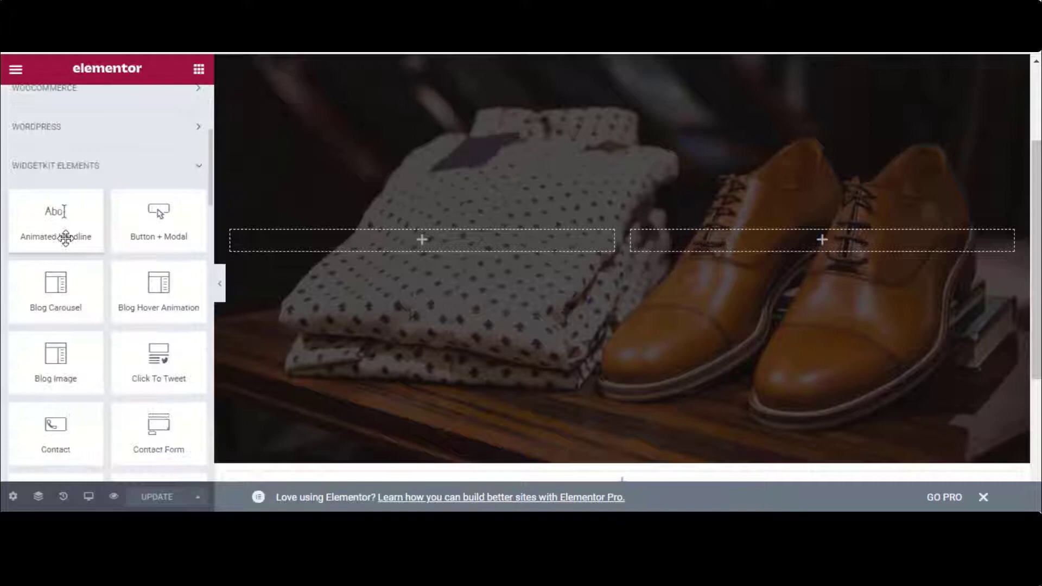
Place an Animated Headline in the hero's left column and colour its title white (#FFFFFF)
drag(55, 221, 421, 238)
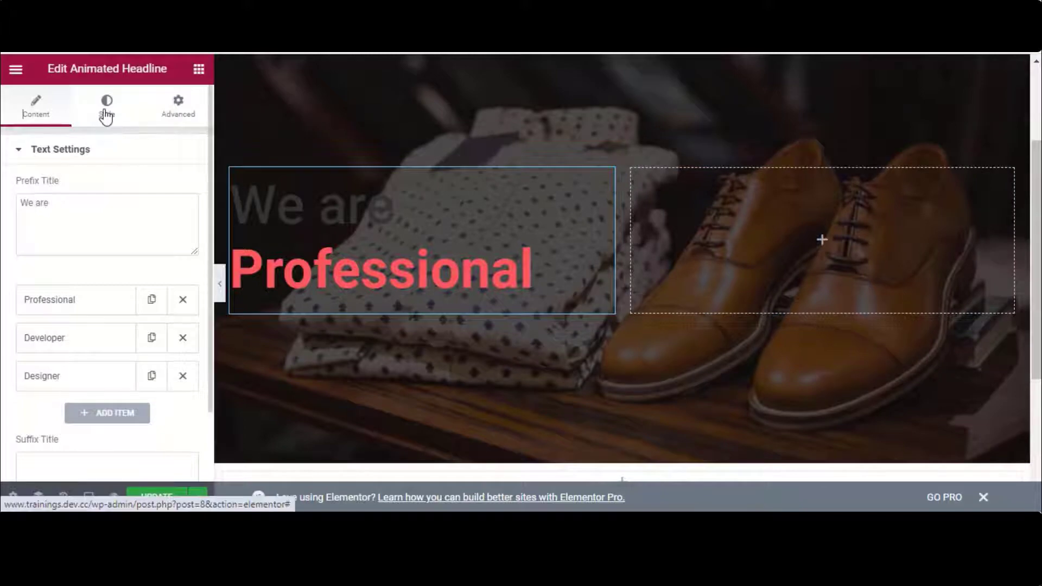
click(106, 106)
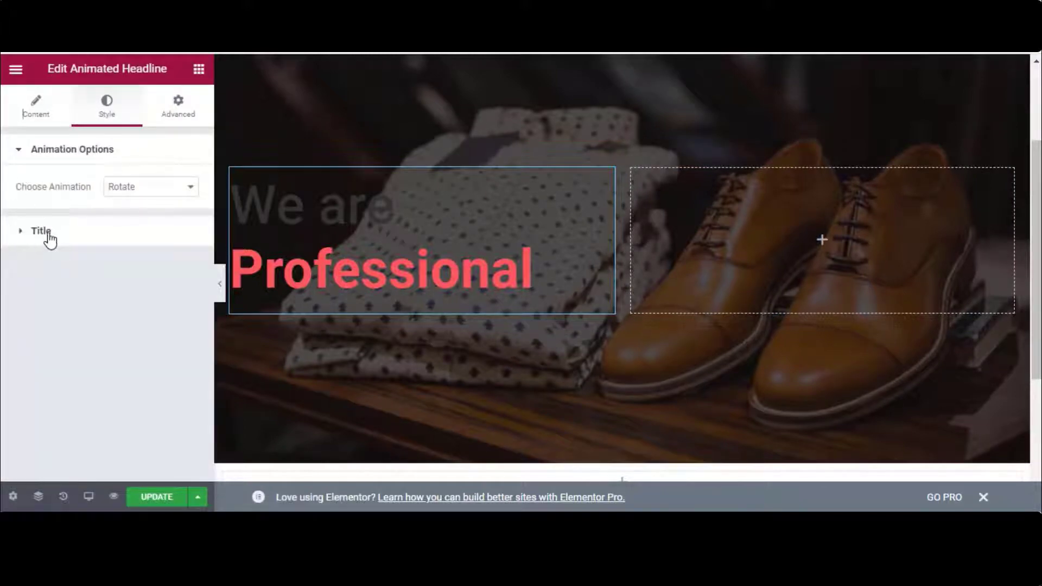
click(189, 225)
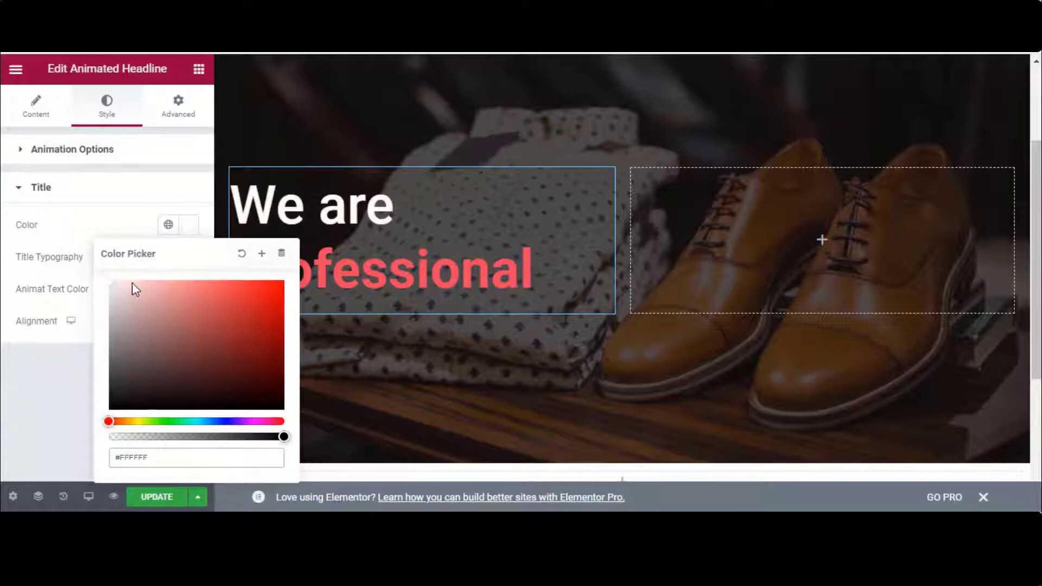
click(188, 224)
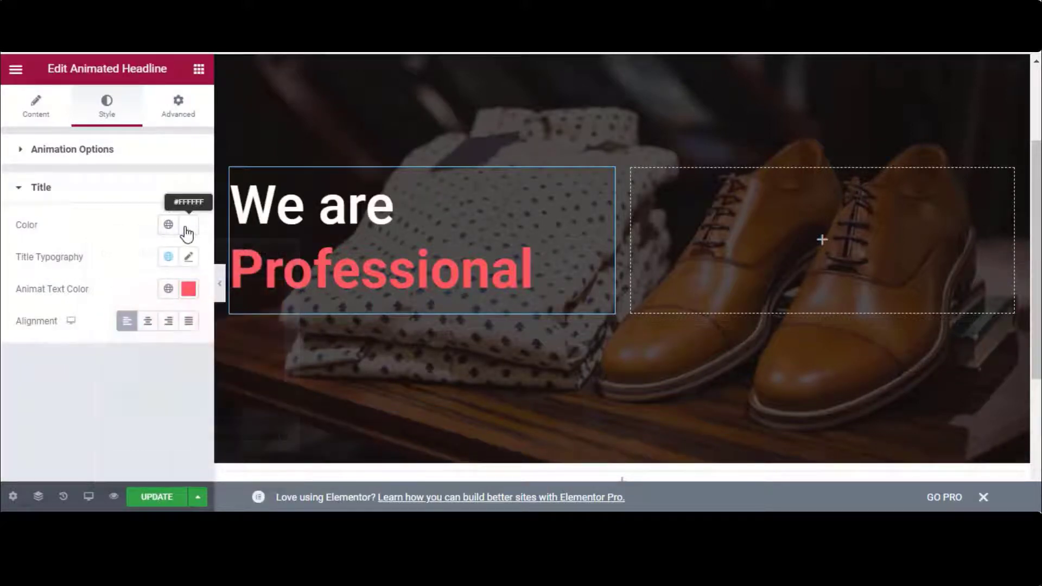
click(158, 496)
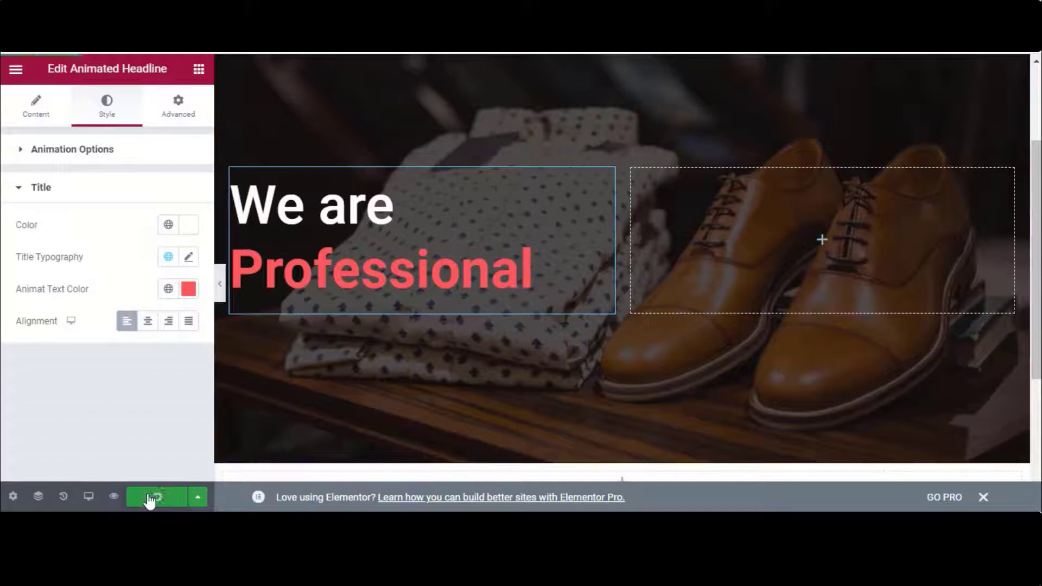
Publish the headline changes and view them on the live page
click(158, 496)
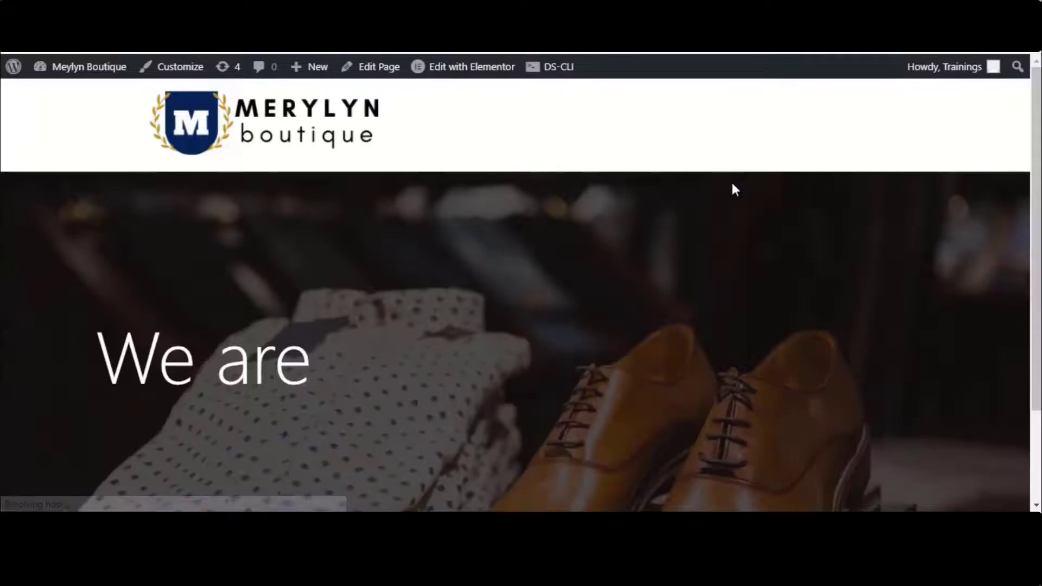
scroll(down, 3)
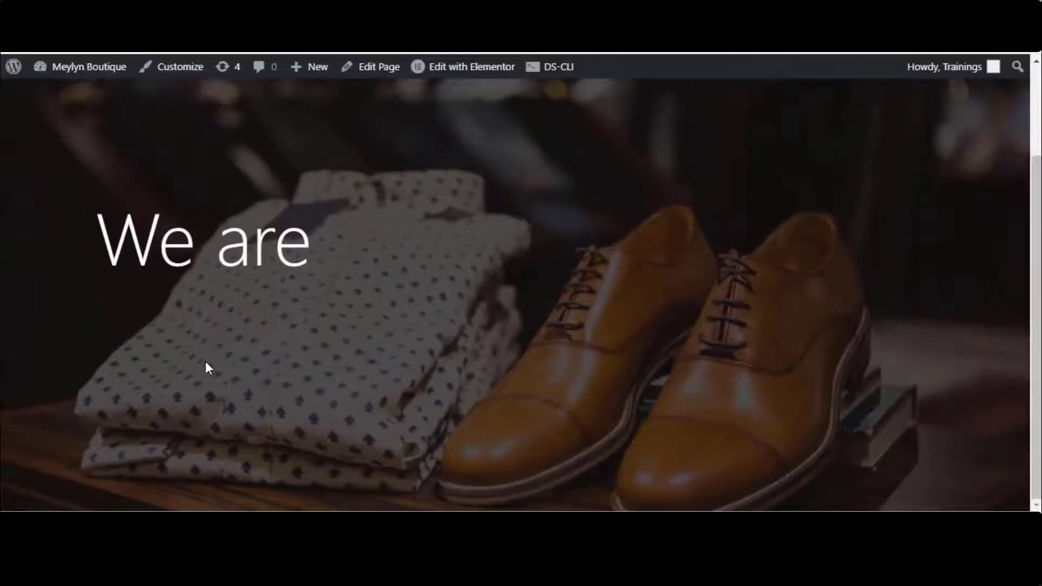
click(463, 67)
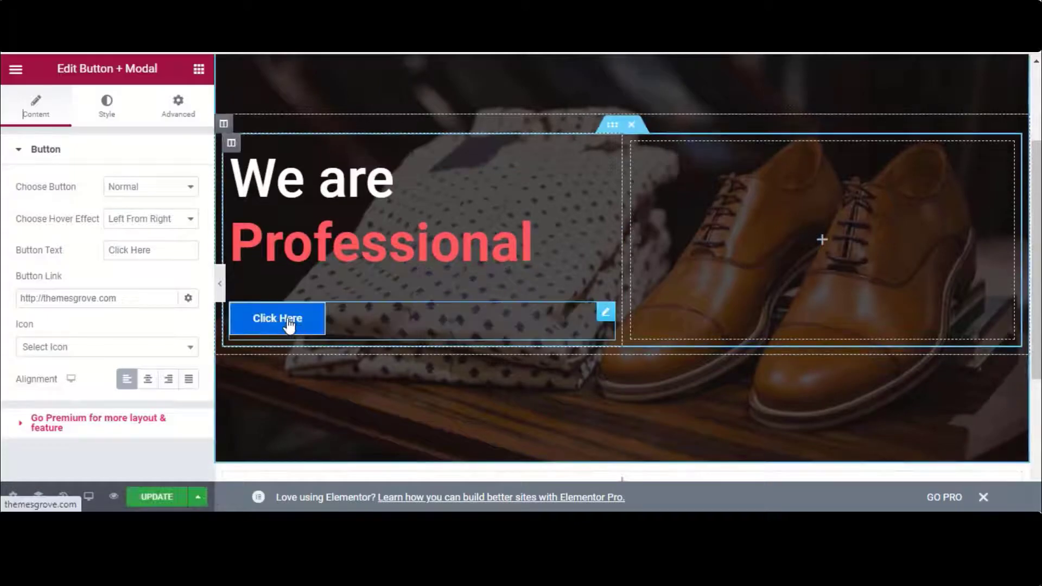
click(150, 187)
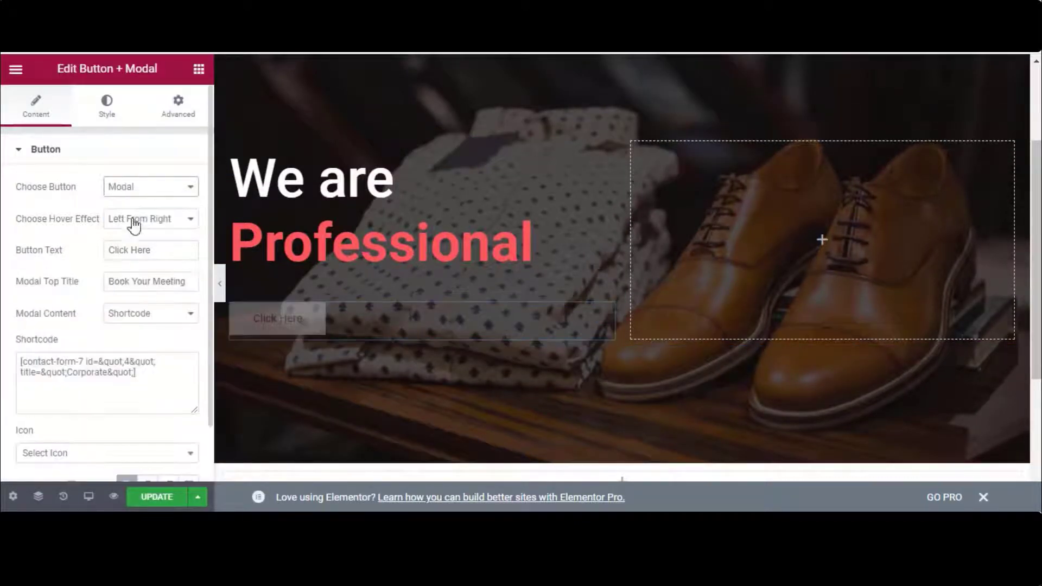
click(150, 186)
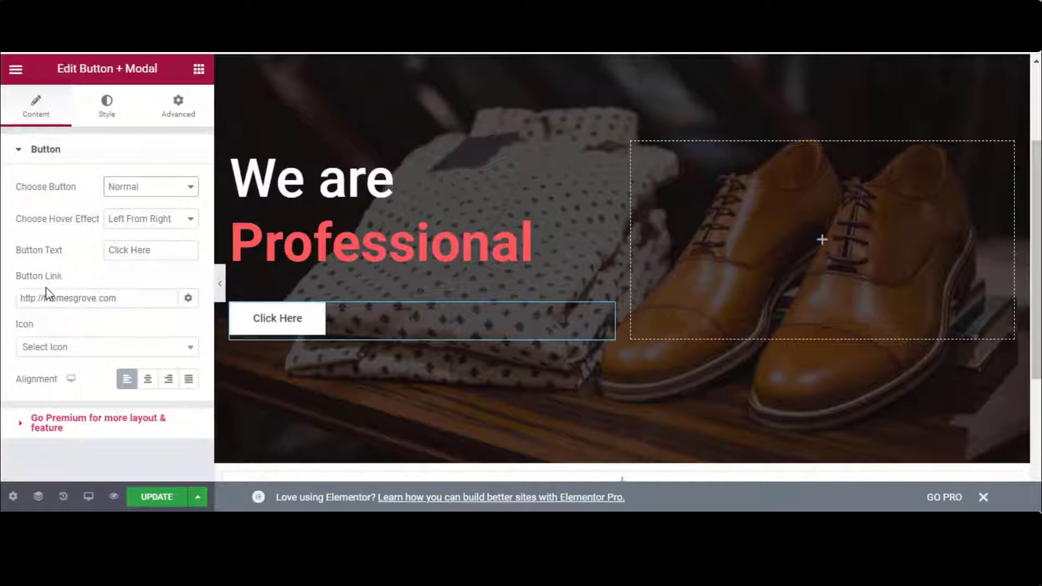
triple_click(66, 298)
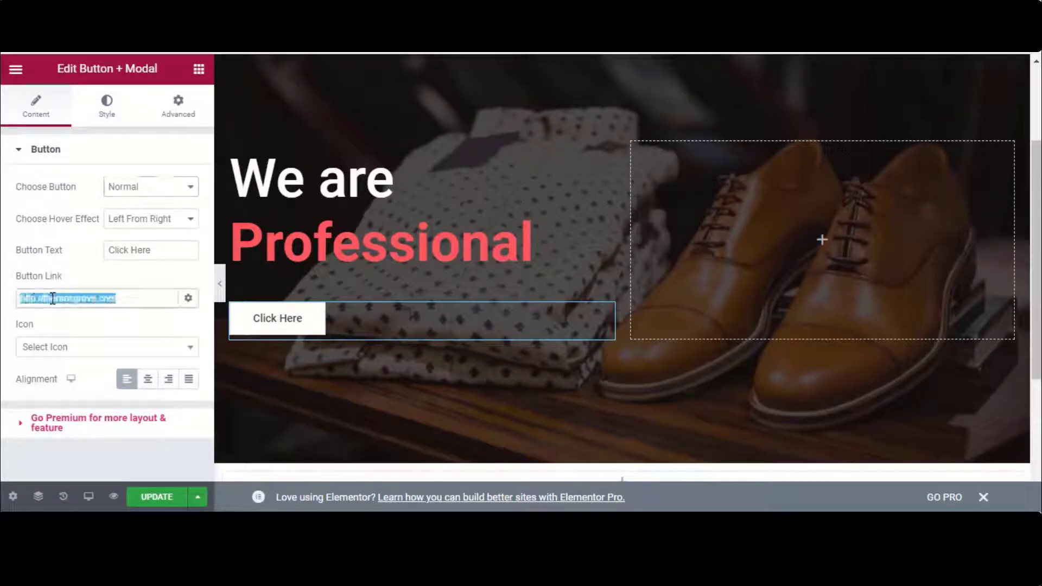
text(https://www.facebook.com/)
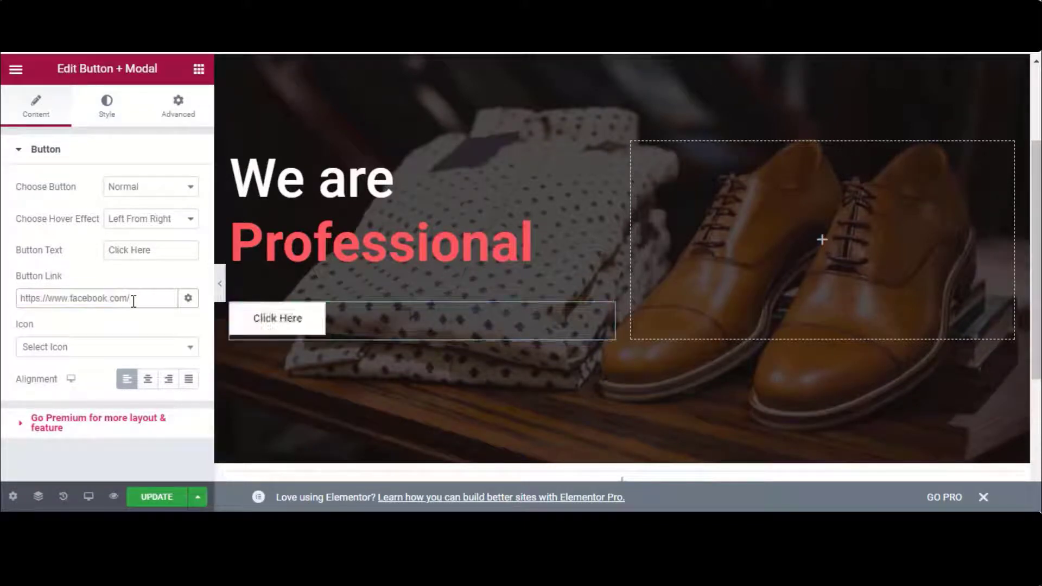
click(157, 496)
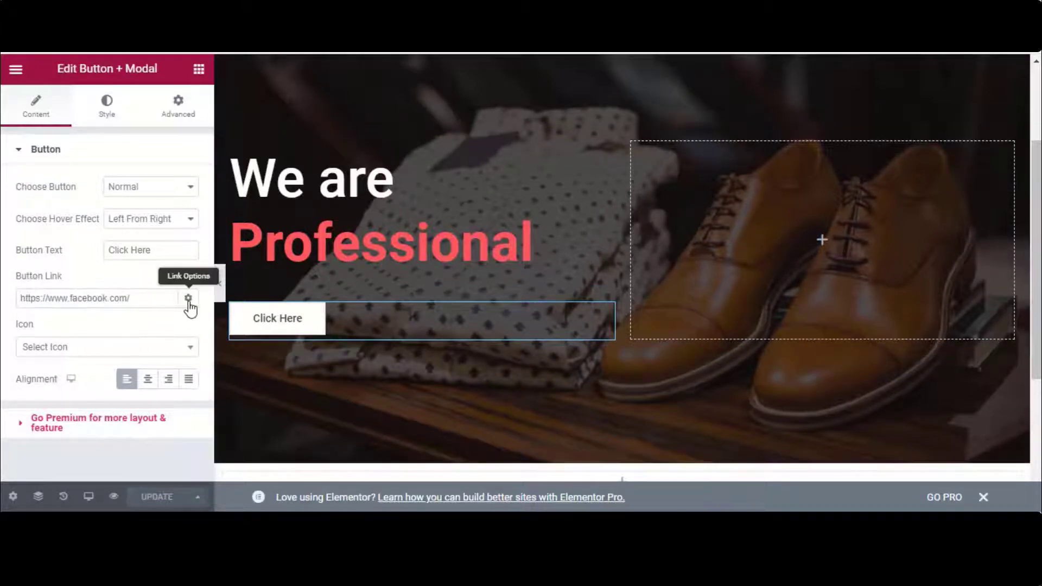
Make the link open in a new window, then test Click Here on the live page
click(188, 297)
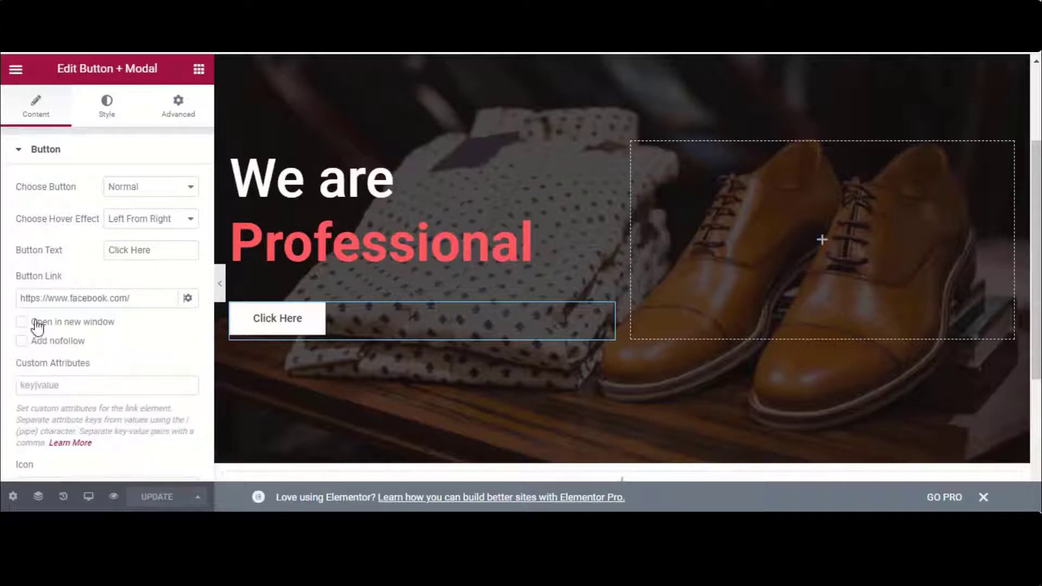
click(21, 321)
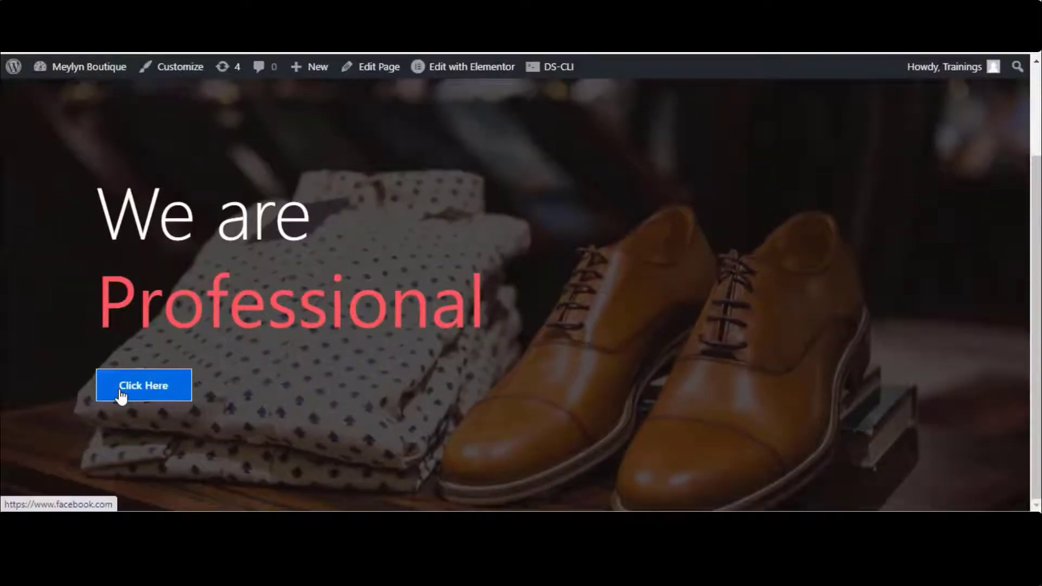
click(144, 386)
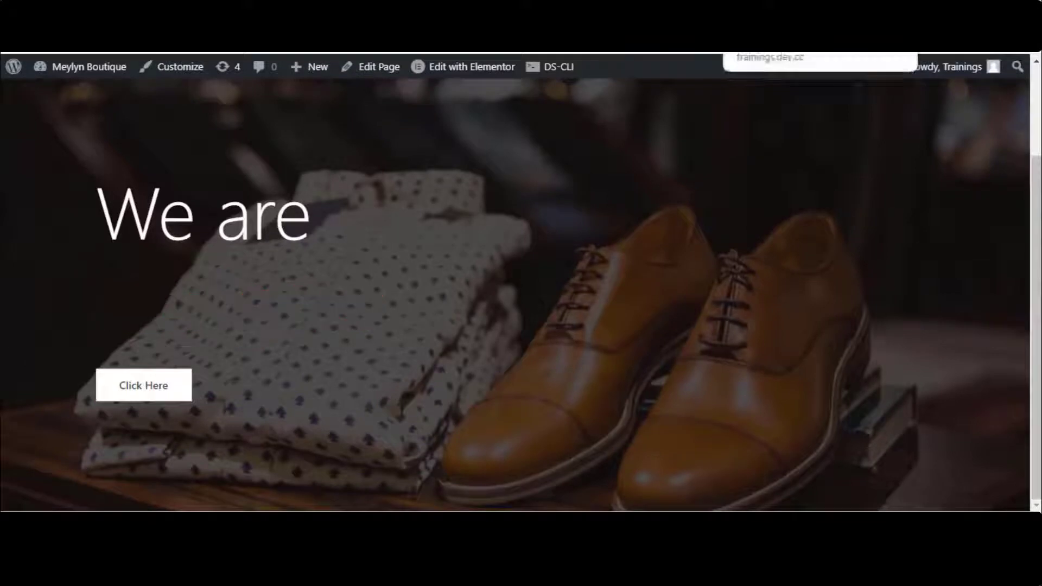
click(471, 67)
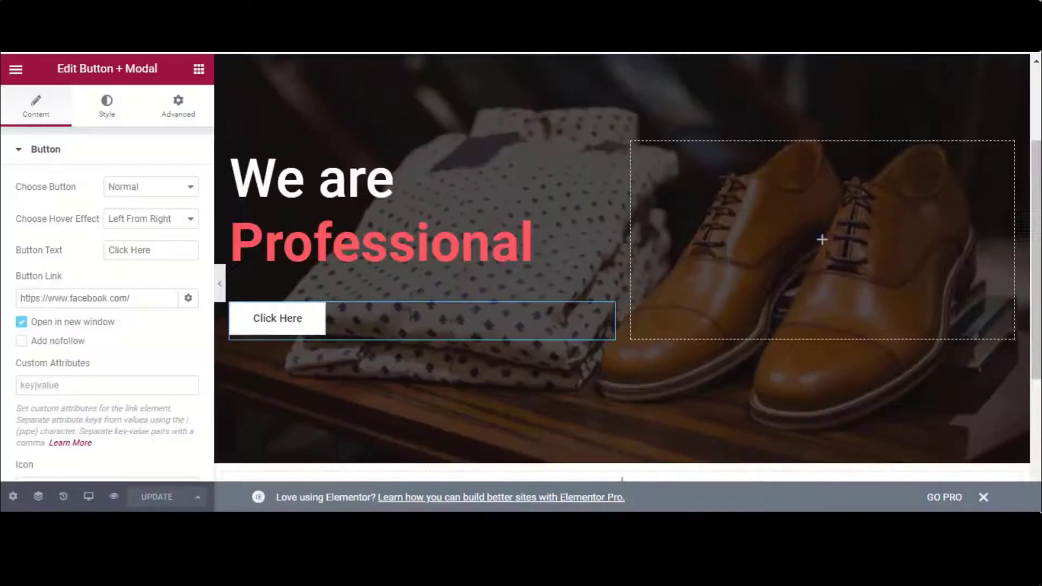
Set Choose Button to Modal, replace the Book Your Meeting title with 'Watch Video', and set Modal Content to Video
click(149, 185)
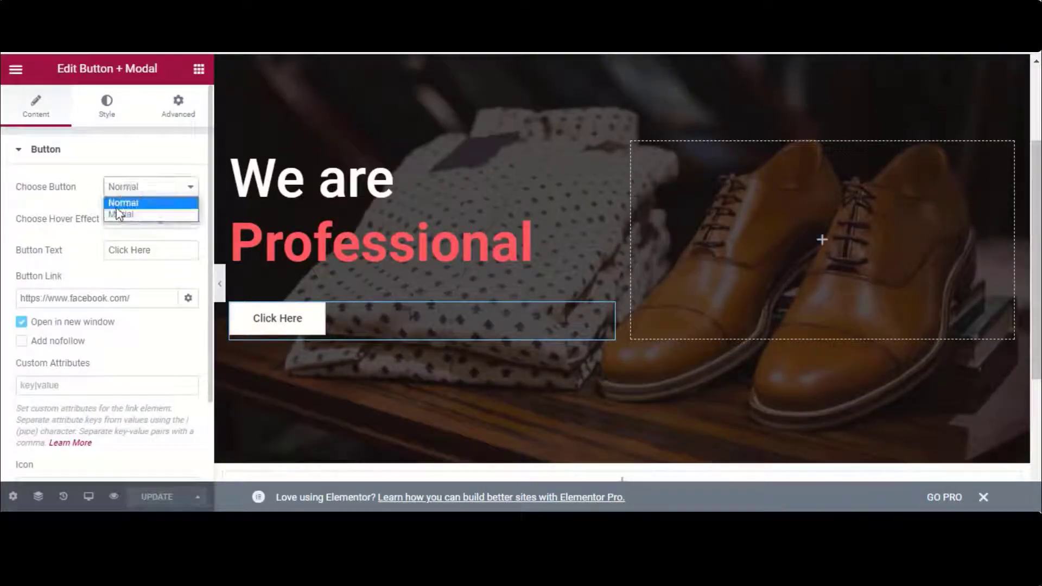
click(120, 214)
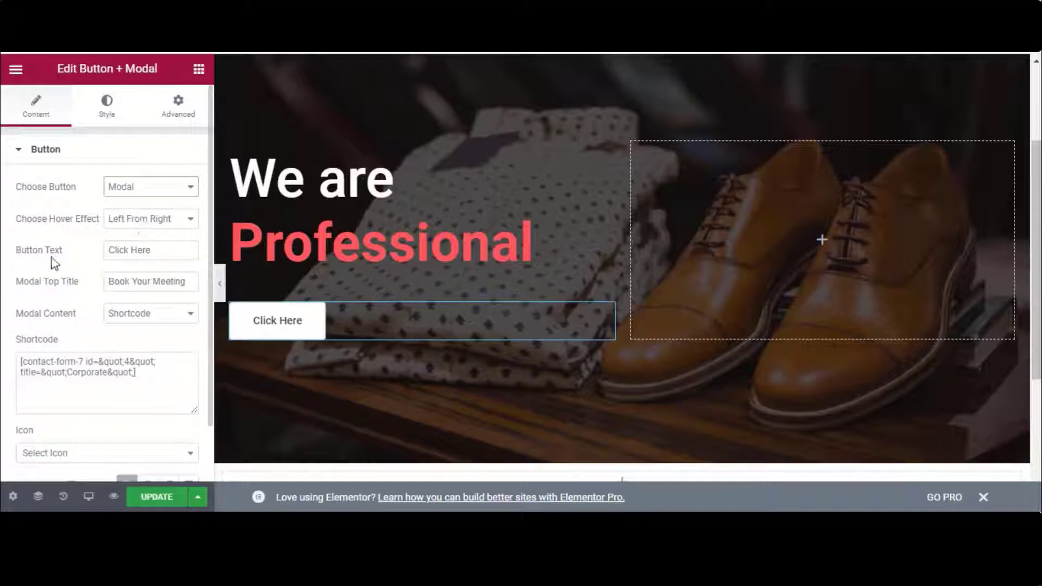
scroll(down, 3)
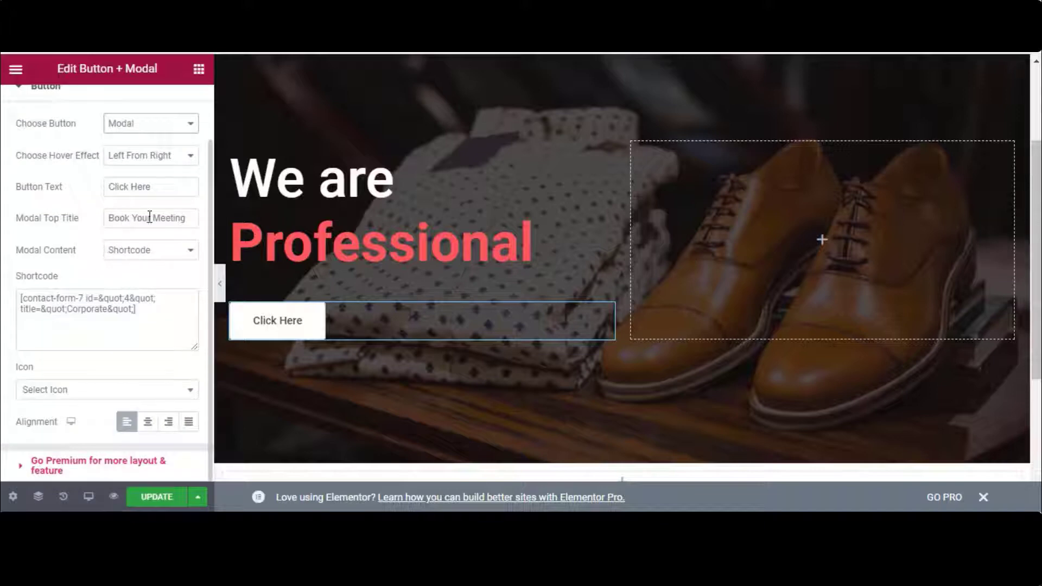
triple_click(150, 218)
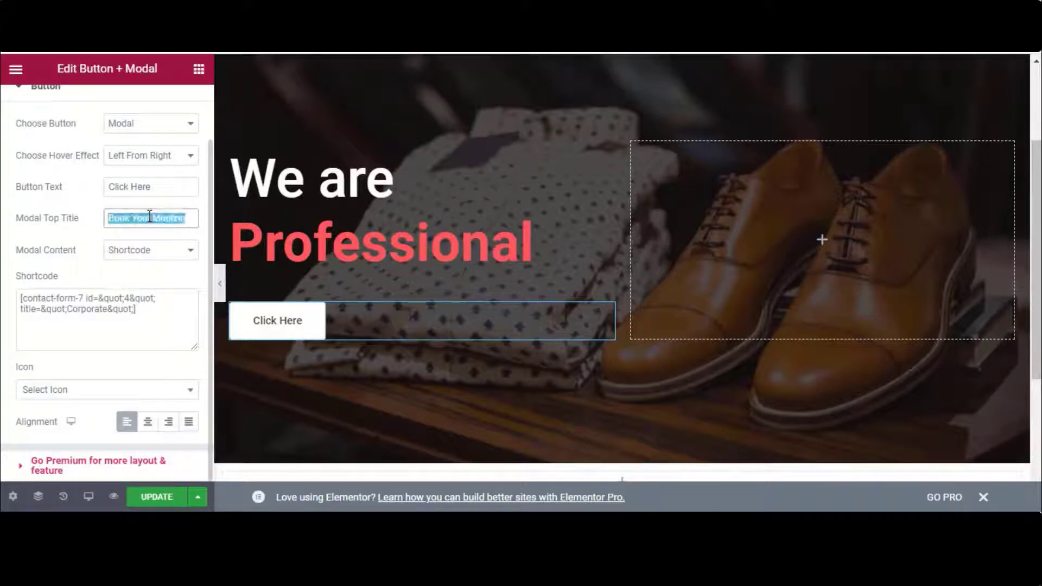
text(C)
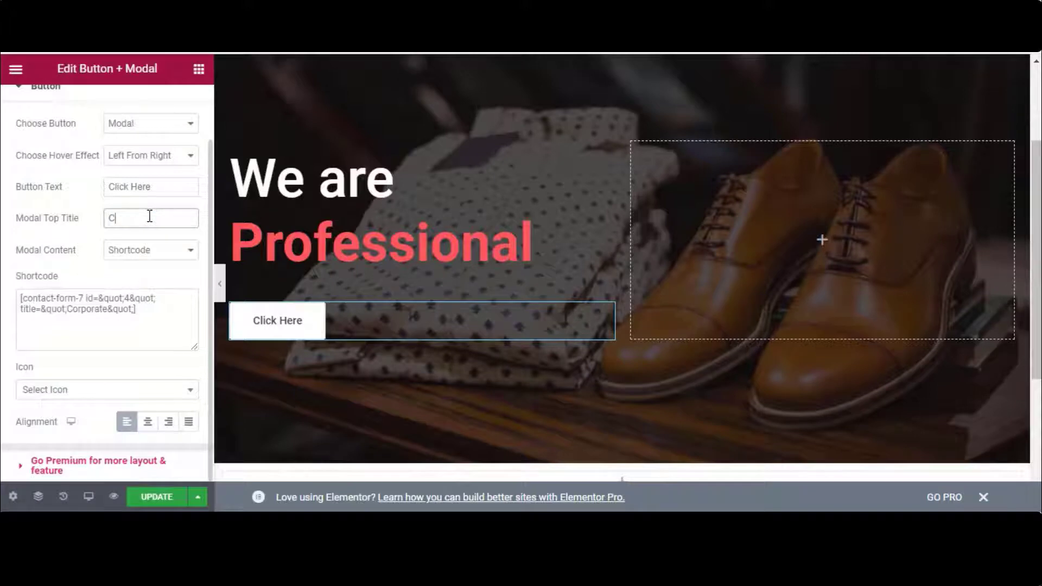
click(150, 250)
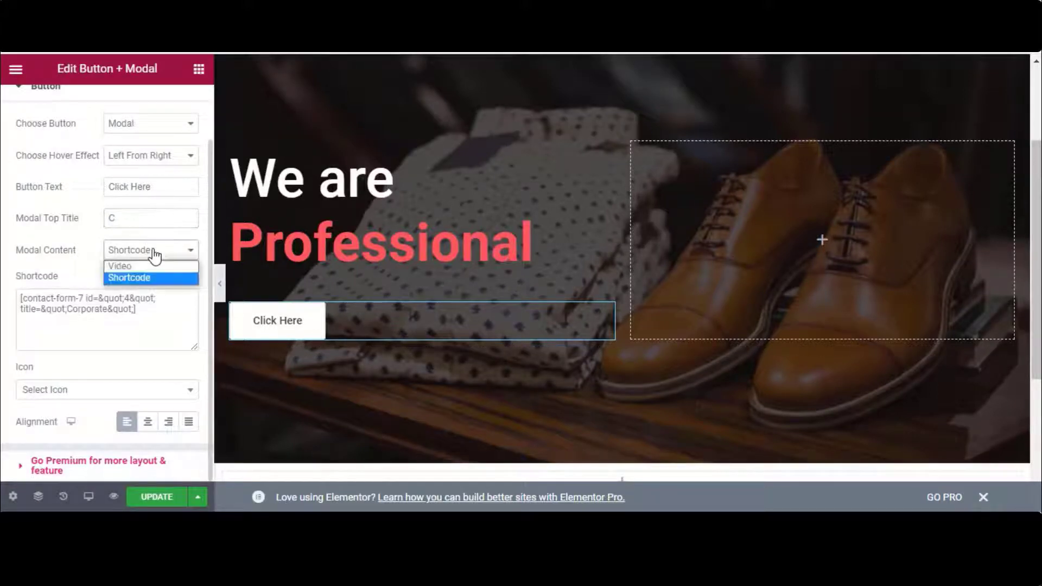
click(119, 267)
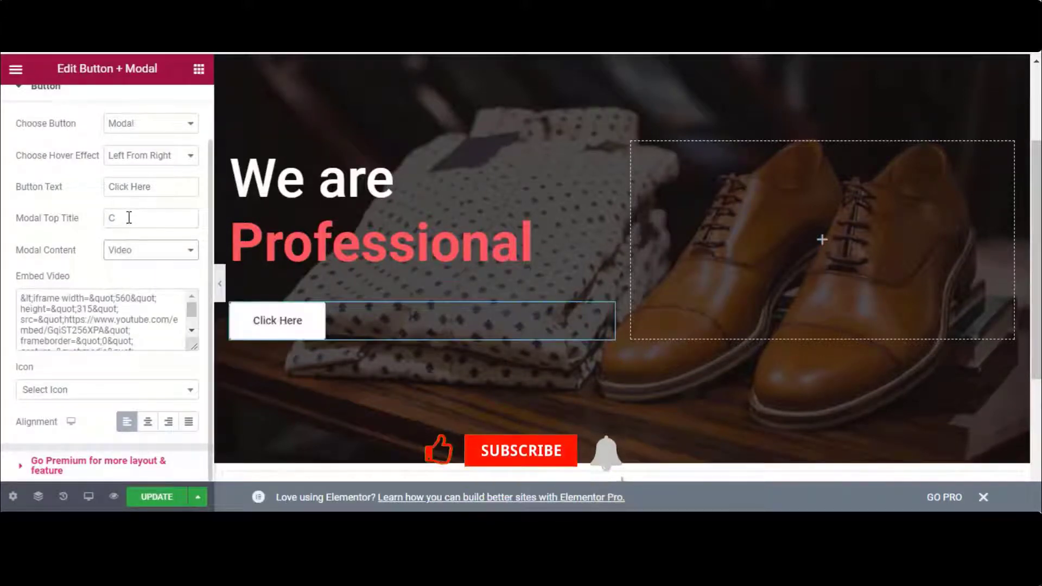
text(W)
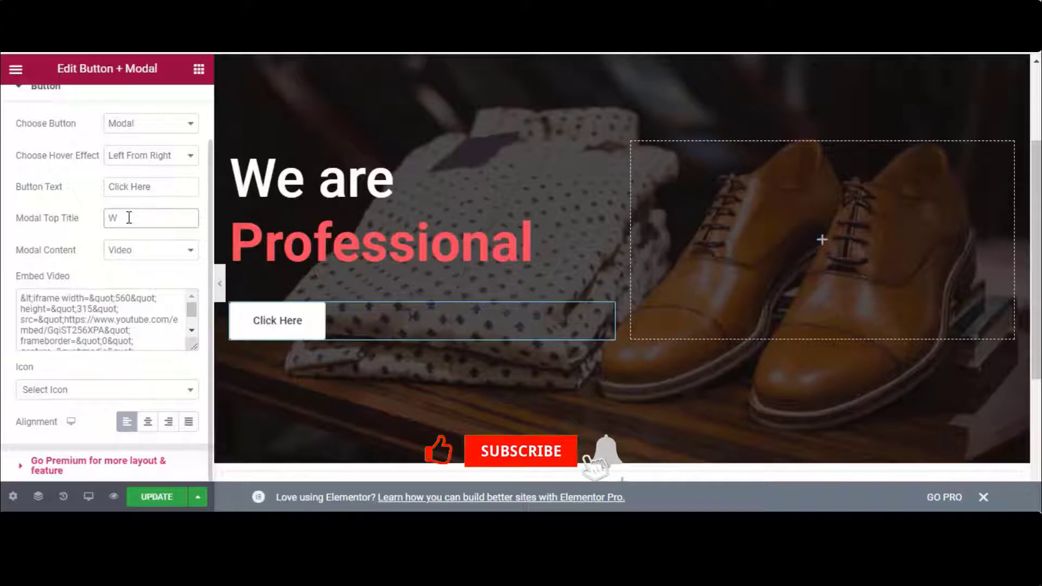
text(atch V)
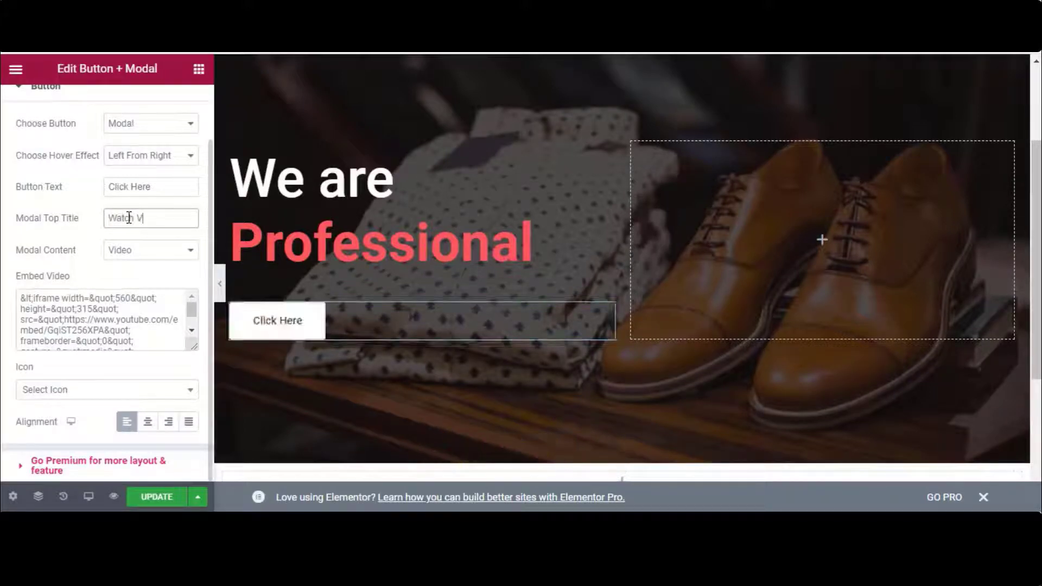
text(ideo)
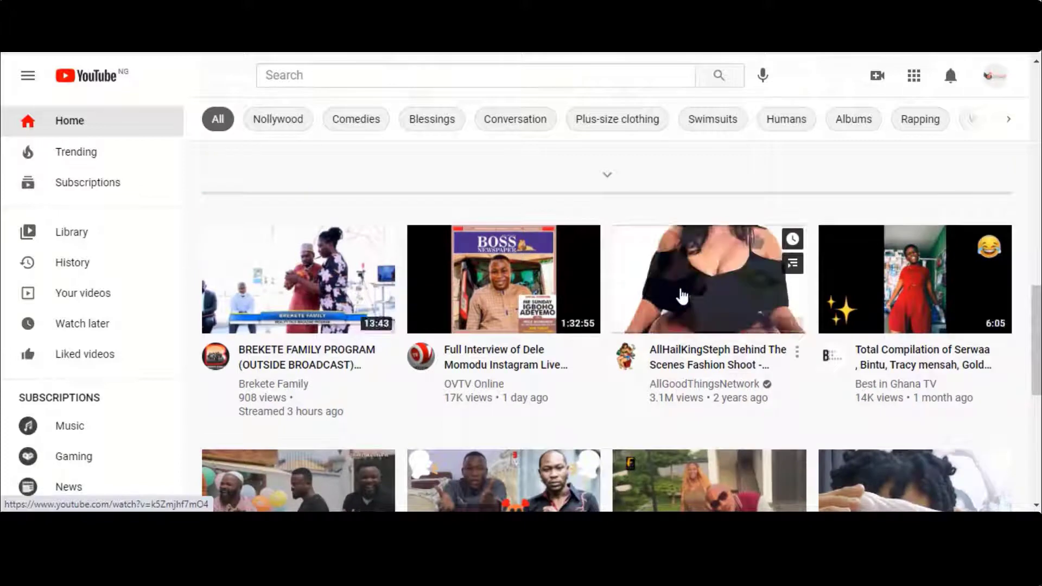
Open the behind-the-scenes fashion shoot video on YouTube and copy its embed code from Share
click(708, 279)
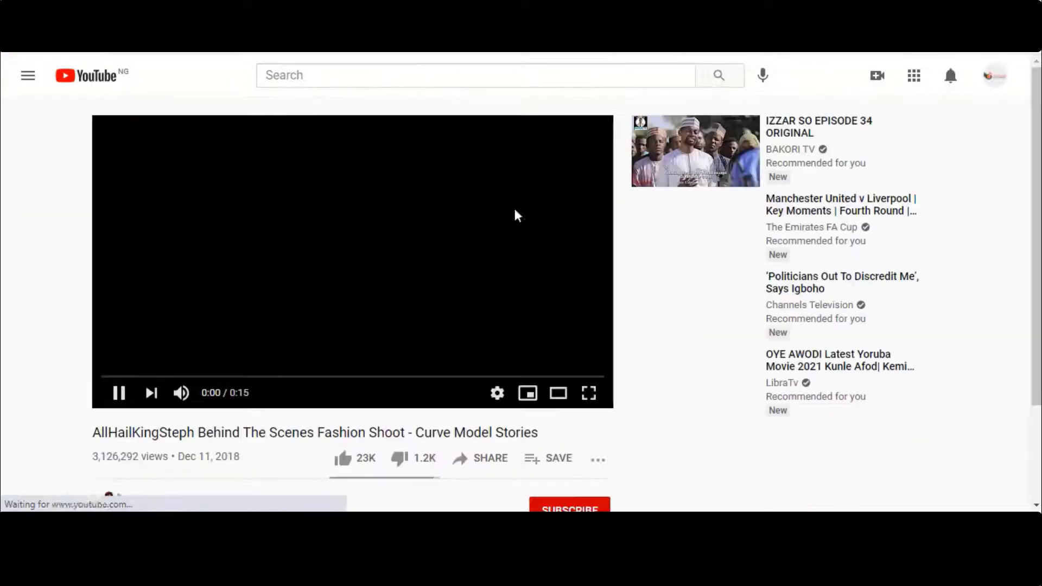
click(480, 458)
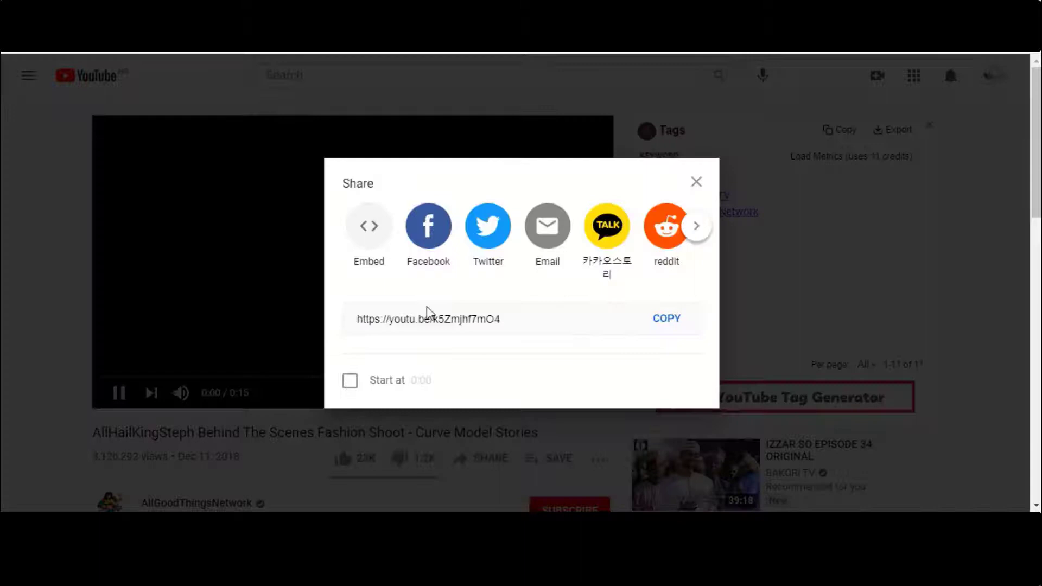
right_click(730, 229)
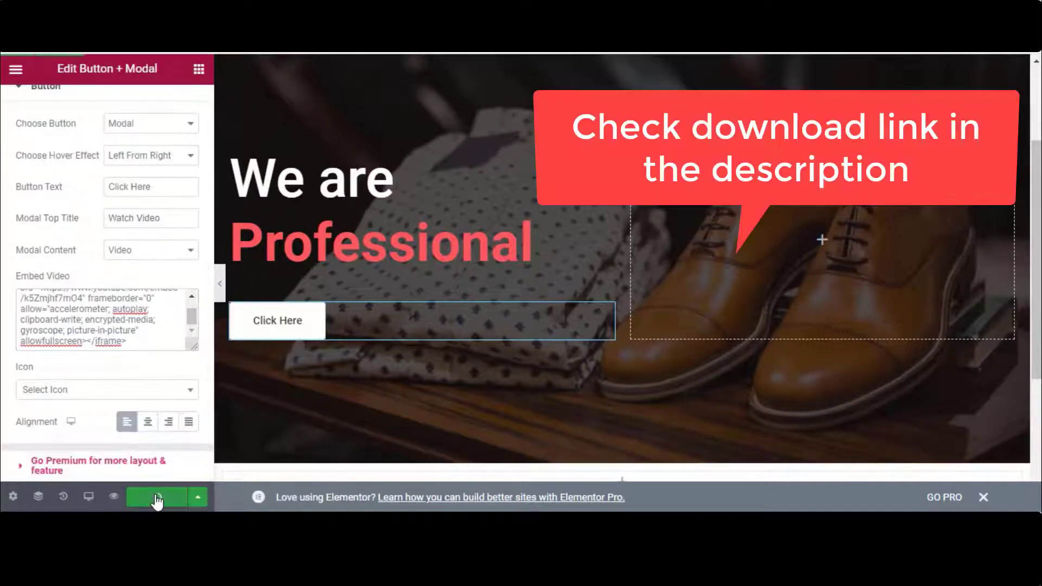
Publish the page and trigger the Watch Video popup on the live site
click(155, 497)
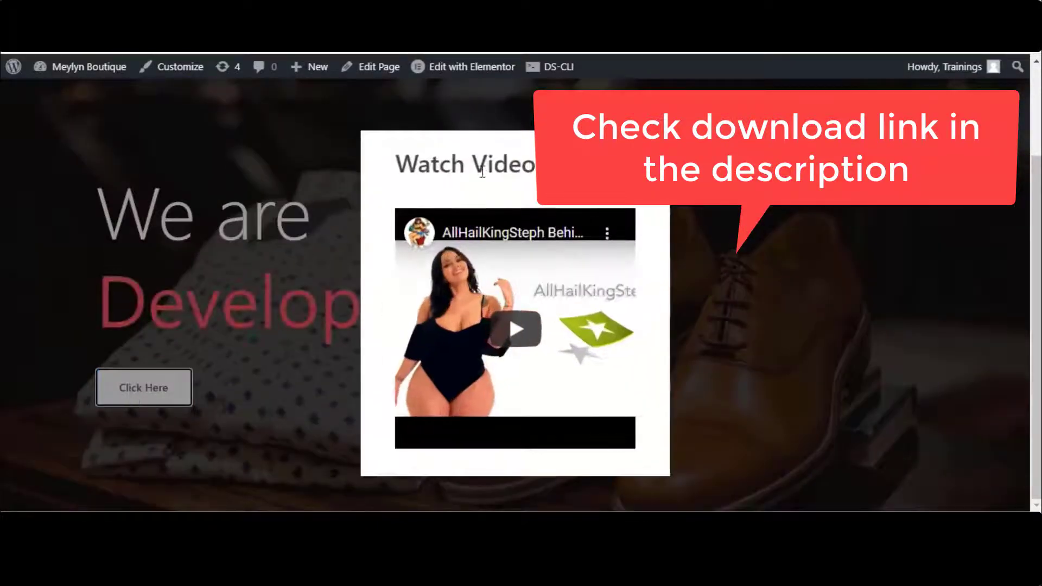
click(514, 330)
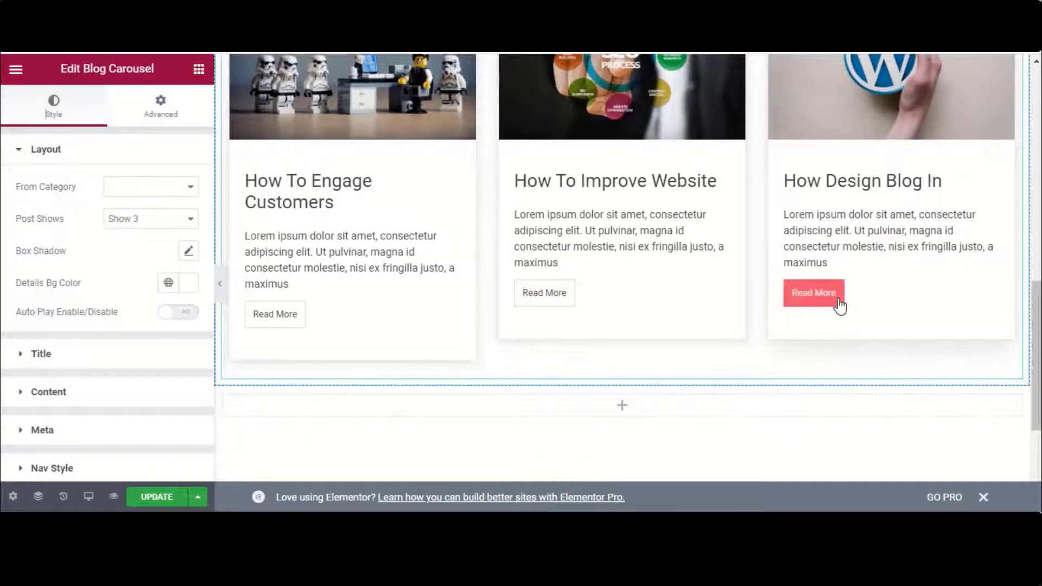
Try Content Marketing, settle on the Seo category for the carousel, publish, and return to editing
click(150, 187)
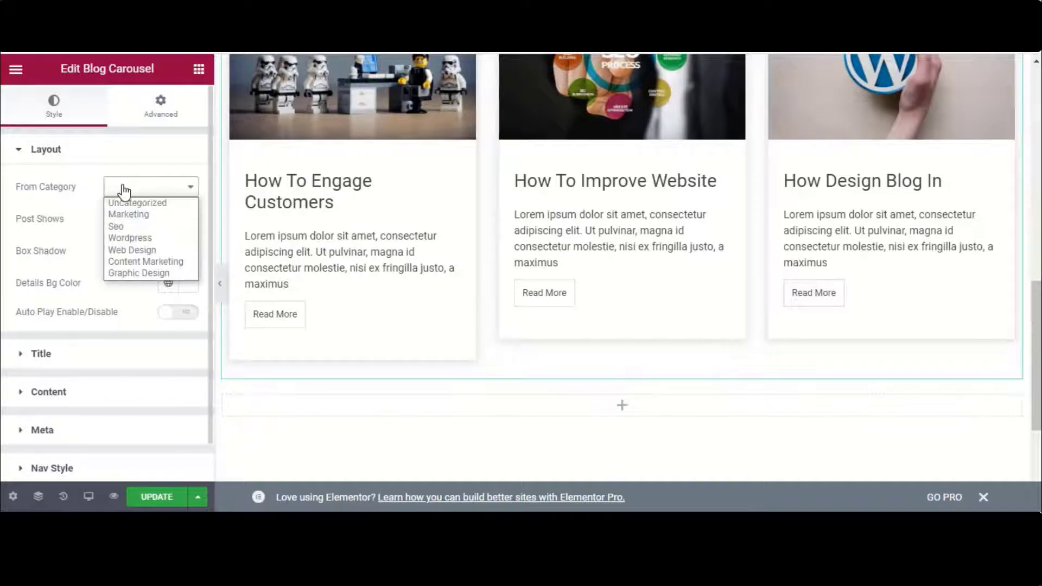
click(144, 262)
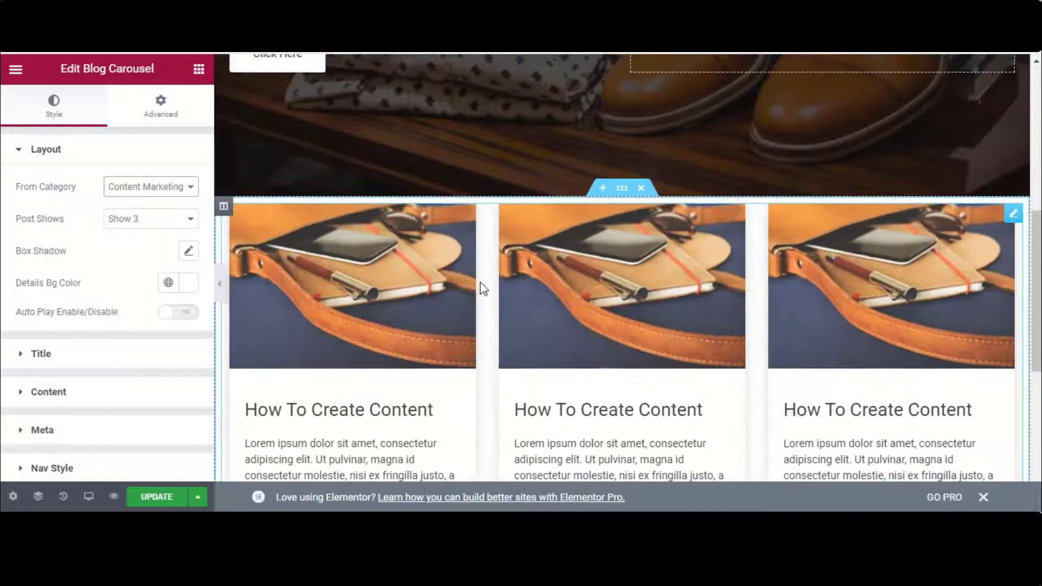
click(150, 187)
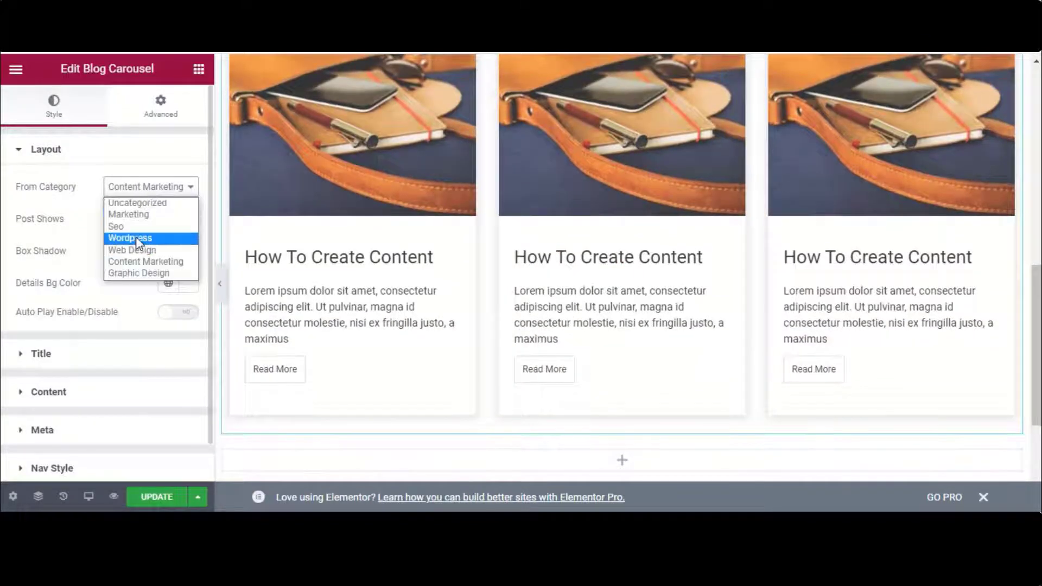
click(129, 238)
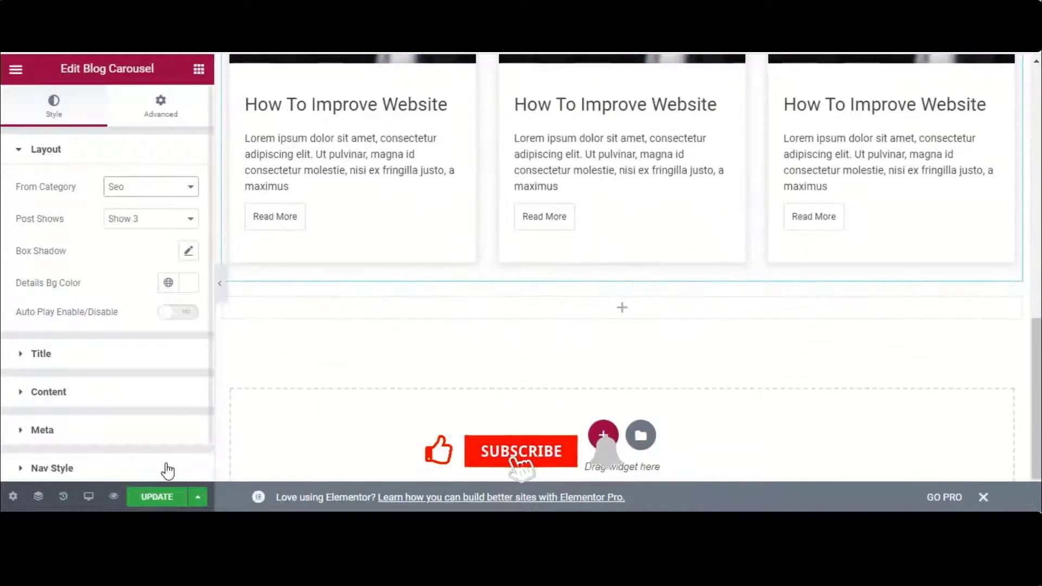
click(156, 496)
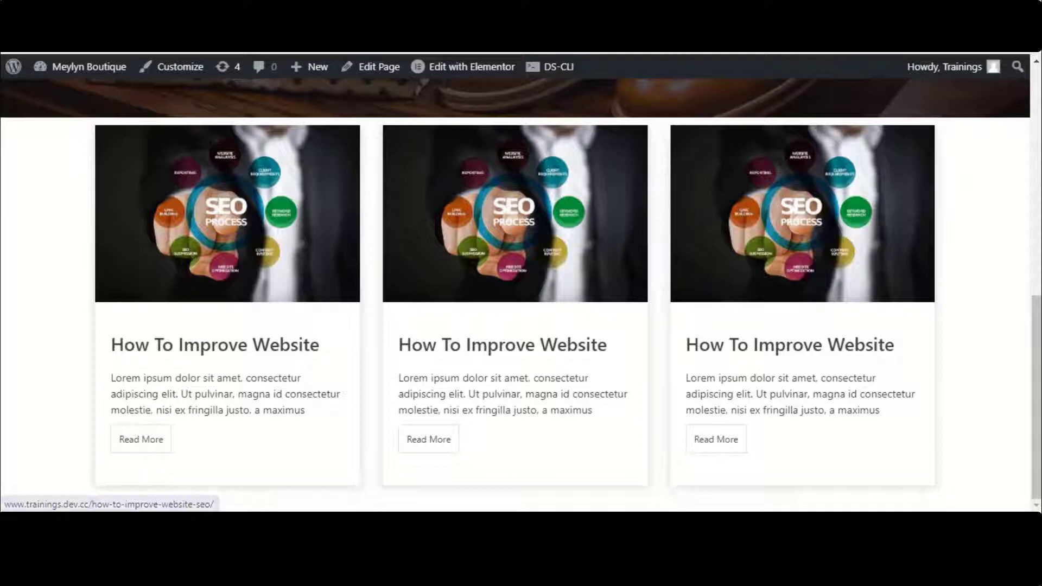
click(465, 66)
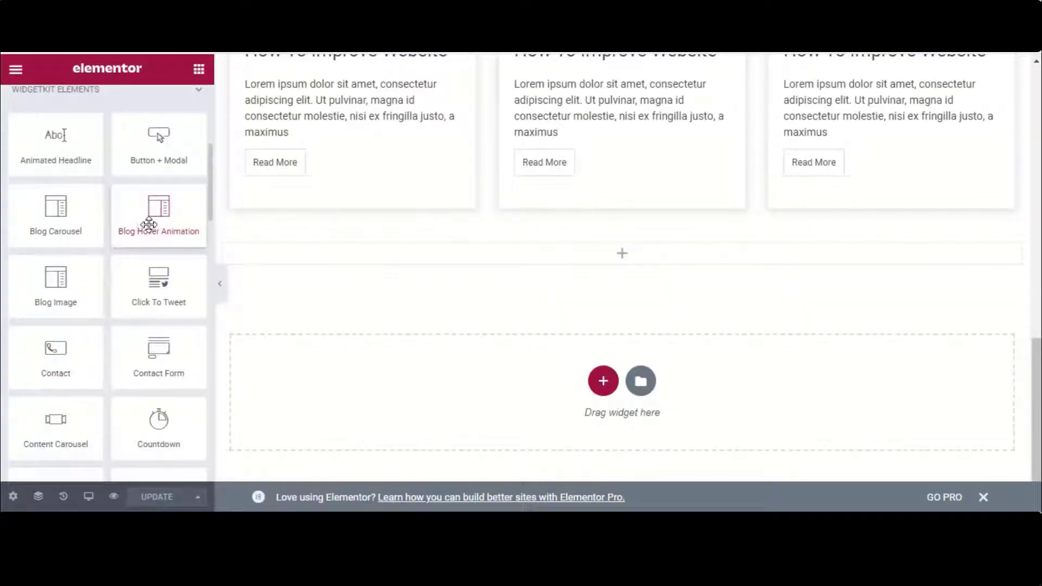
Add the Blog Hover Animation element into the empty section below the carousel
click(158, 213)
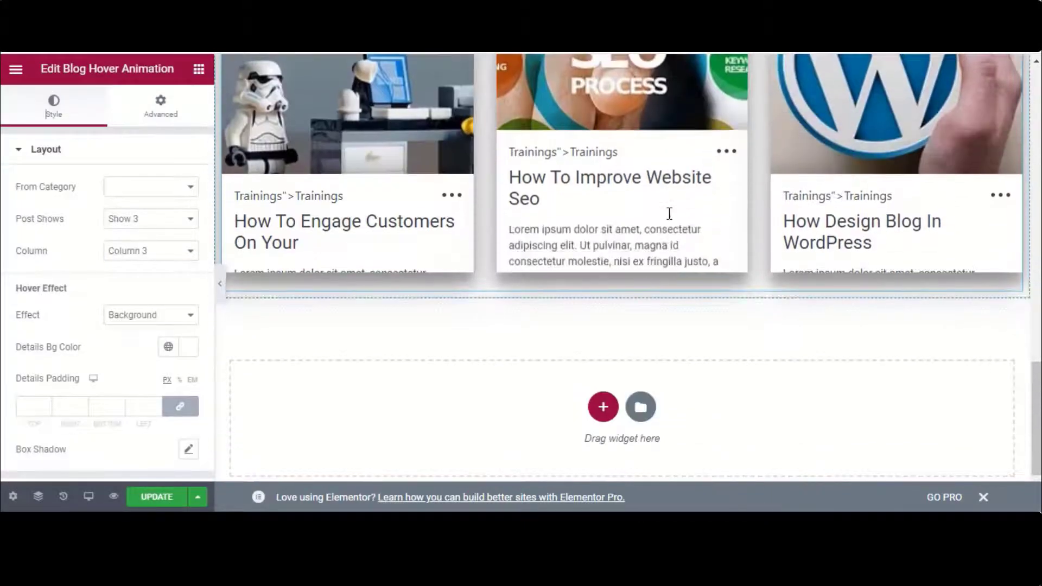
scroll(down, 3)
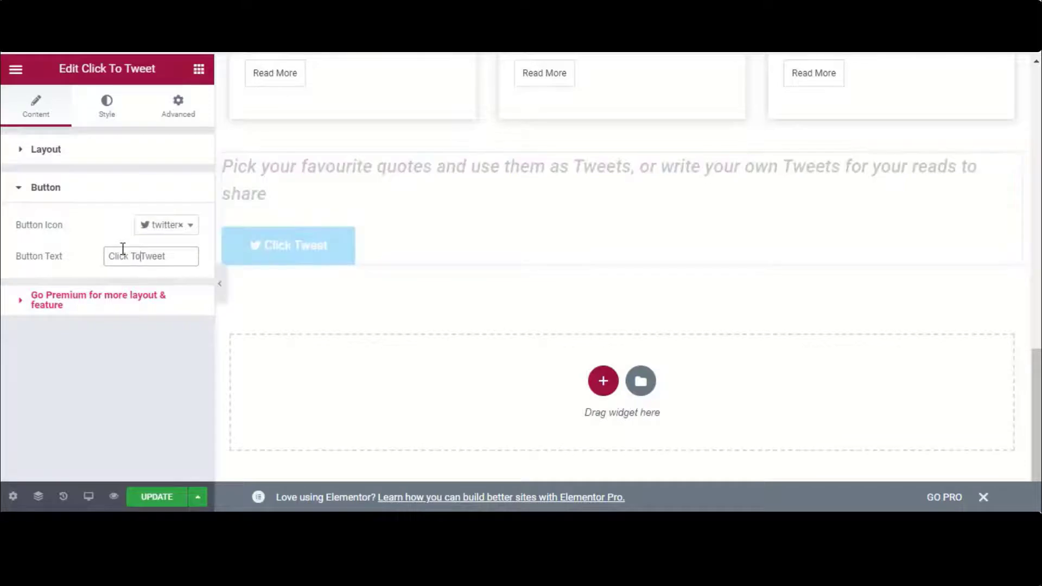
Edit the Click To Tweet button label and quote text, then publish the shortened quote
click(295, 245)
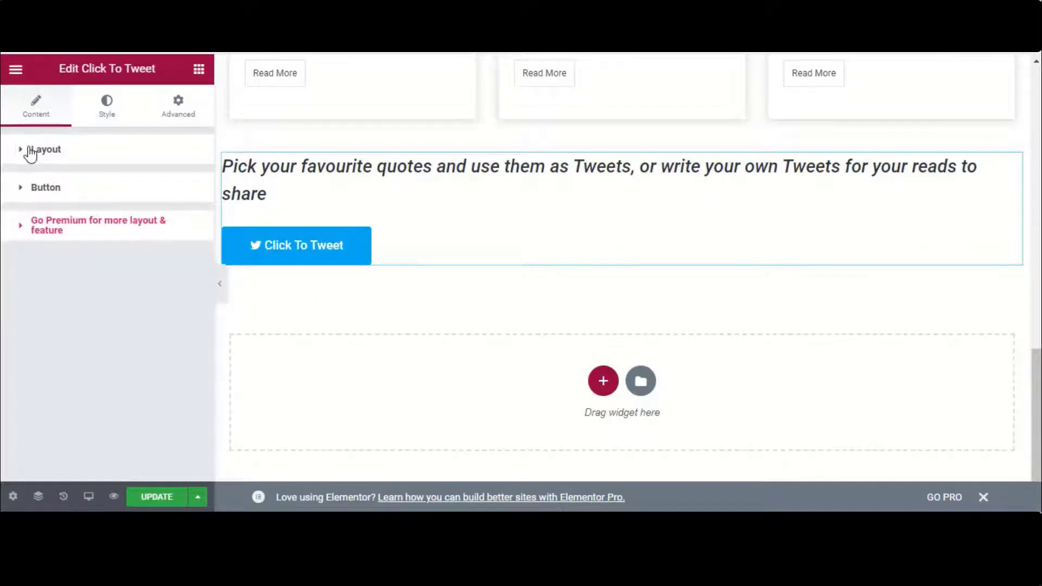
click(45, 148)
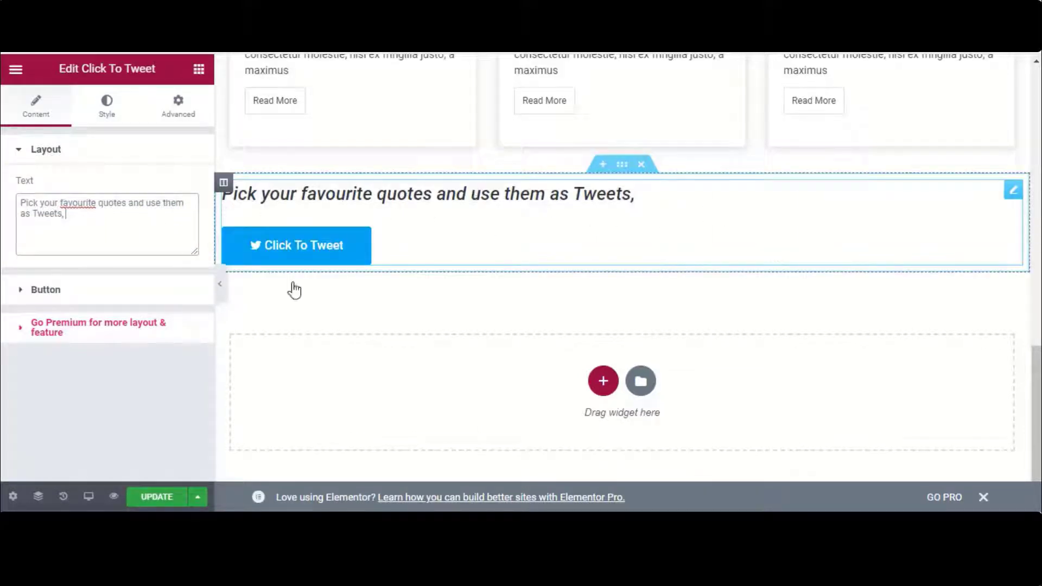
click(157, 496)
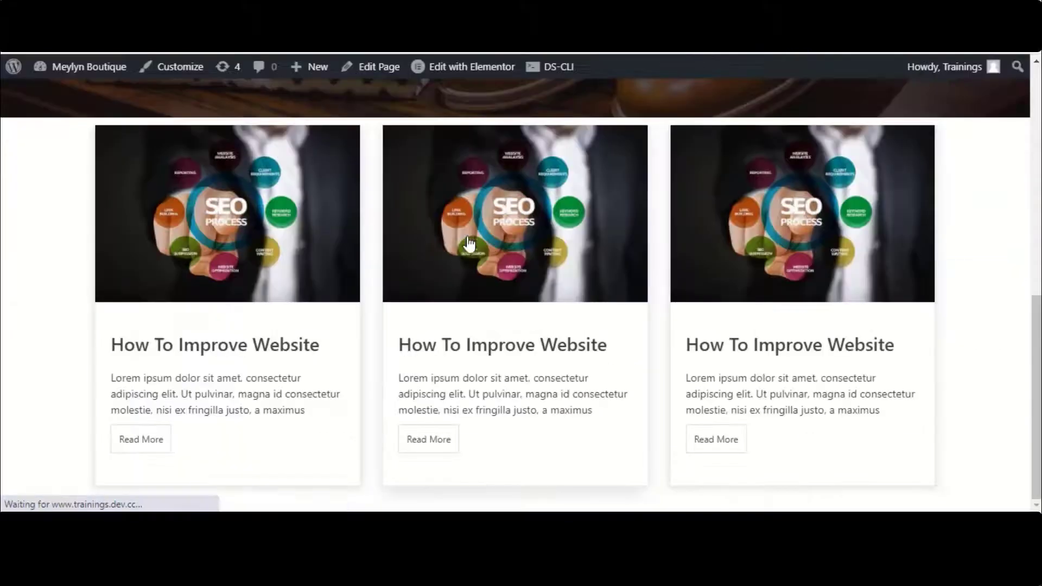
Test Click To Tweet on the live page and close the tweet-sharing window
scroll(down, 3)
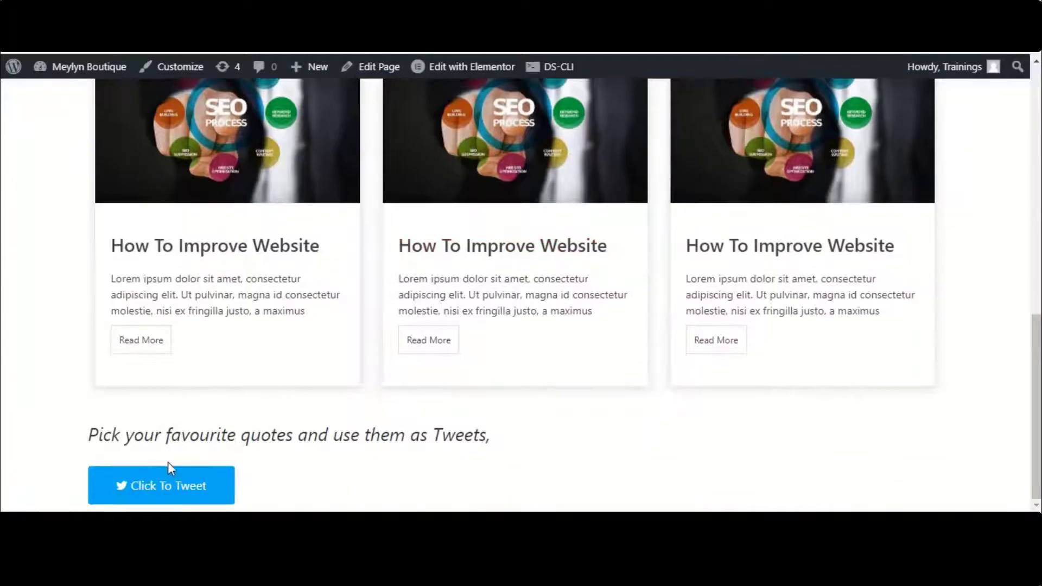
click(160, 486)
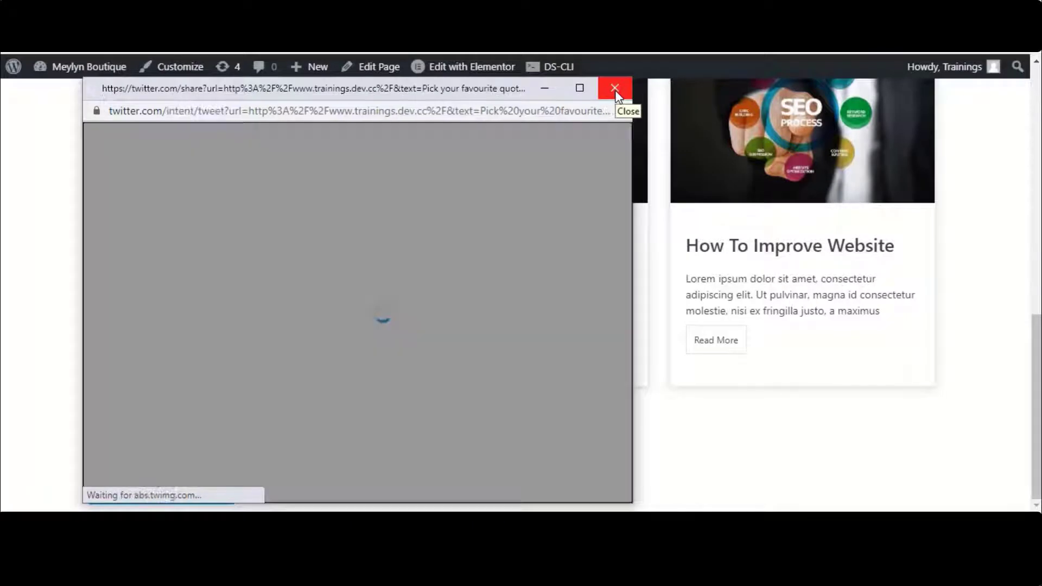
click(613, 88)
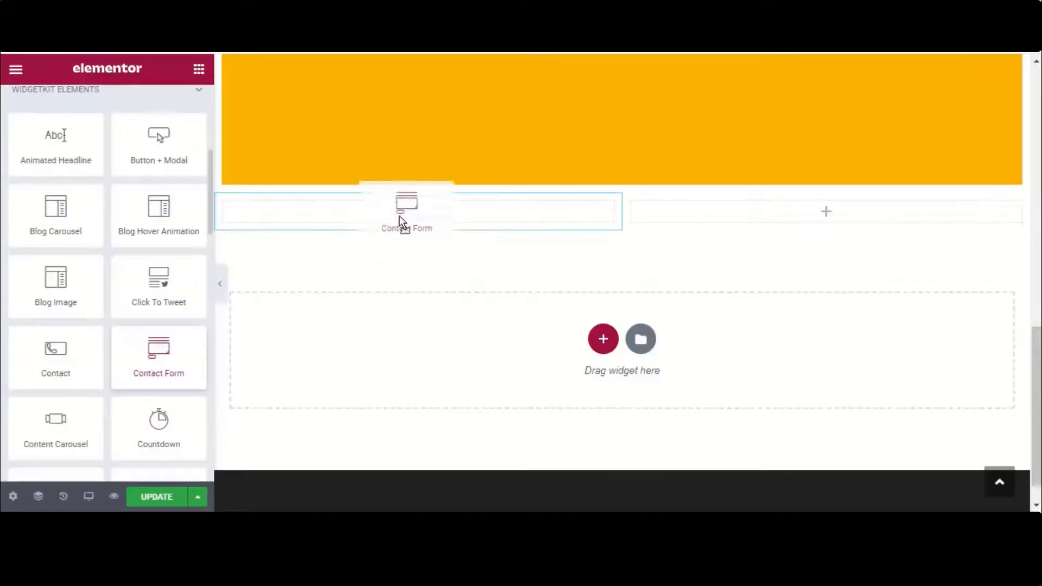
Add a Contact Form in the left column showing the My Contact form and preview it on the live page
click(406, 211)
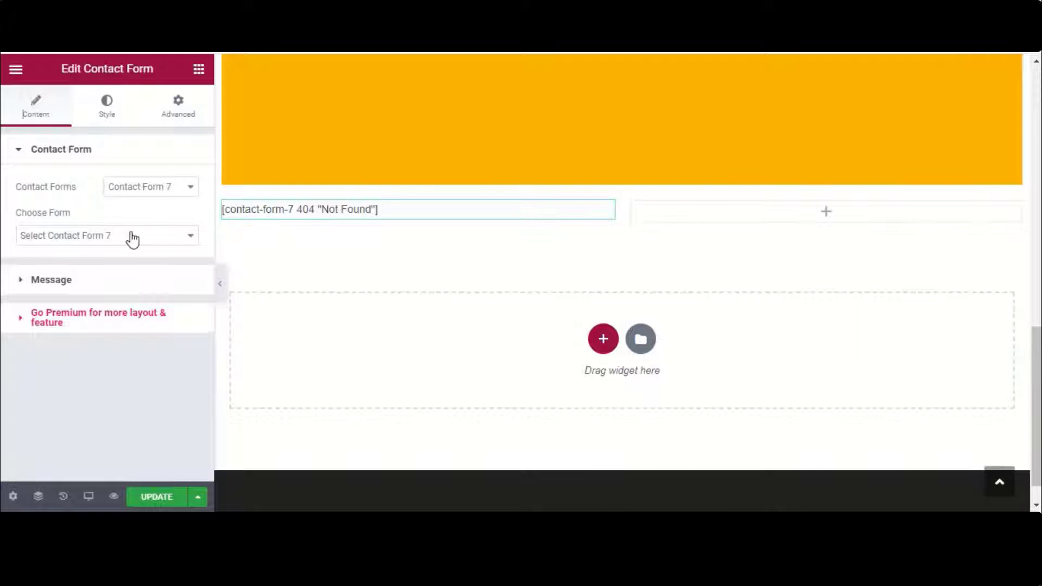
click(106, 235)
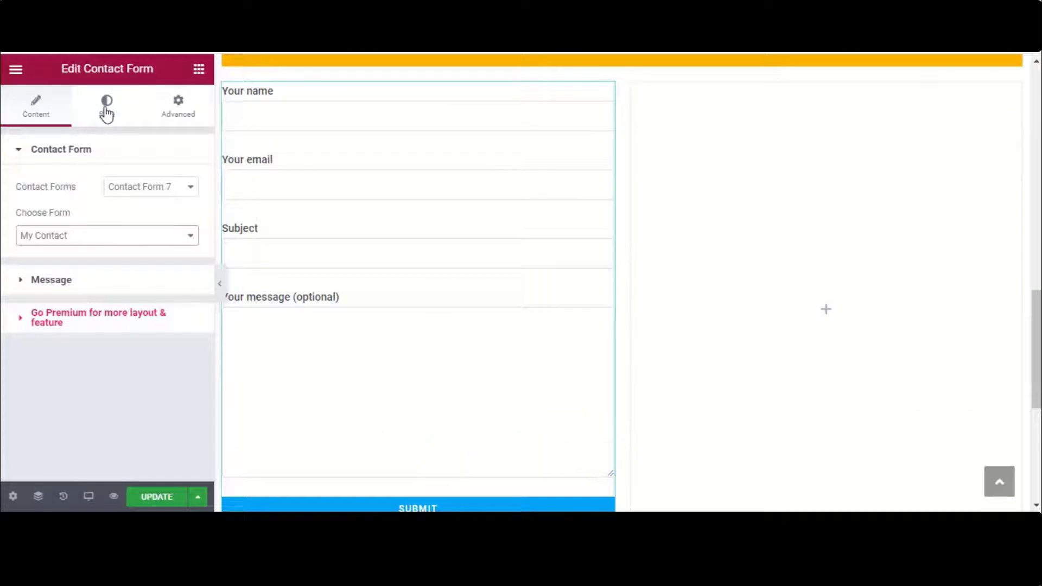
click(106, 106)
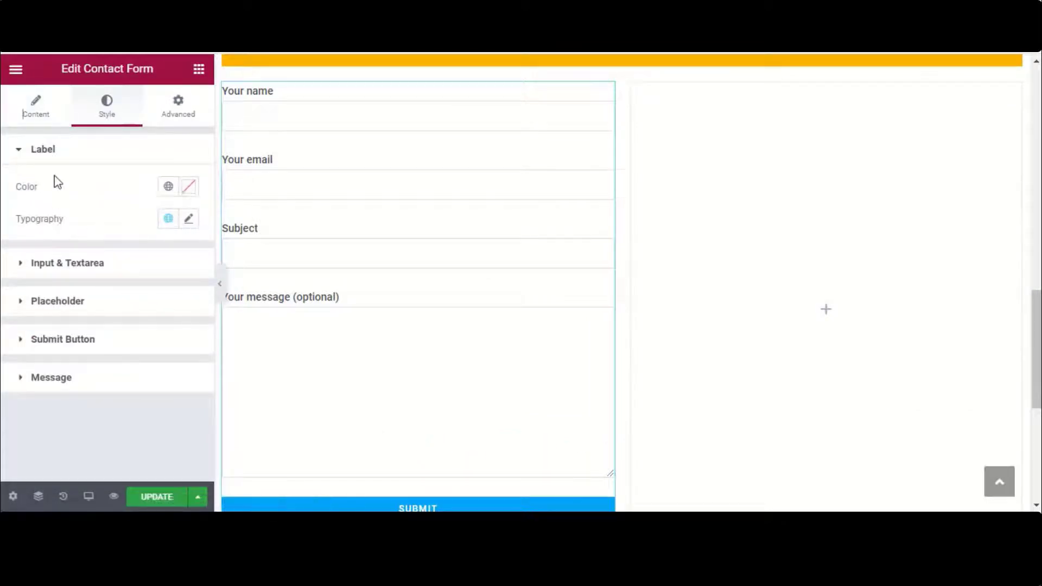
click(35, 106)
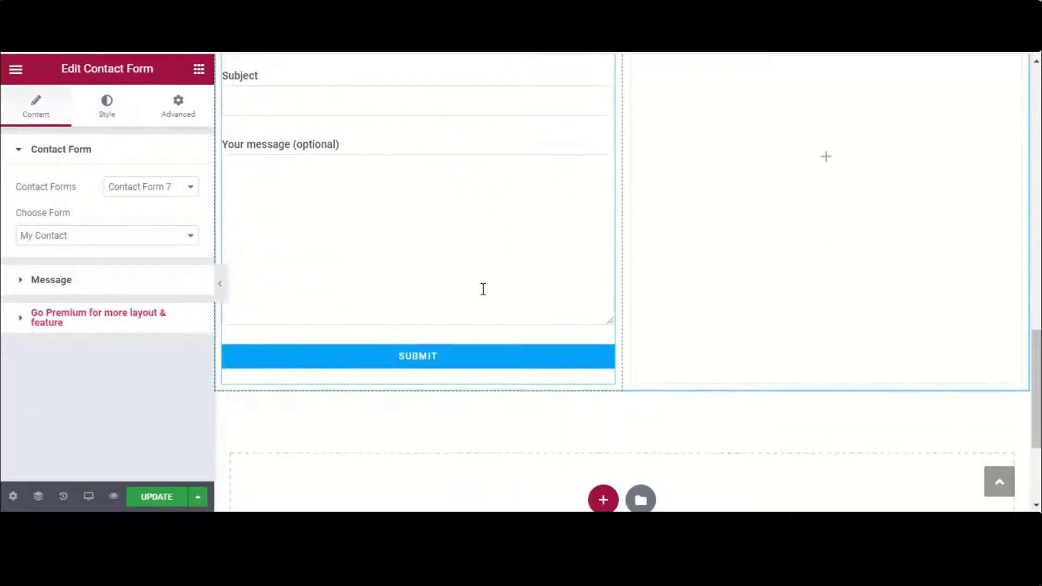
click(156, 496)
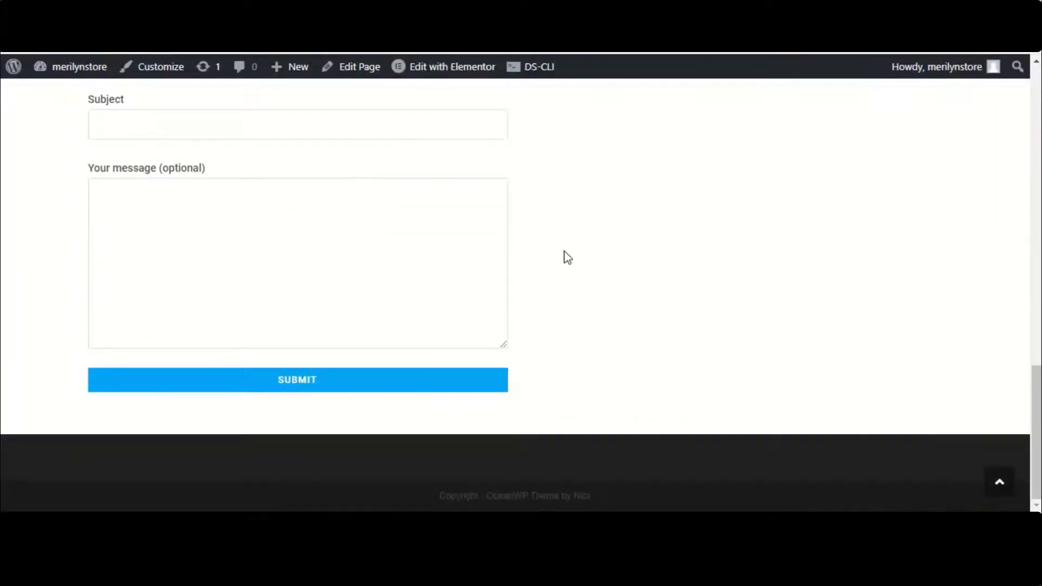
scroll(up, 3)
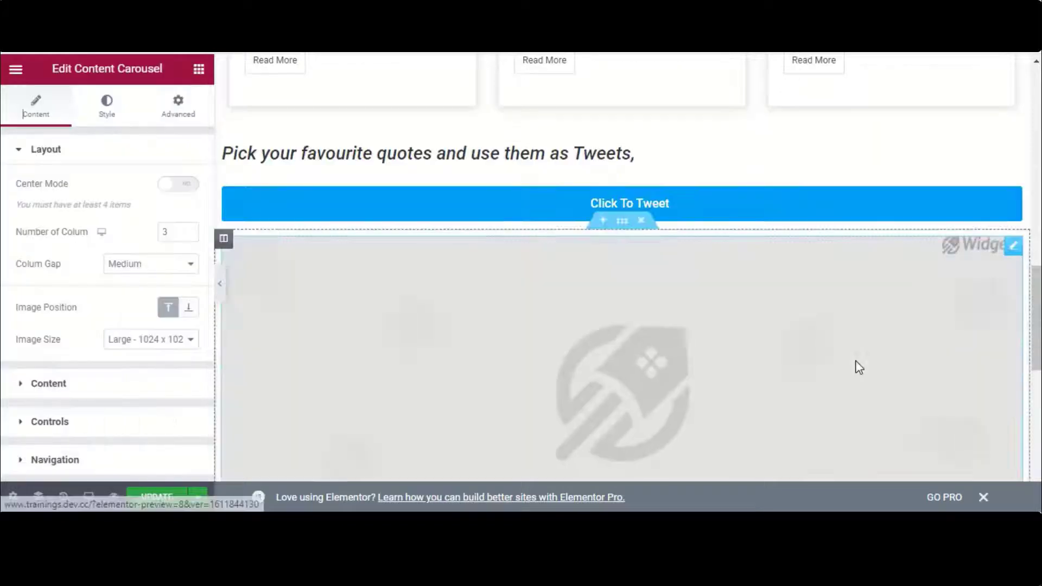
Switch the carousel content to Post and enable Content Display so excerpts show
scroll(down, 3)
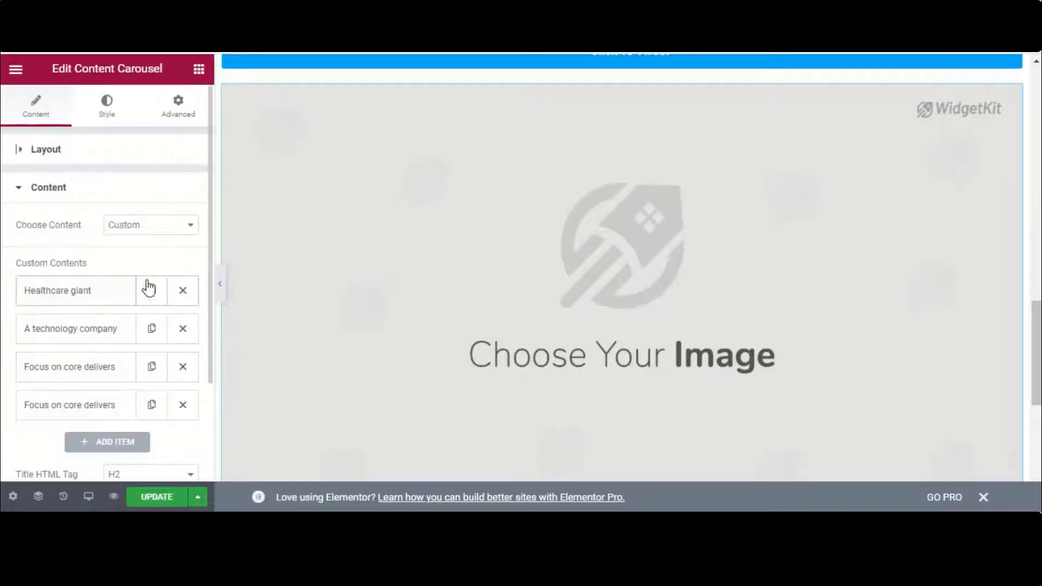
click(149, 225)
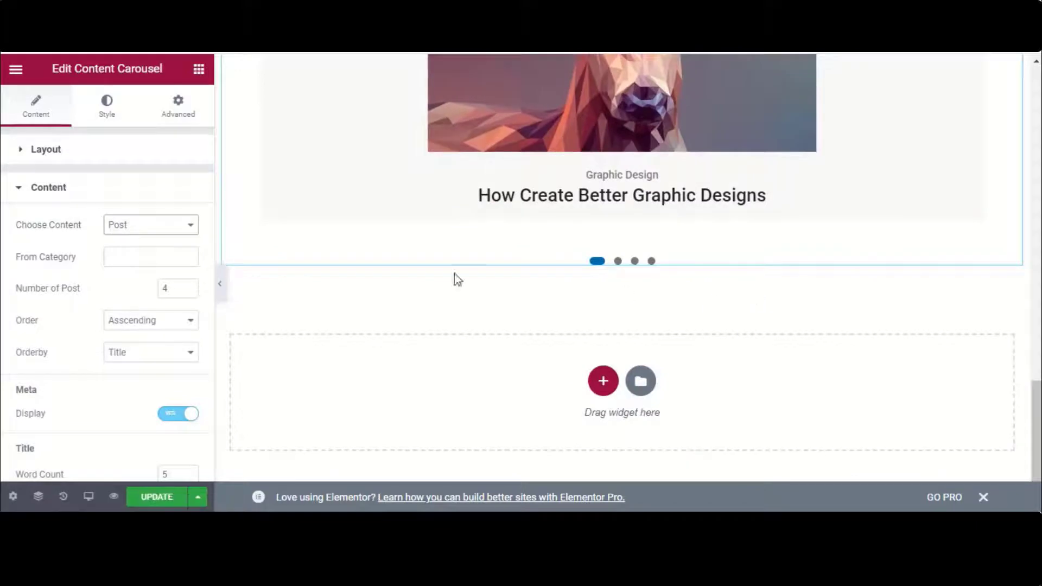
scroll(down, 3)
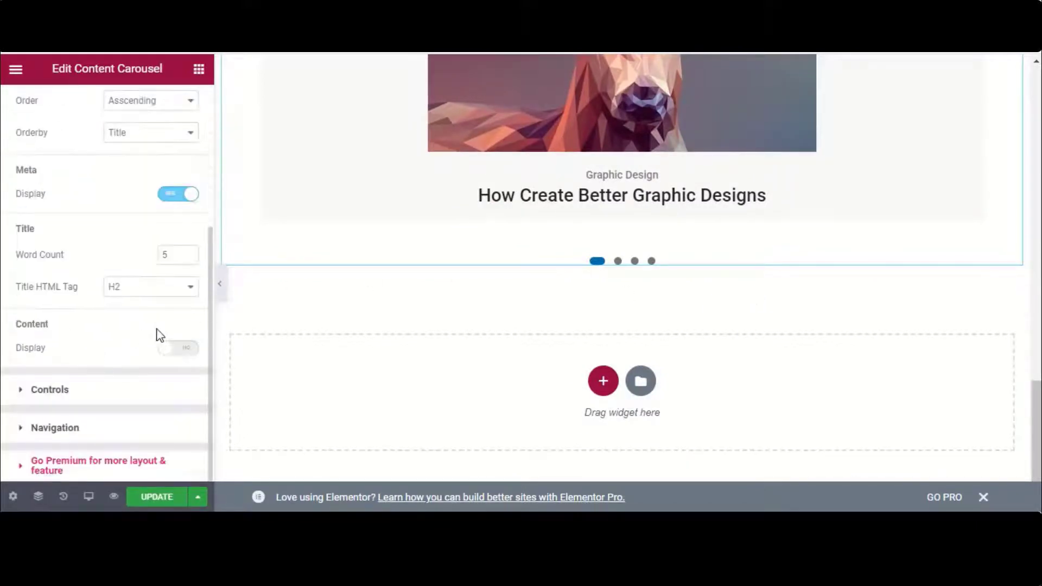
click(178, 347)
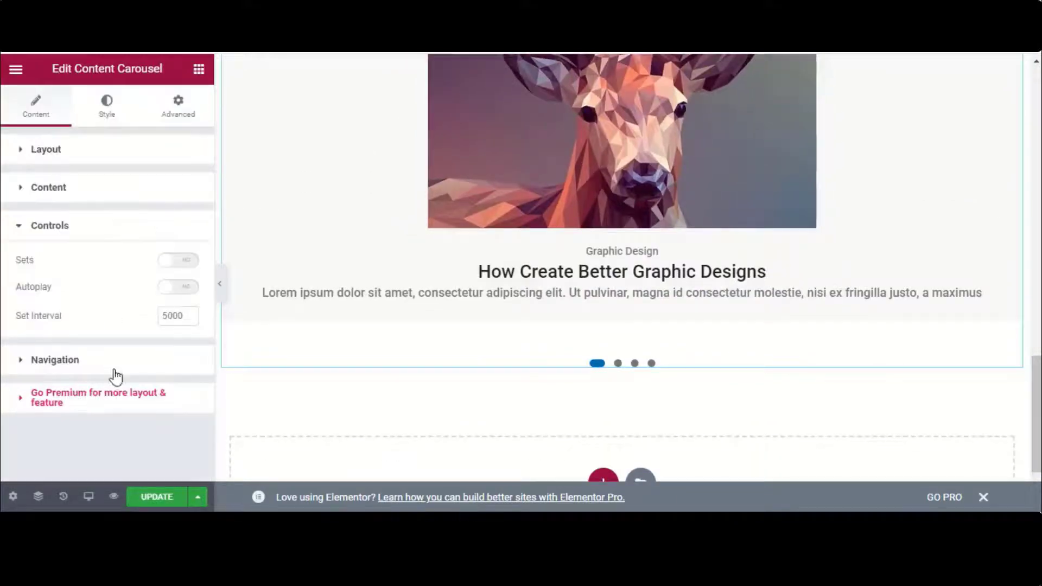
Enable Arrow Display under Navigation and test the previous/next arrows
click(54, 359)
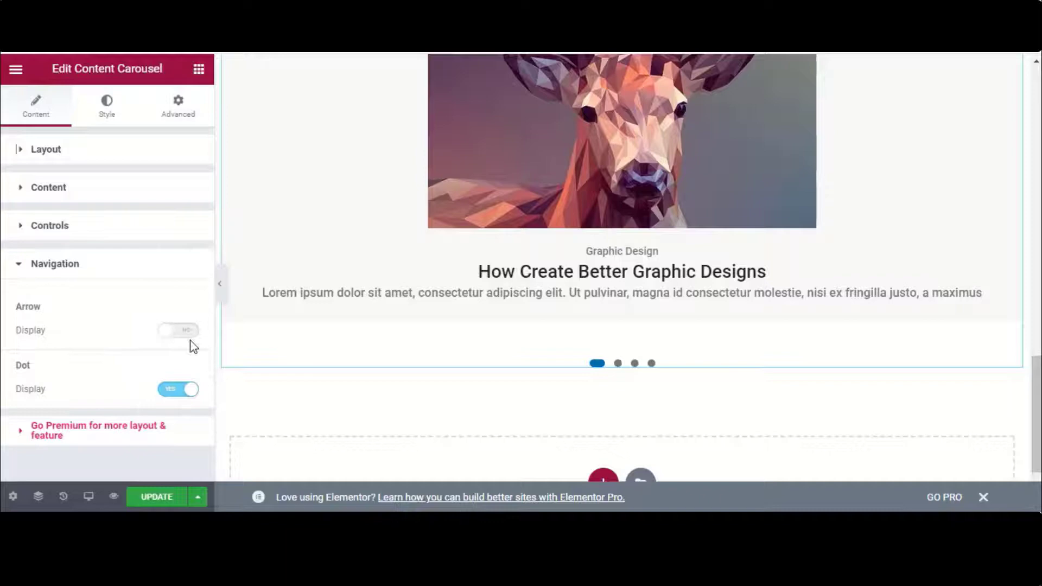
click(177, 330)
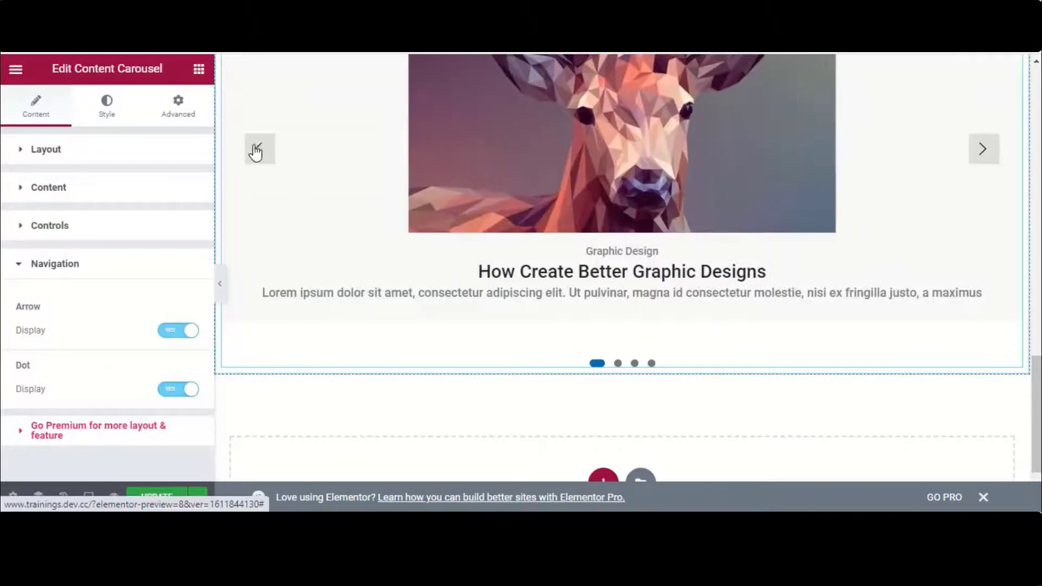
click(984, 149)
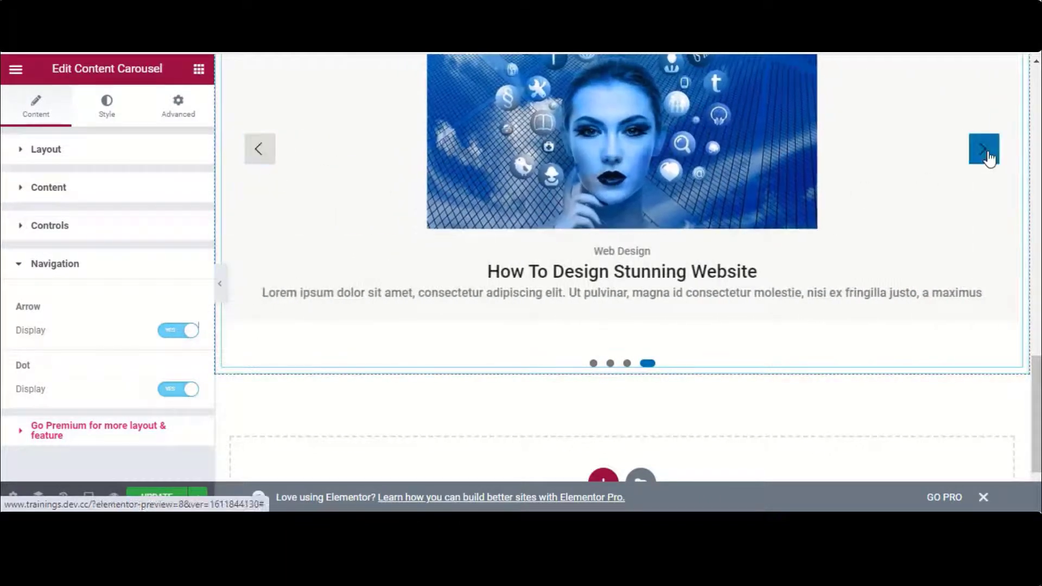
click(984, 149)
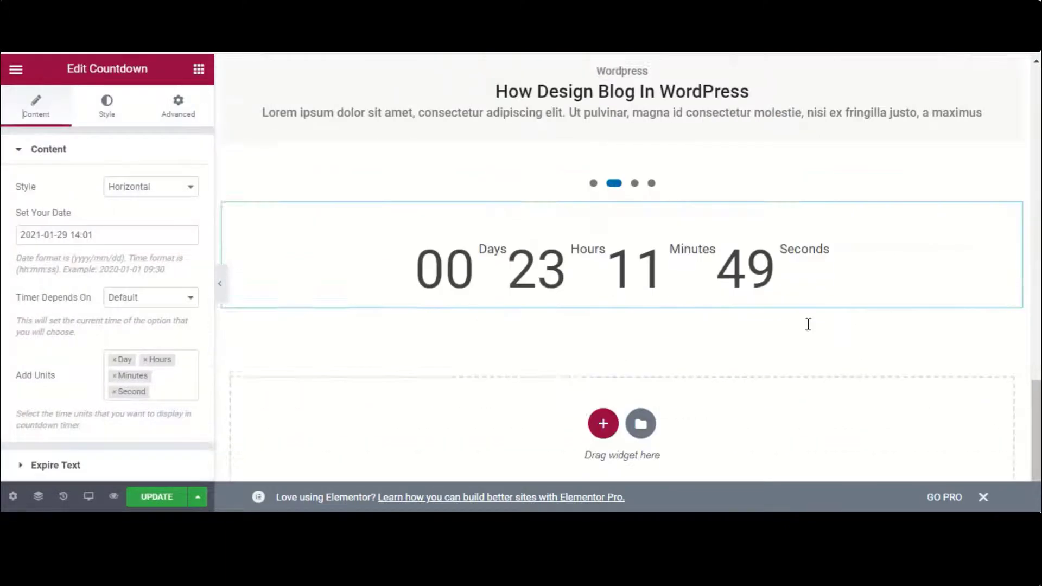
Try the Verticle countdown style, revert to Horizontal, and set Timer Depends On to Local
click(150, 187)
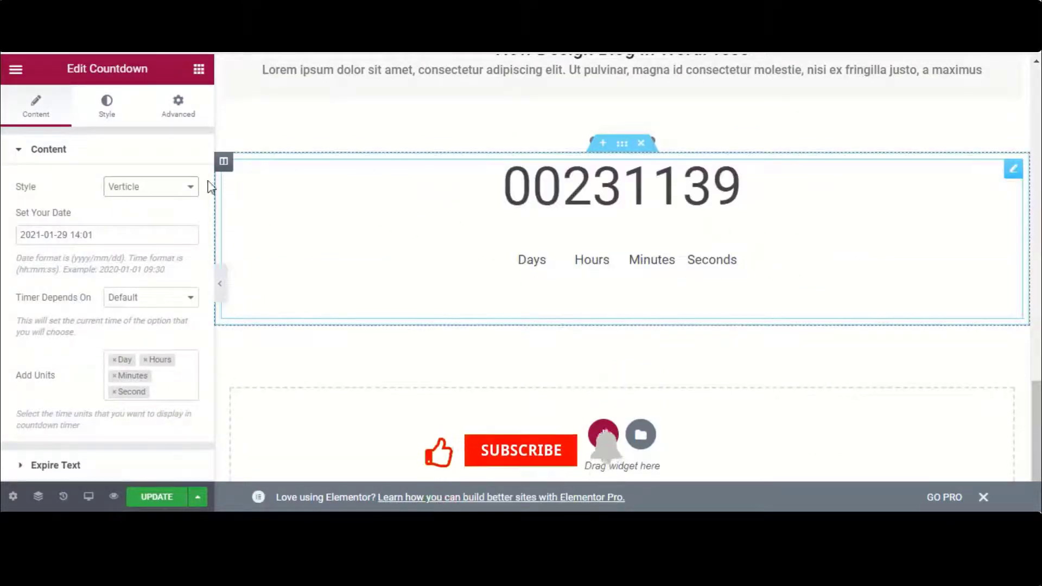
click(150, 187)
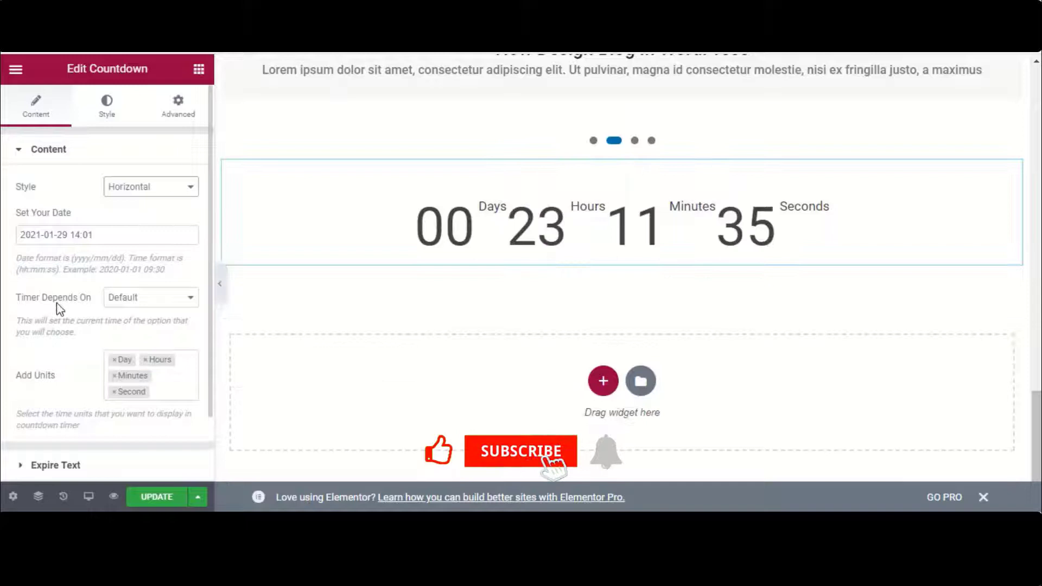
click(150, 298)
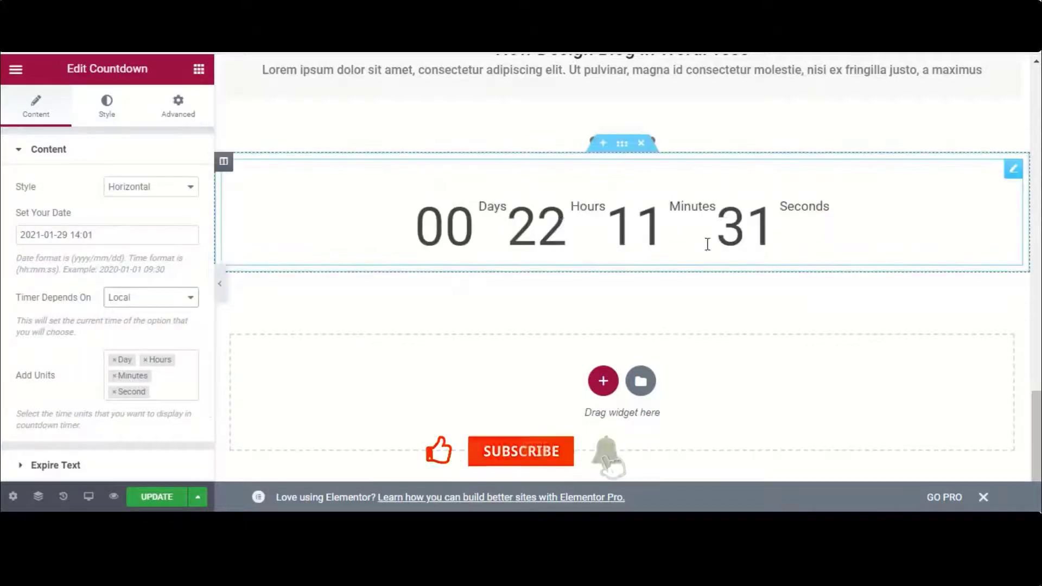
Review the Expire Text and unit label settings, then return to the elements list
click(56, 464)
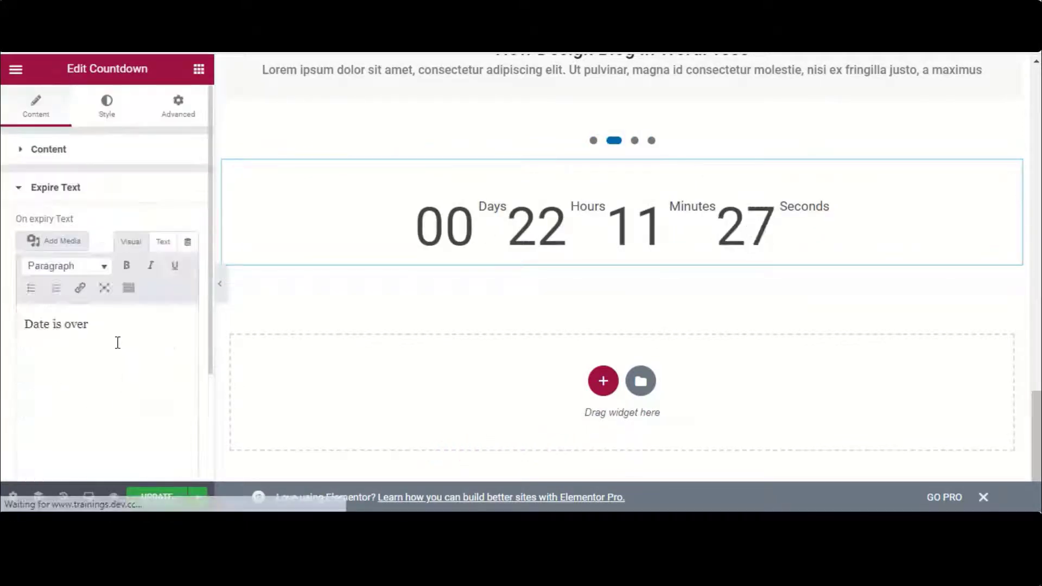
click(56, 188)
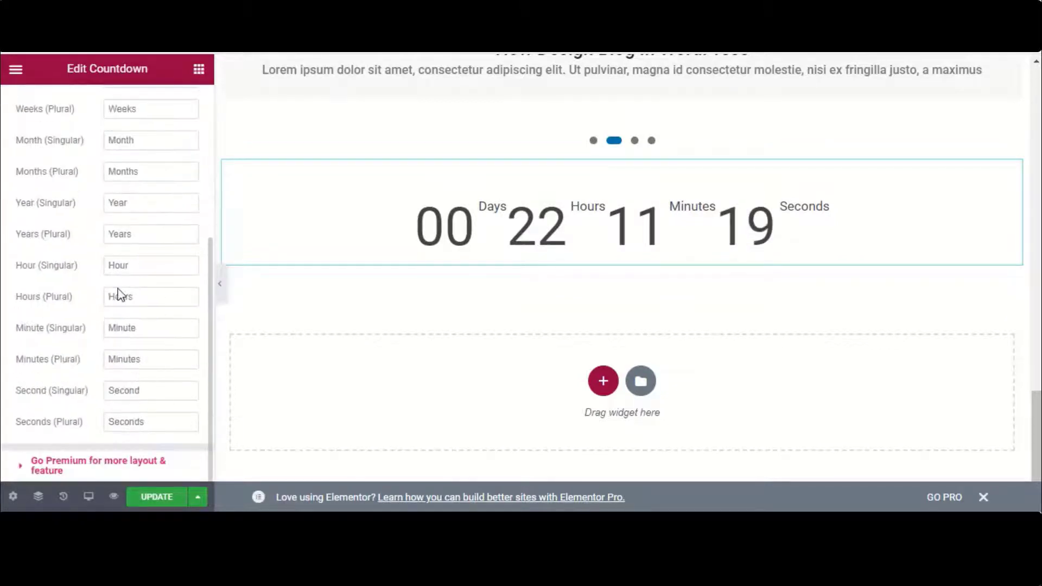
click(199, 69)
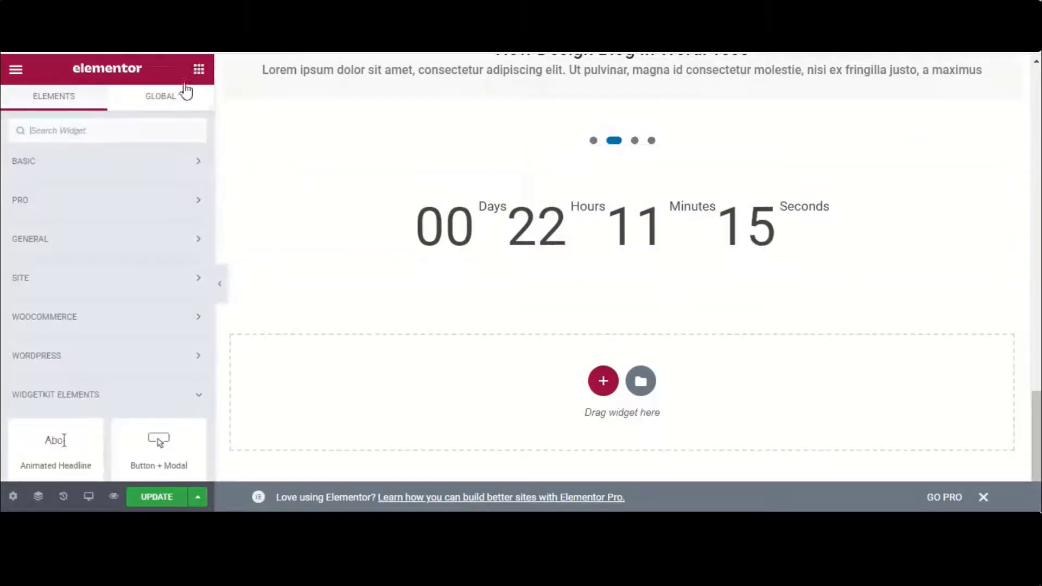
Add a Filterable Portfolio below the countdown and expand its first item
scroll(down, 3)
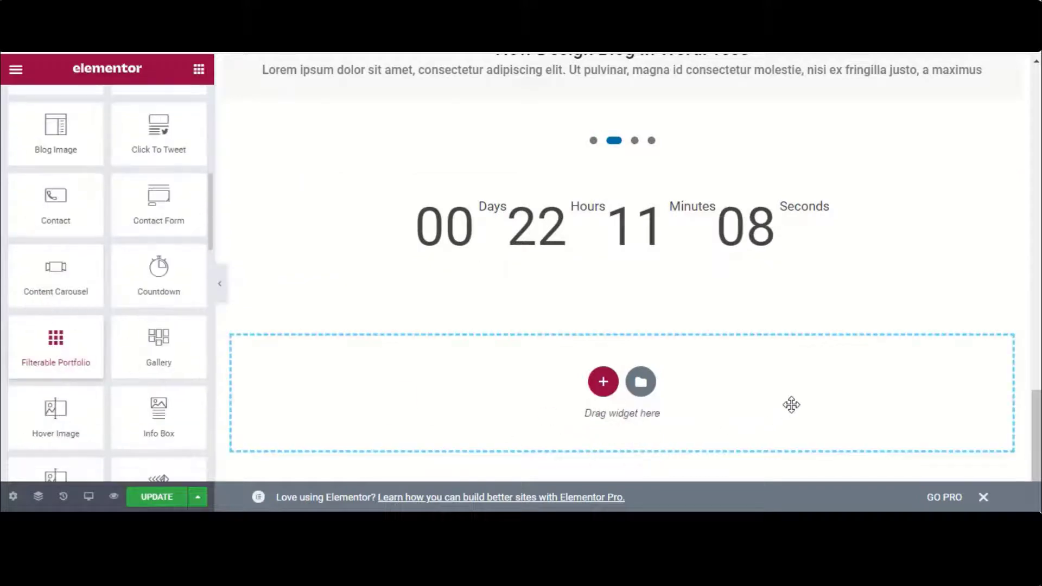
click(55, 345)
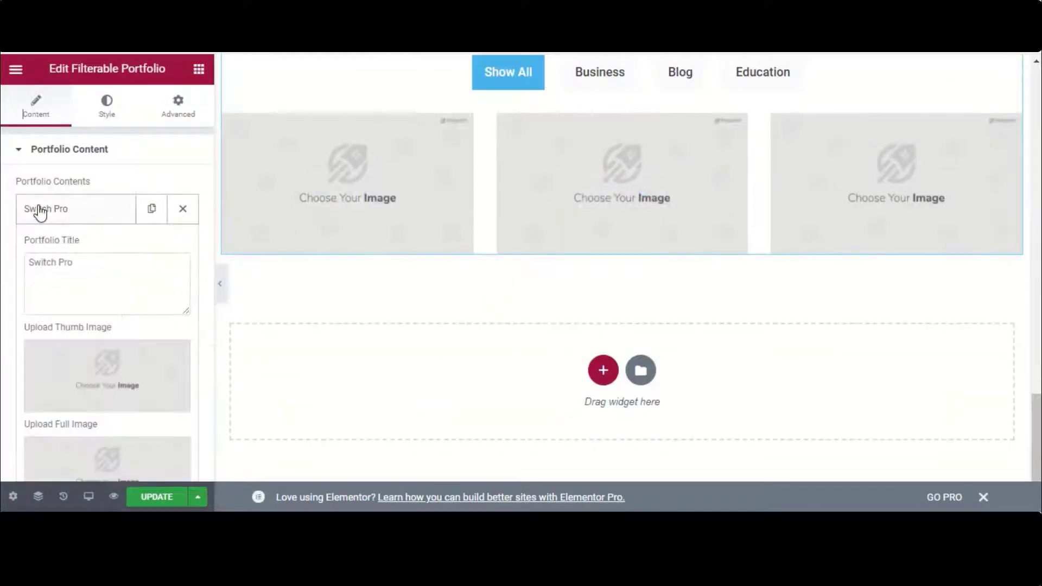
click(106, 375)
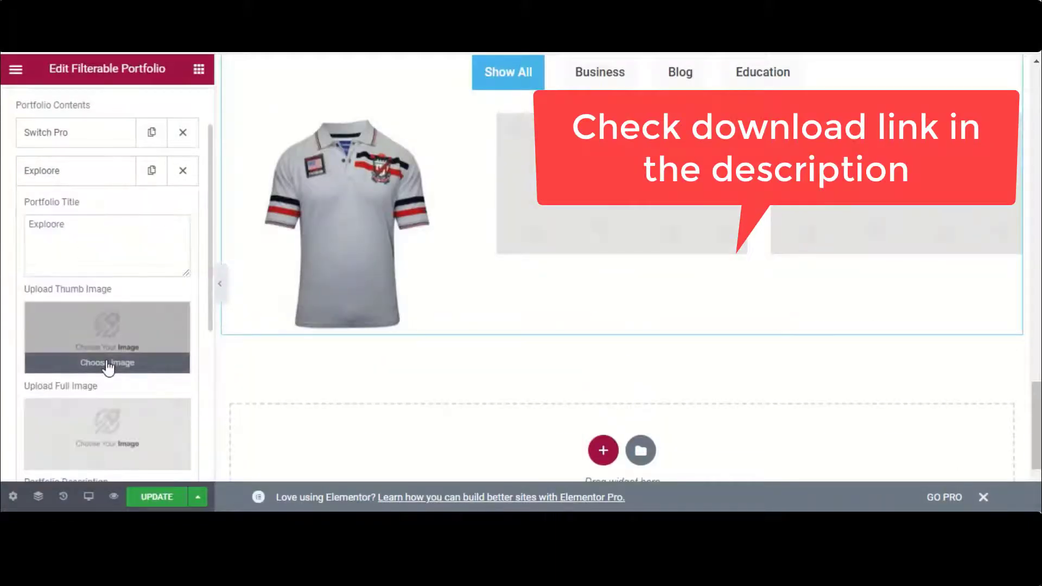
Upload the blue shirt as a portfolio item's thumbnail from the Media Library
click(106, 363)
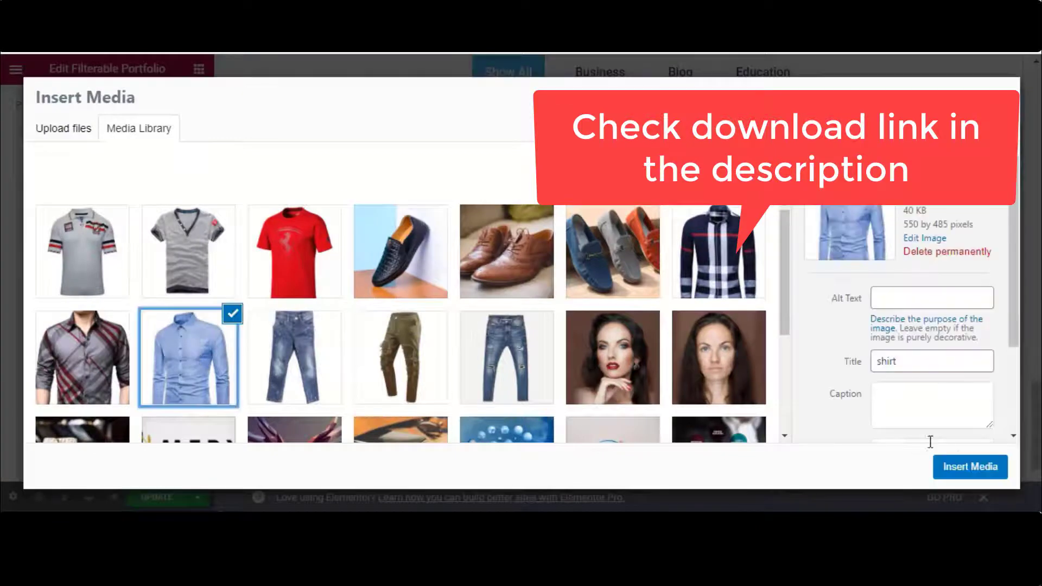
click(970, 467)
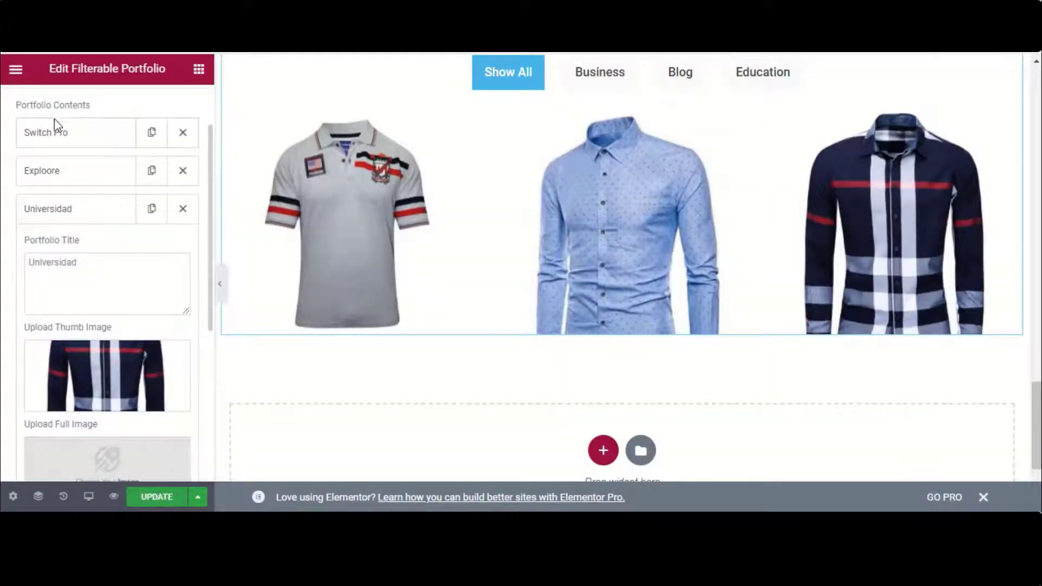
click(48, 208)
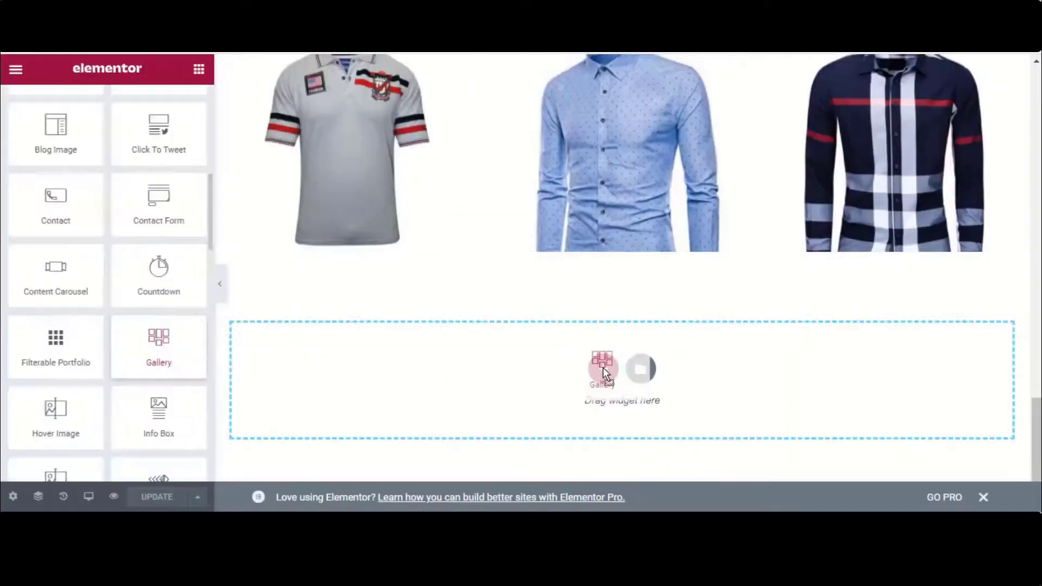
Add a Gallery widget and set its first item's image to the colourful loafers photo
drag(602, 368, 621, 379)
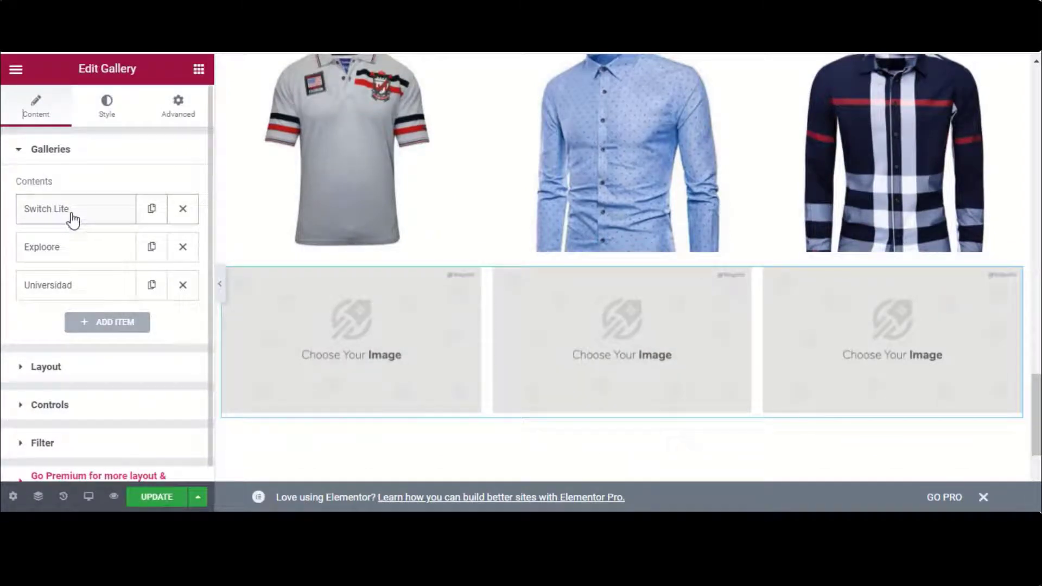
click(47, 208)
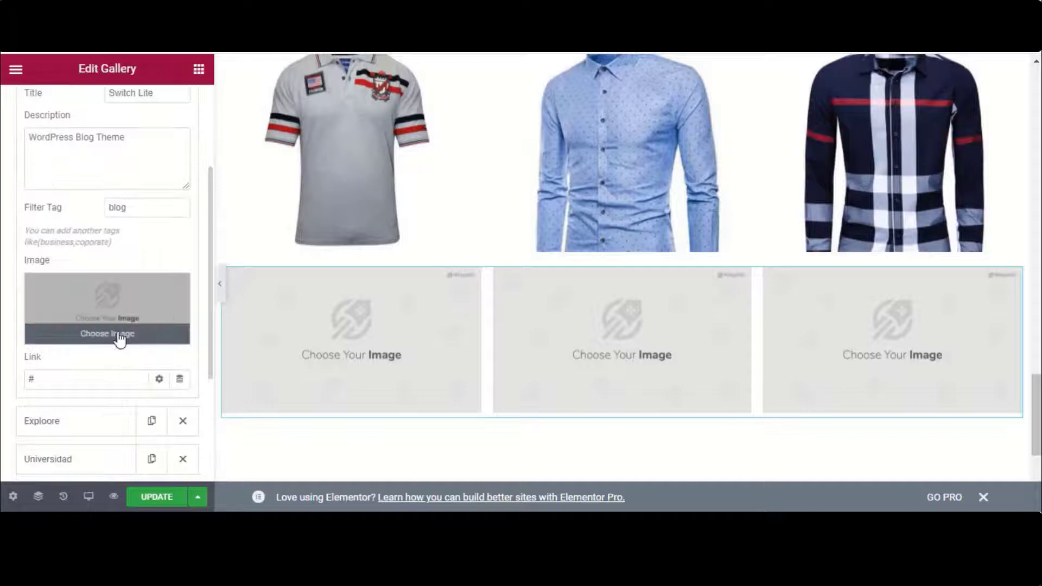
click(107, 333)
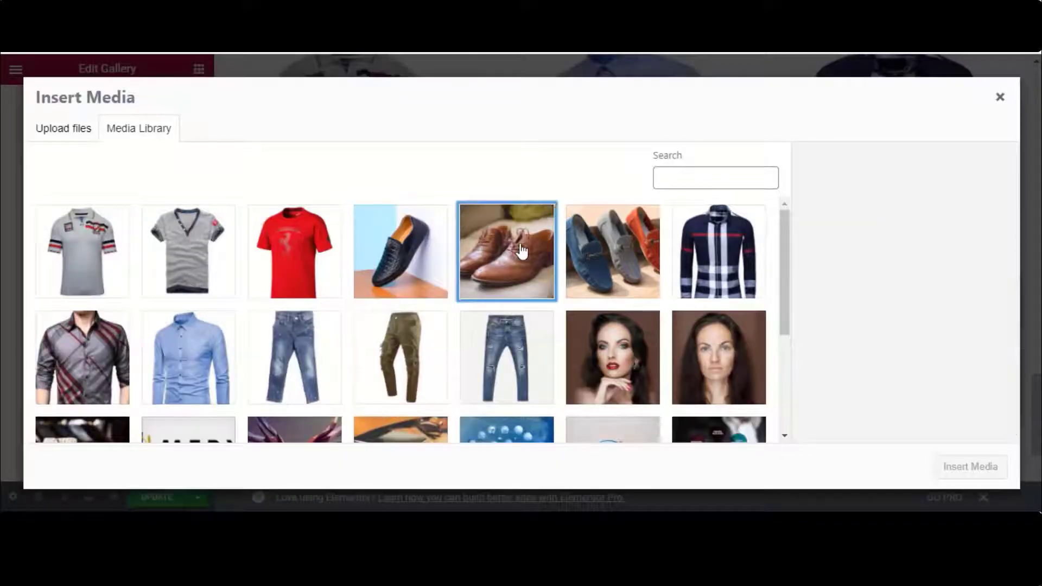
click(969, 466)
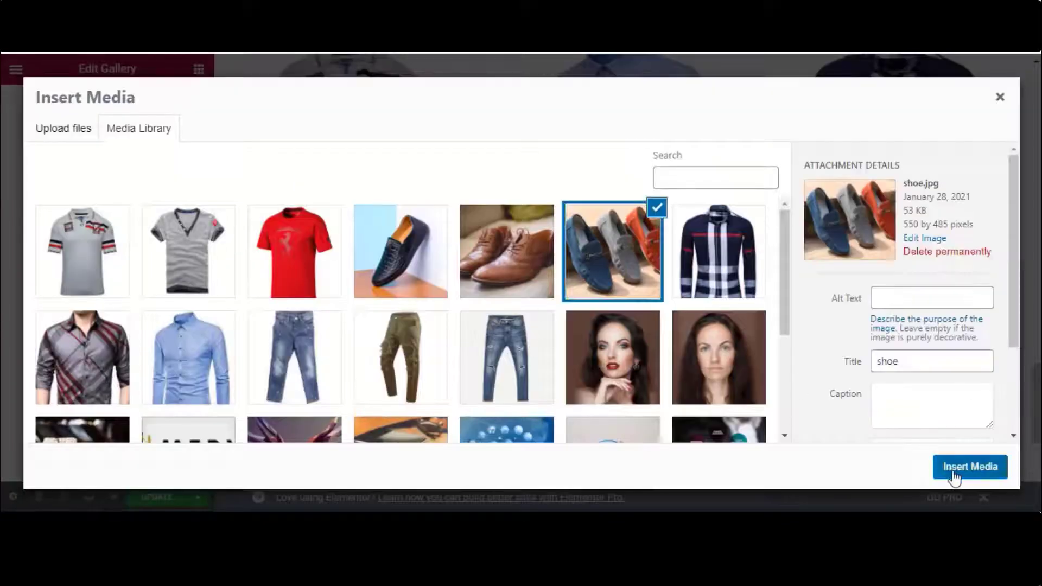
click(970, 466)
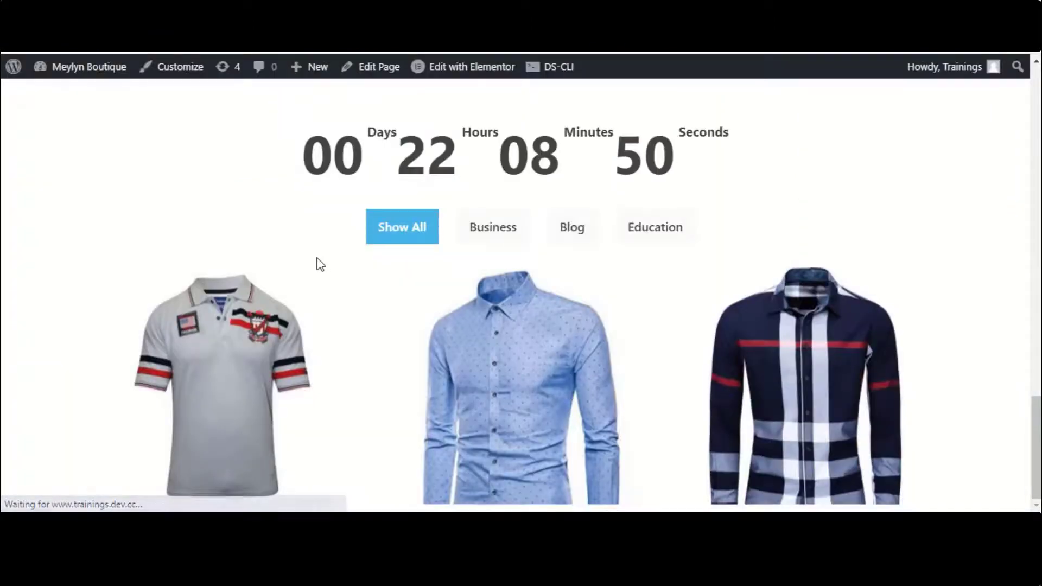
View the loafers photo enlarged on the live page and close it
scroll(down, 3)
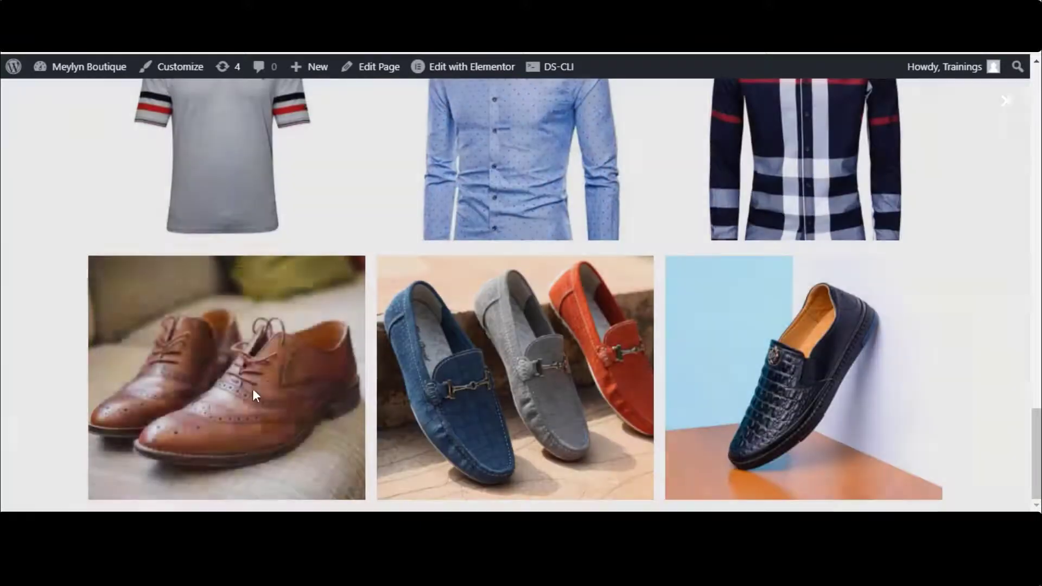
click(514, 378)
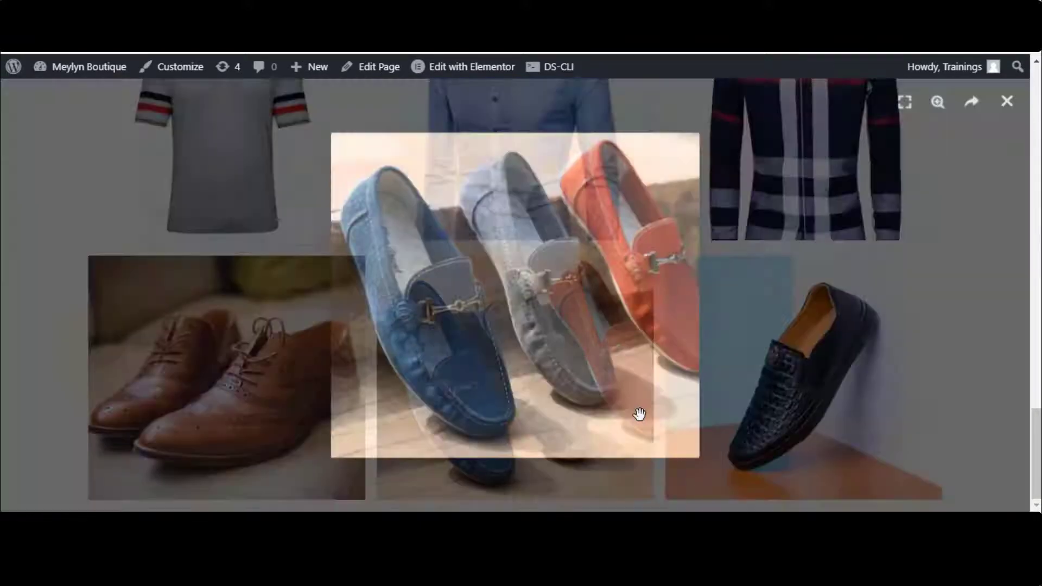
click(1007, 101)
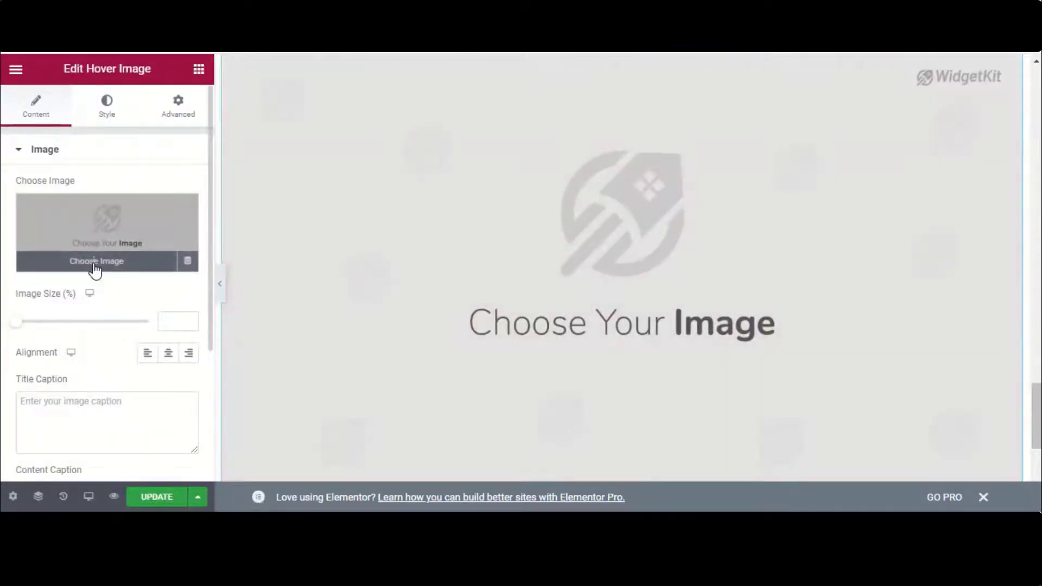
Set the hover image to the blue shirt photo from the Media Library
click(95, 261)
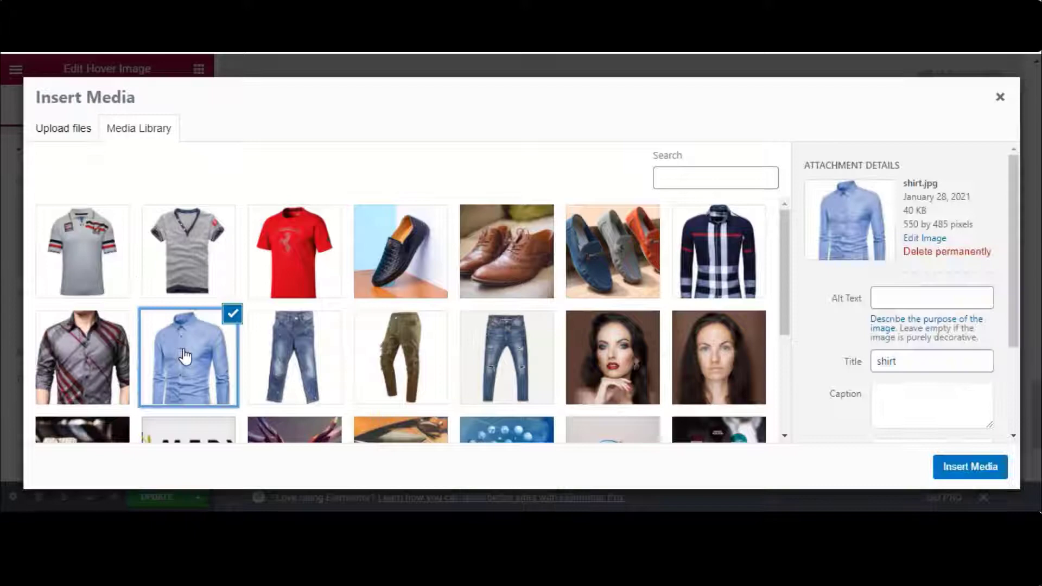
click(970, 467)
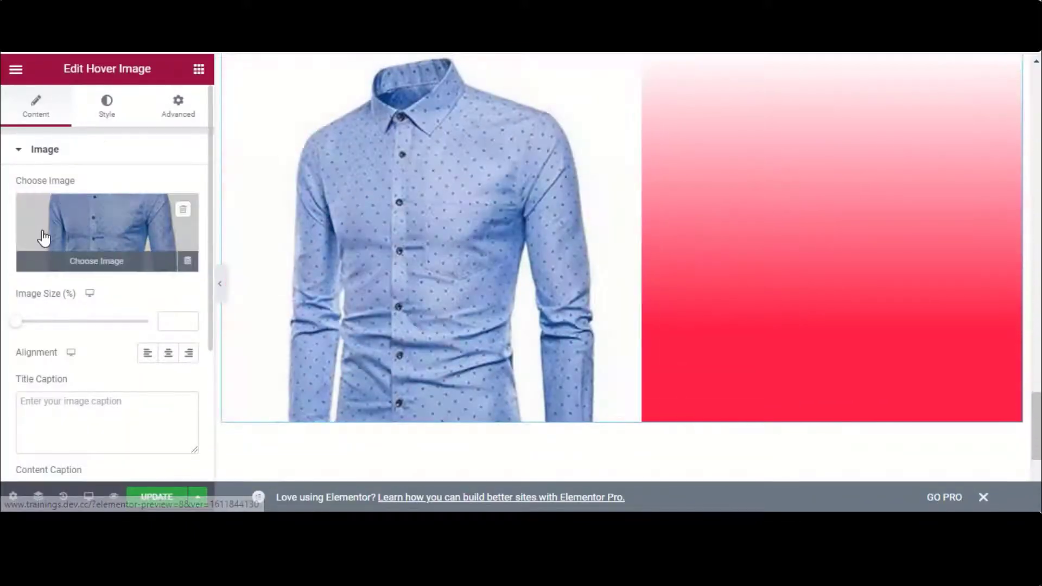
scroll(down, 3)
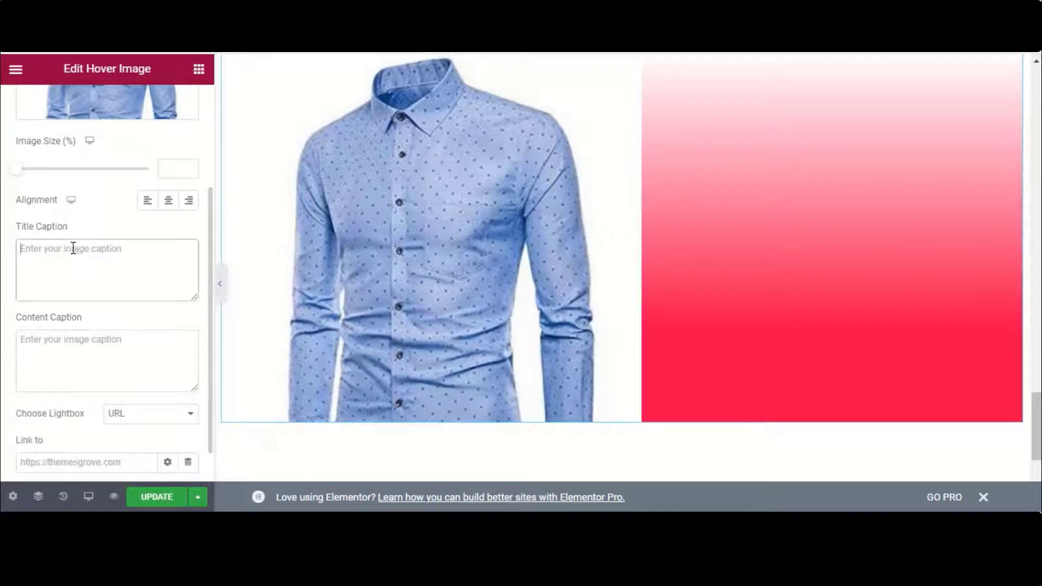
Caption it 'Men' Shirt' and 'Click the link to buy' and set Choose Lightbox to Lightbox
text(Men' Shi)
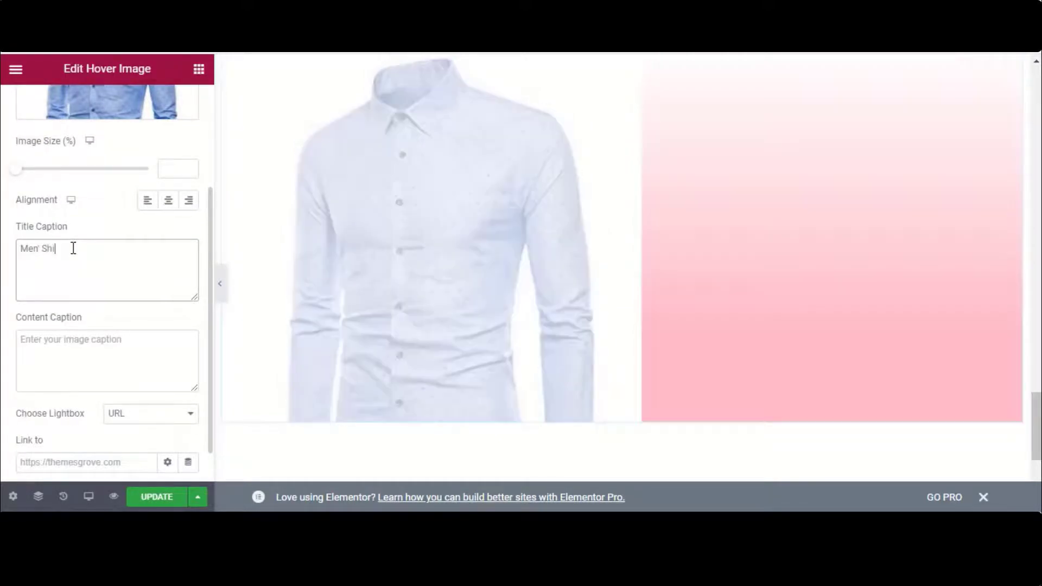
text(rt)
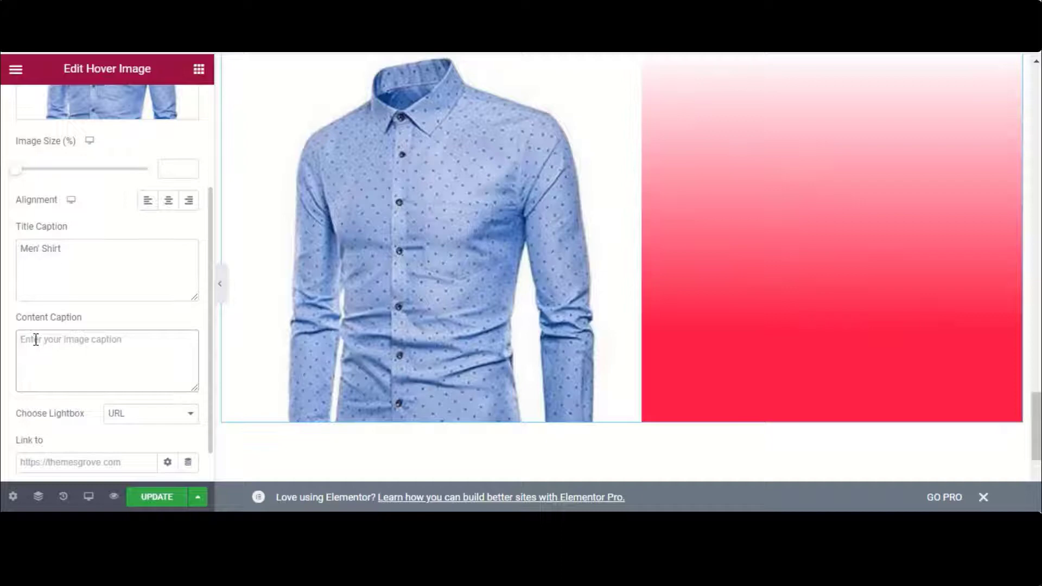
text(Click)
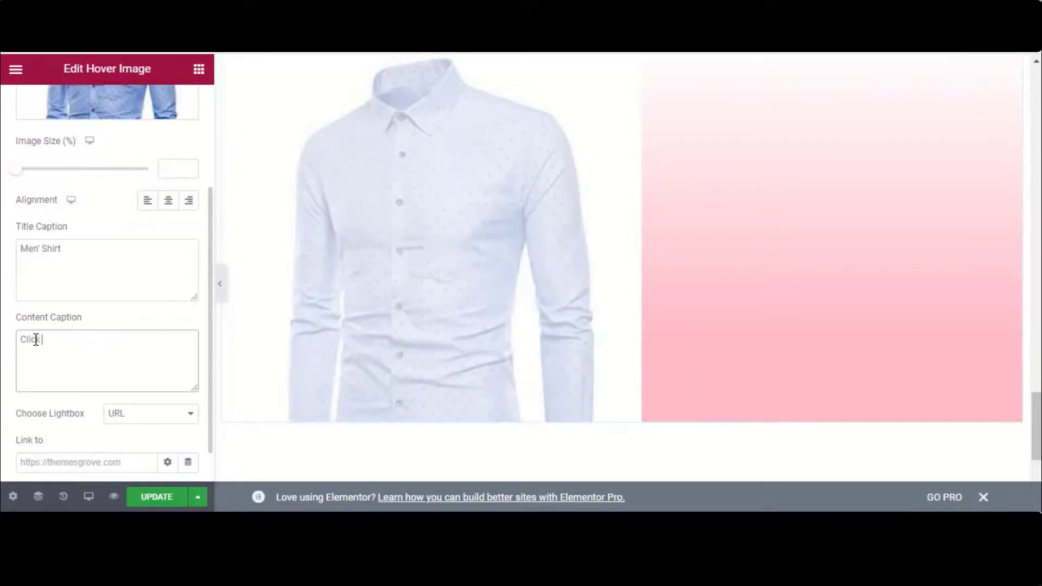
text(the link t)
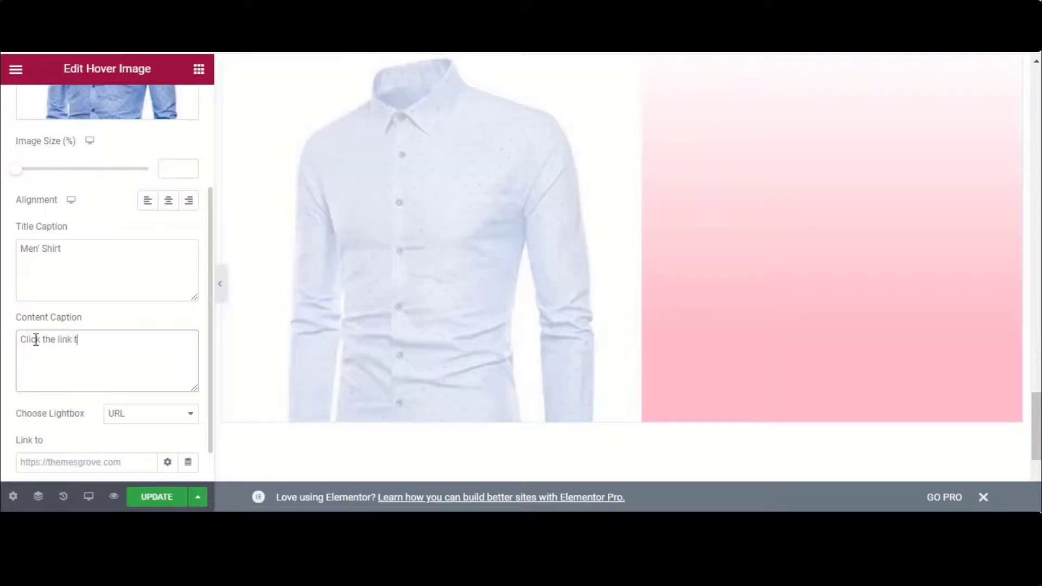
text(o buy)
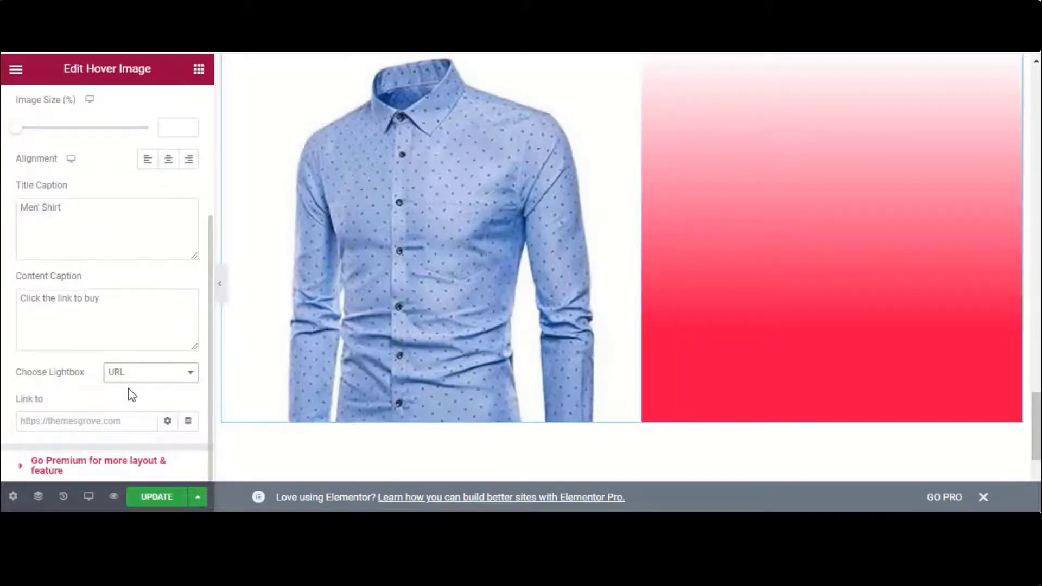
click(150, 371)
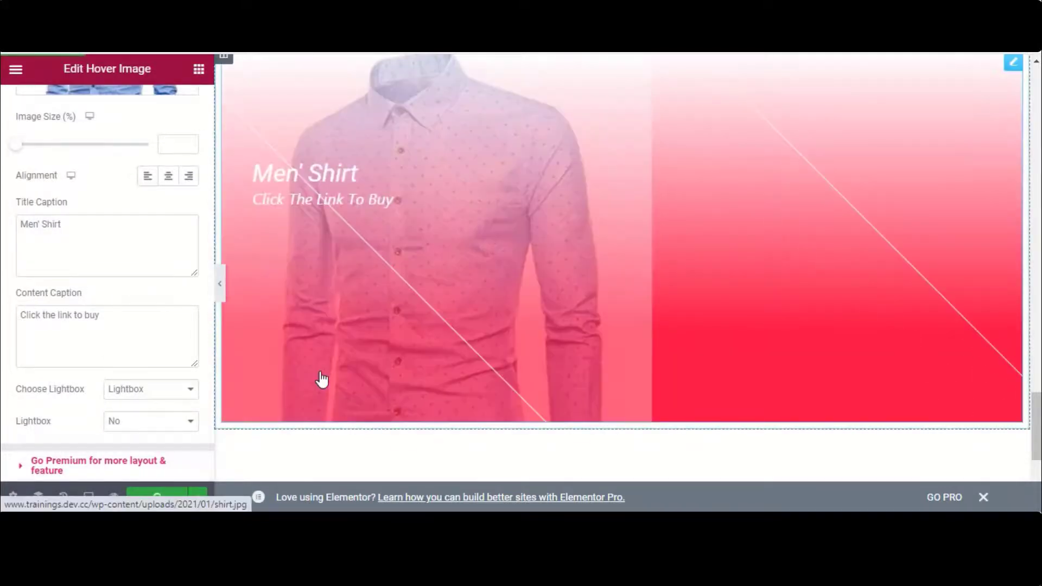
click(150, 421)
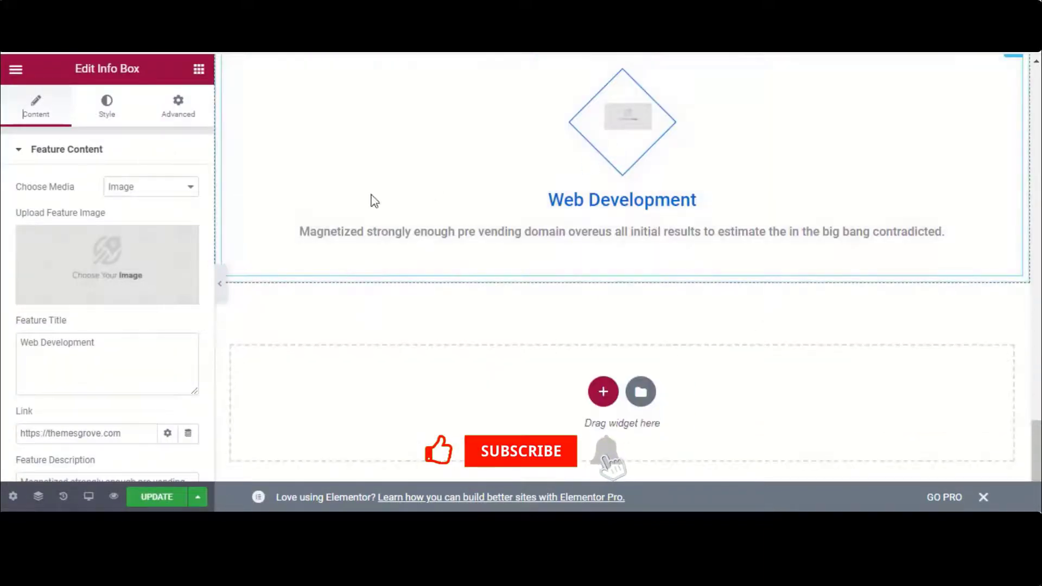
Set the info box's Choose Media to Icon and review its Style settings
click(150, 185)
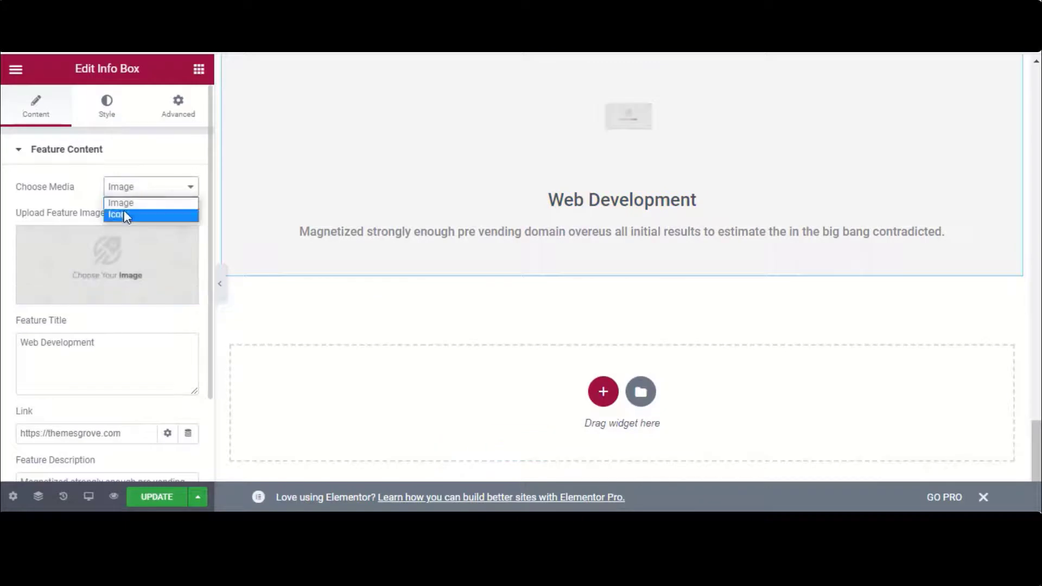
click(117, 215)
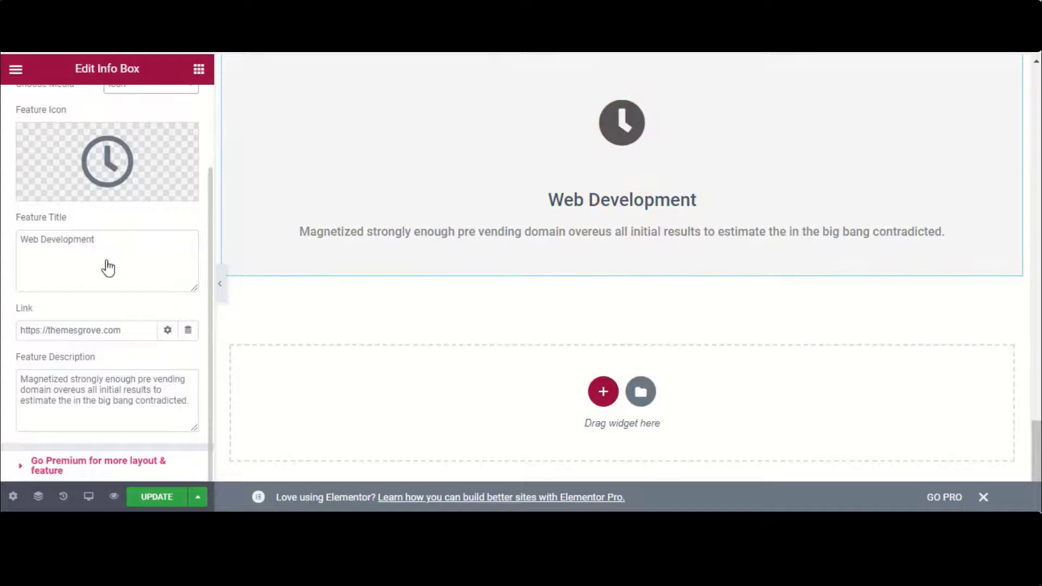
click(106, 105)
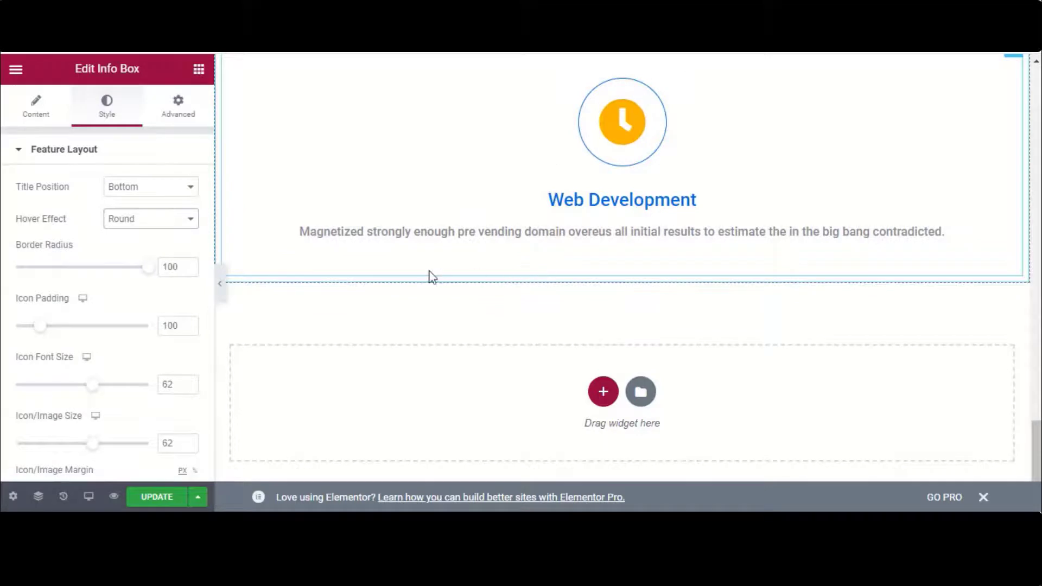
Duplicate the info box column to get two side-by-side boxes
right_click(432, 276)
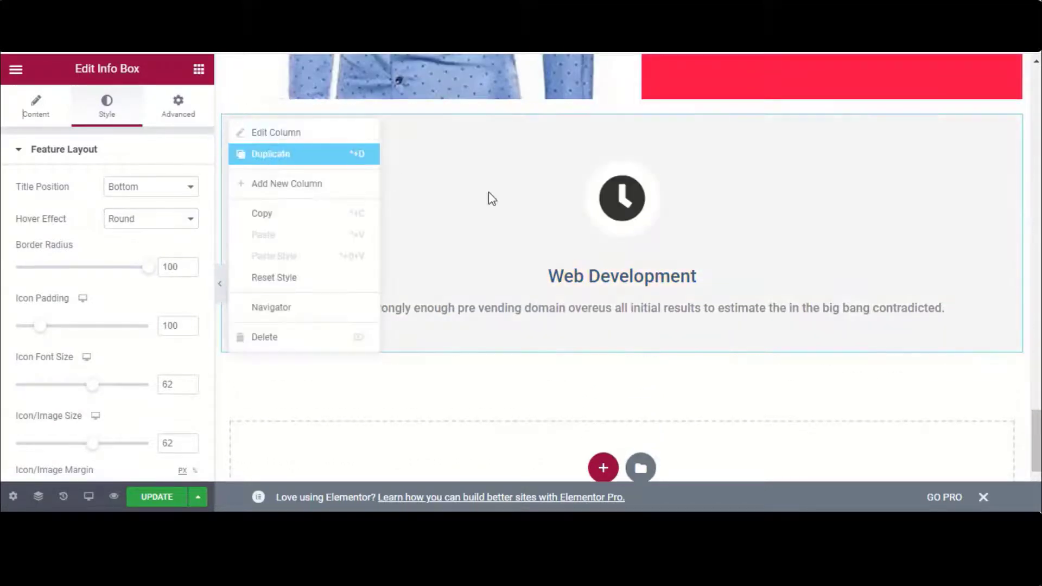
click(270, 153)
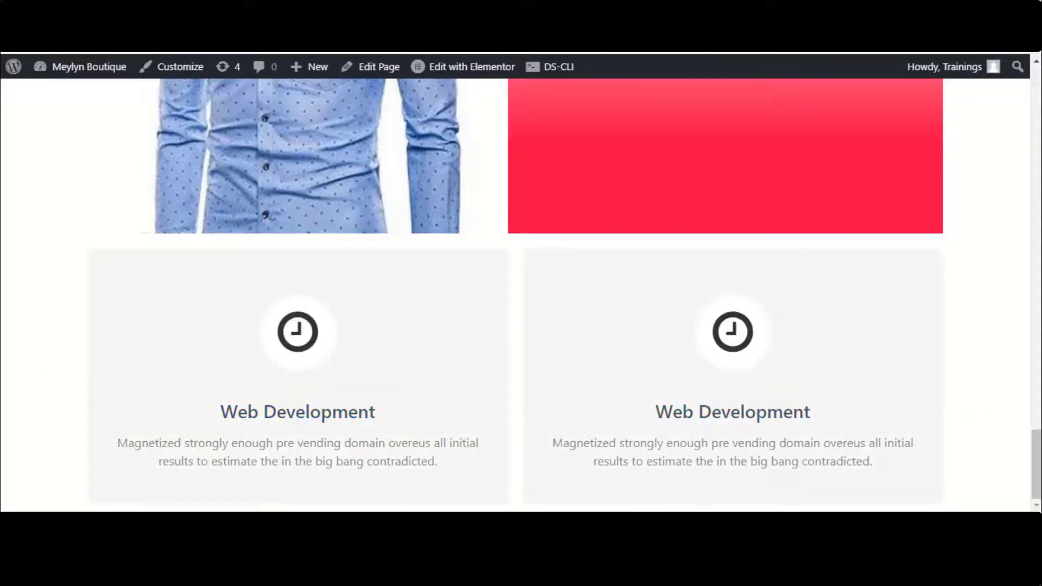
mouse_move(732, 332)
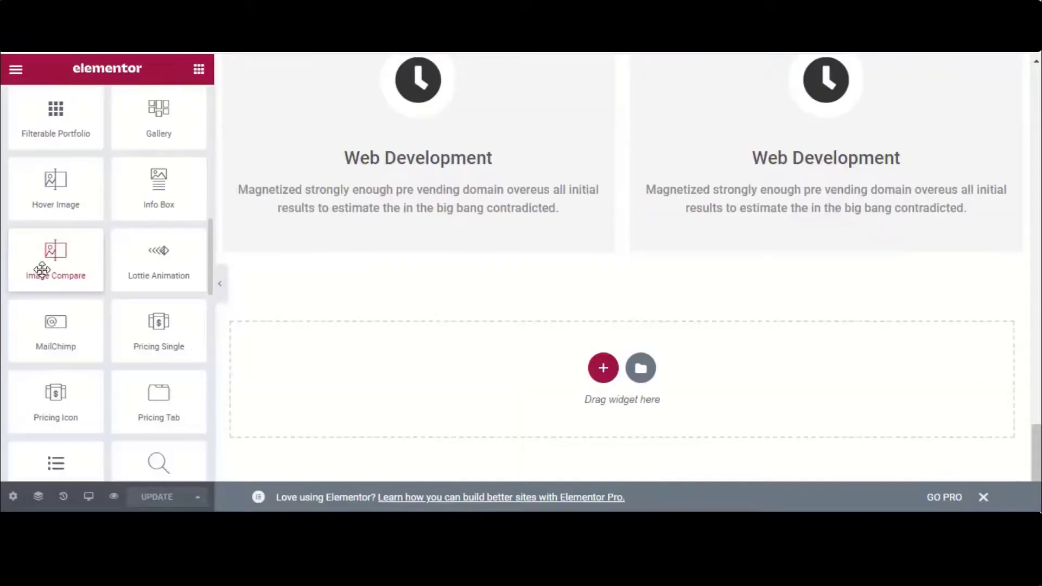
Add an Image Compare widget and insert before-makup.jpg as the before image
drag(56, 259, 622, 369)
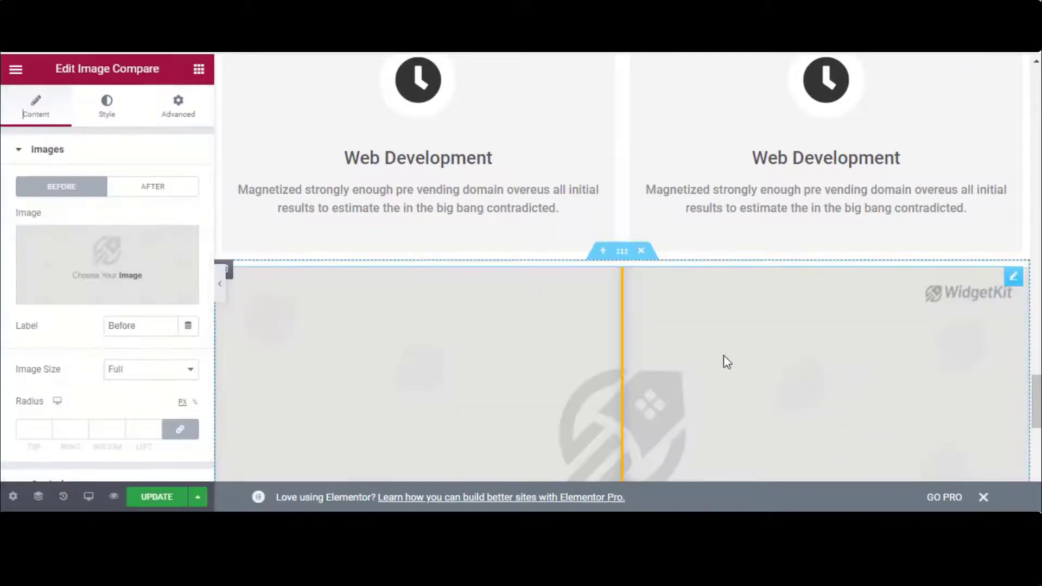
click(106, 264)
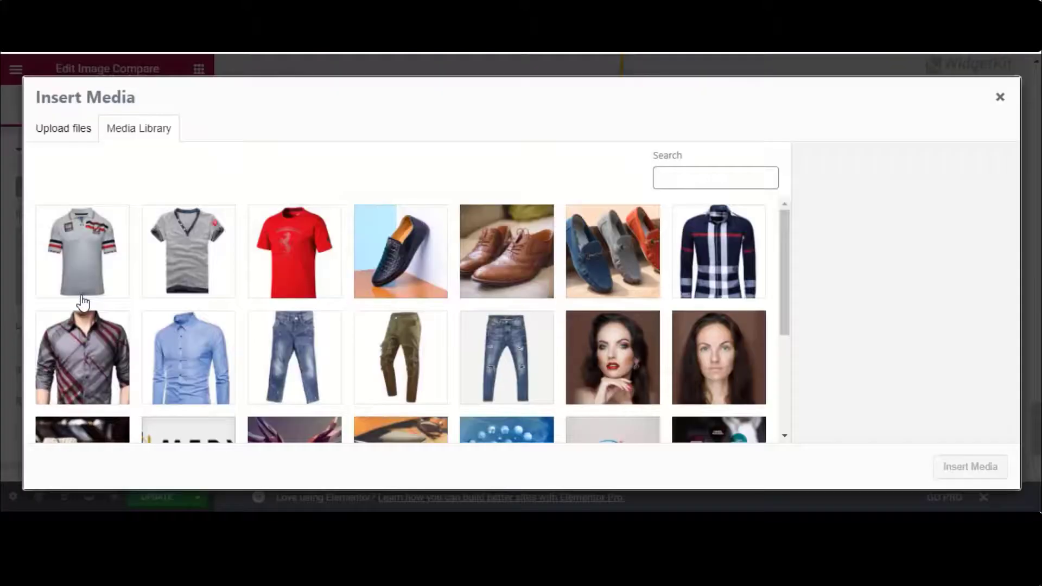
click(719, 280)
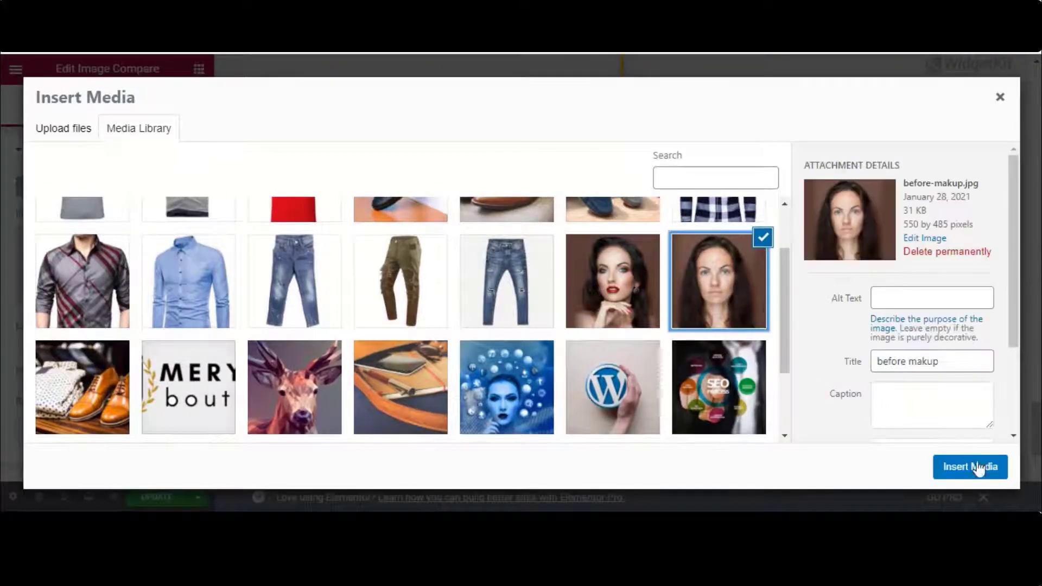
Insert after-makup.jpg as the after image and check the comparison on the live page
click(970, 467)
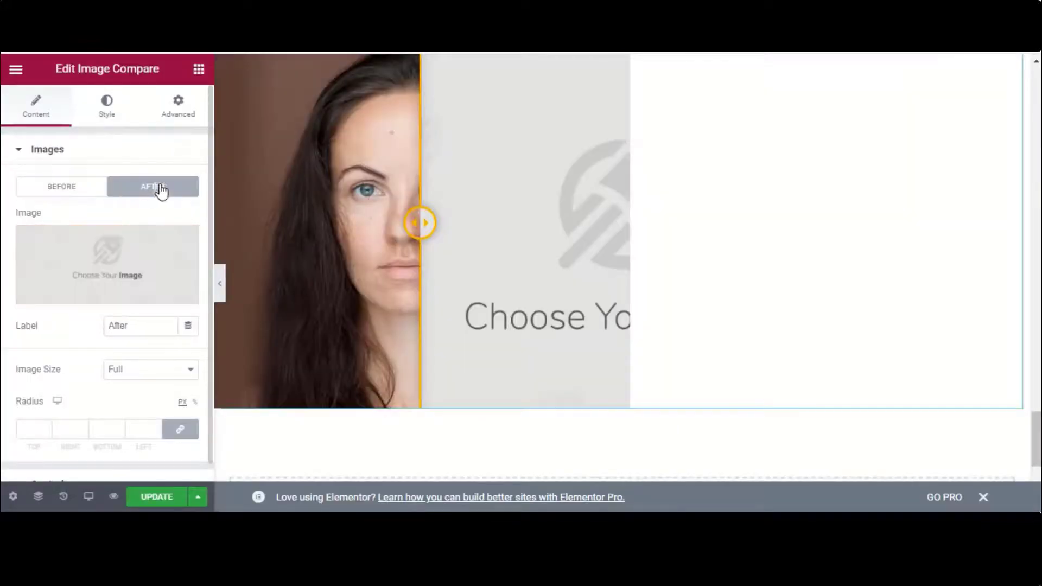
click(106, 264)
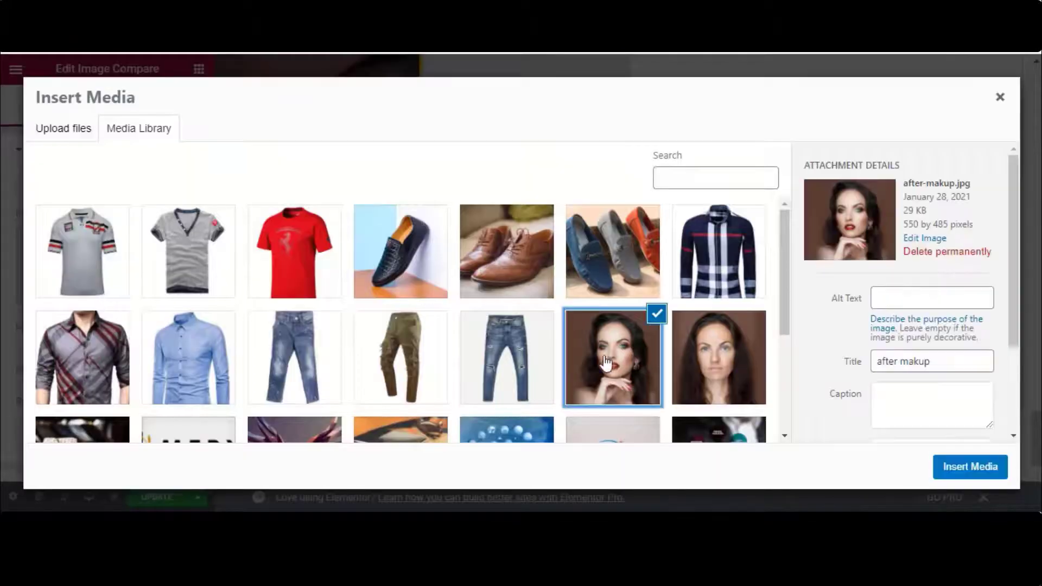
click(969, 467)
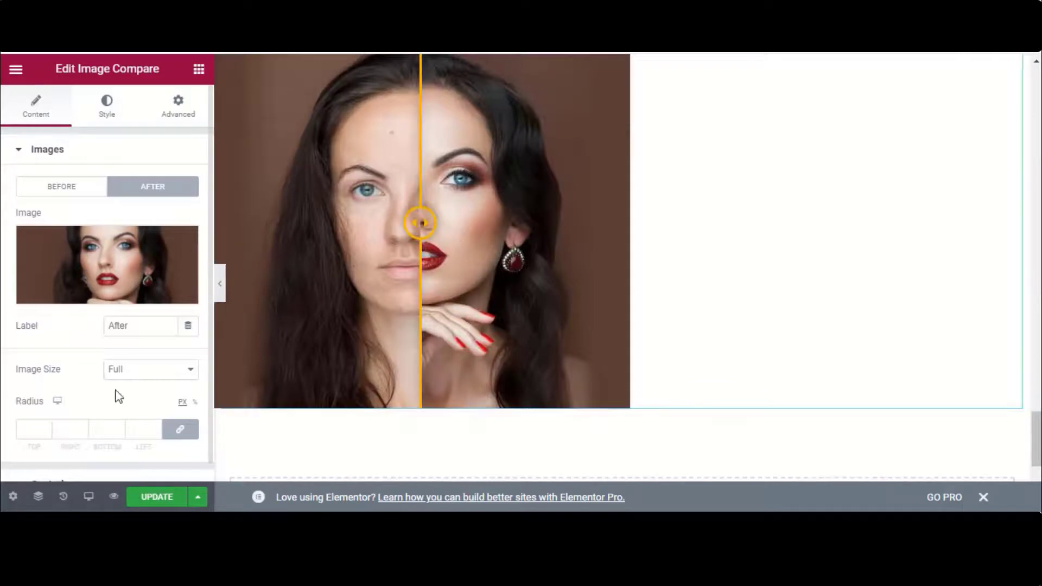
scroll(down, 3)
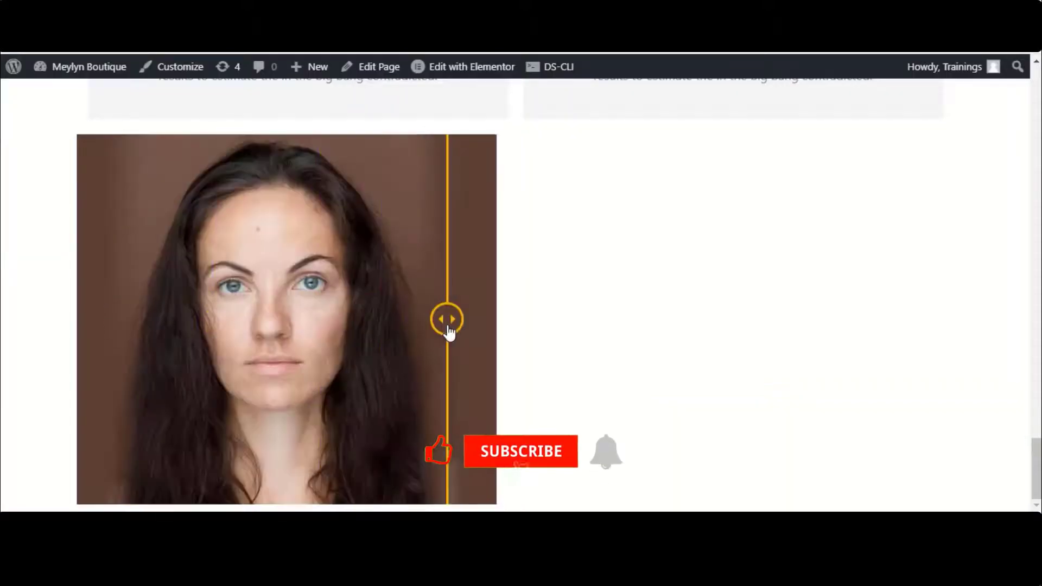
click(472, 66)
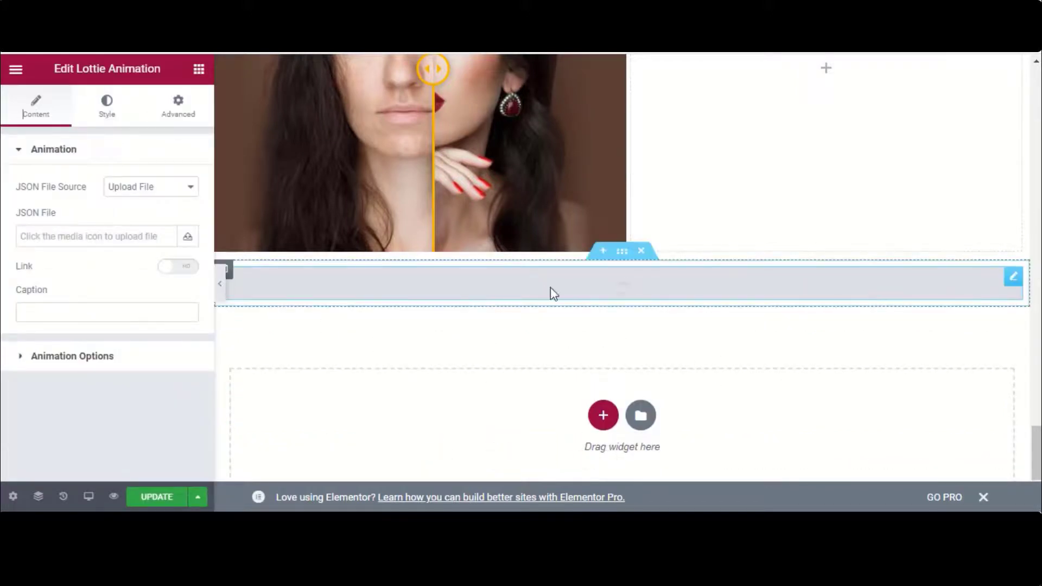
Try the link JSON source, then set the Lottie source back to Upload File
click(150, 187)
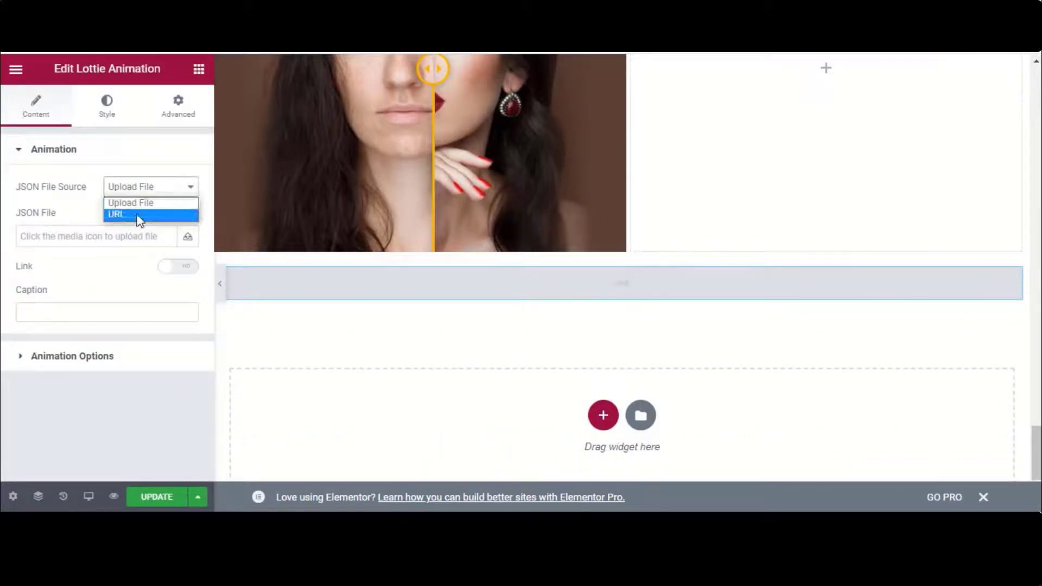
click(116, 214)
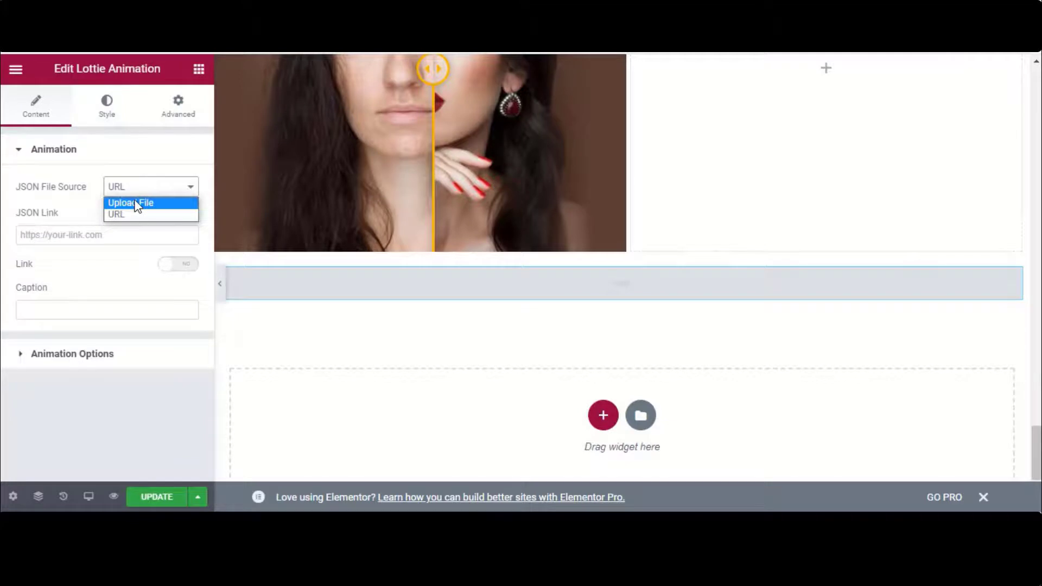
click(130, 203)
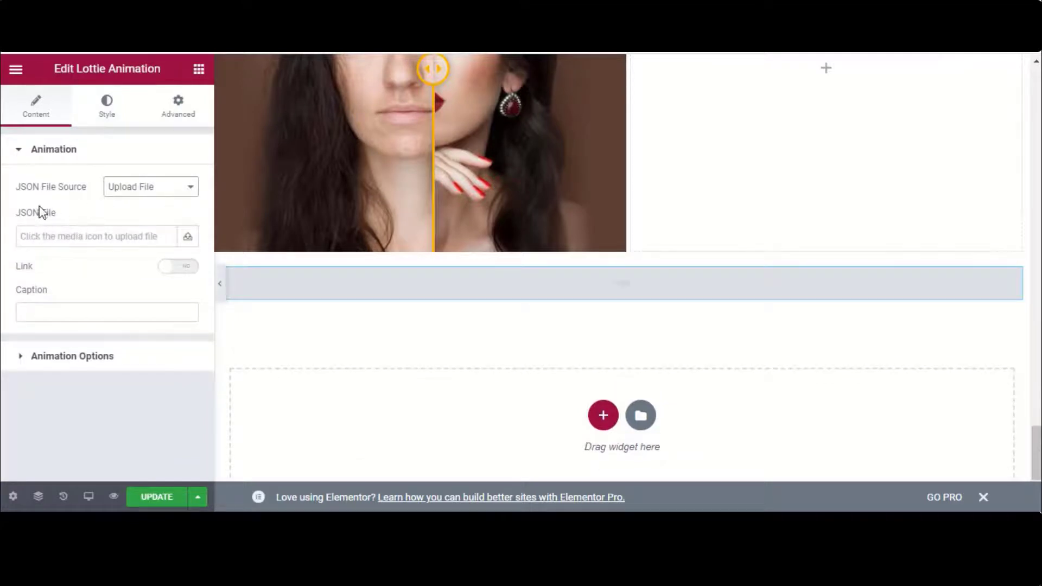
Insert 43885-laptop-working.json from the Media Library as the animation
click(188, 235)
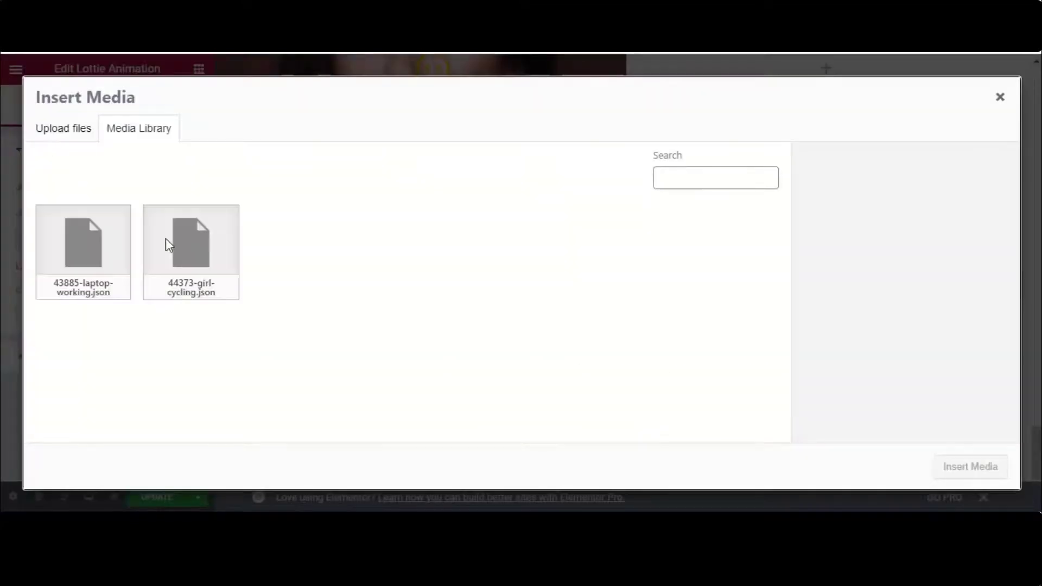
click(83, 242)
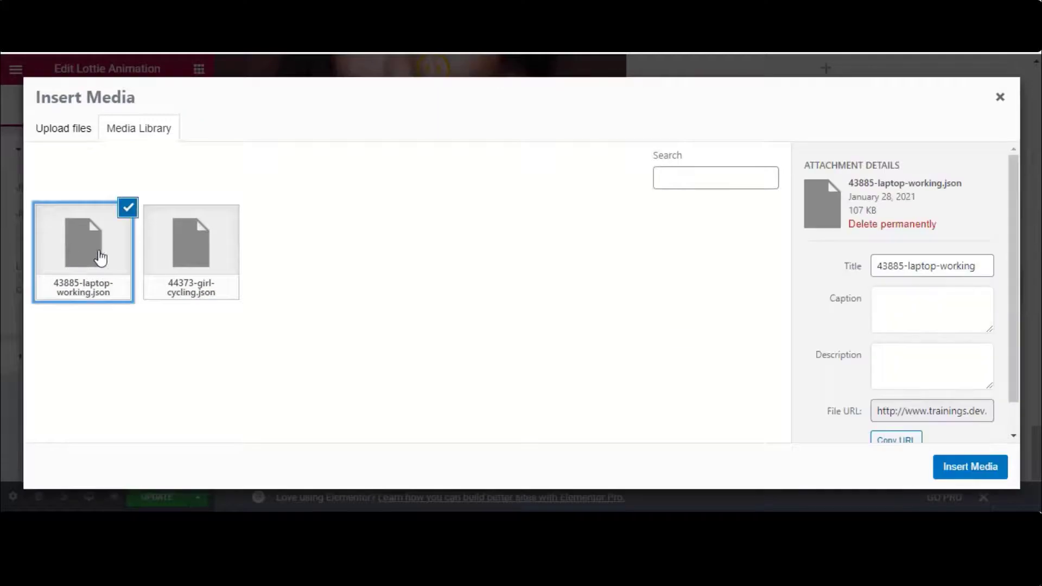
click(970, 467)
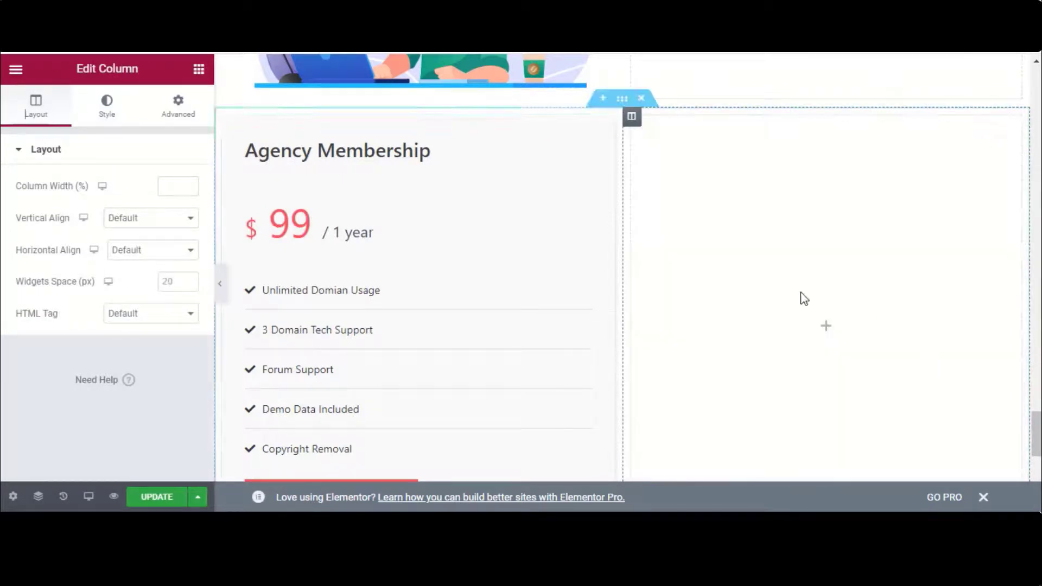
scroll(down, 3)
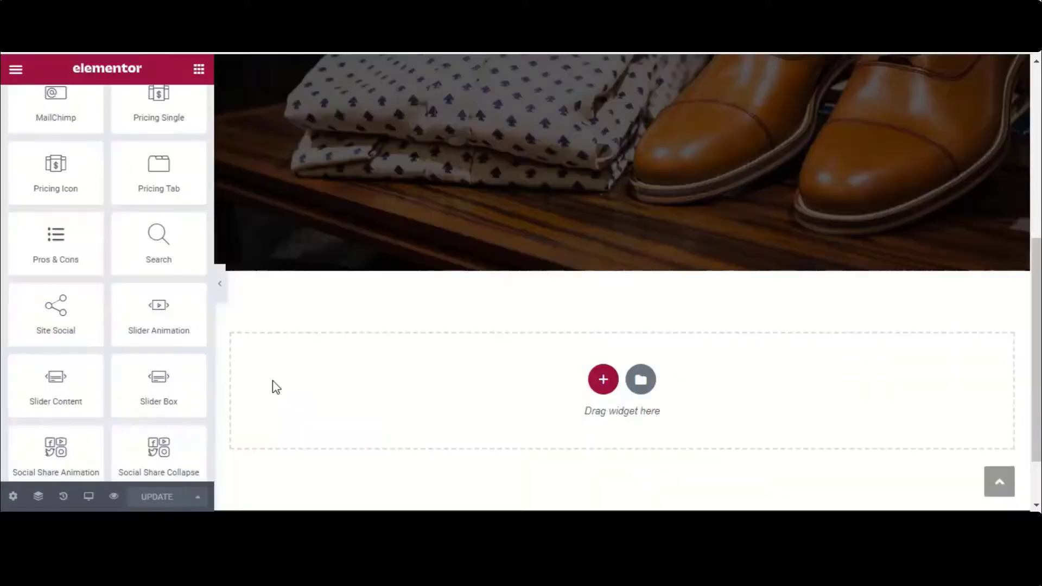
Add a Slider Animation and give a slide the beach sunset image, then check it live
click(158, 313)
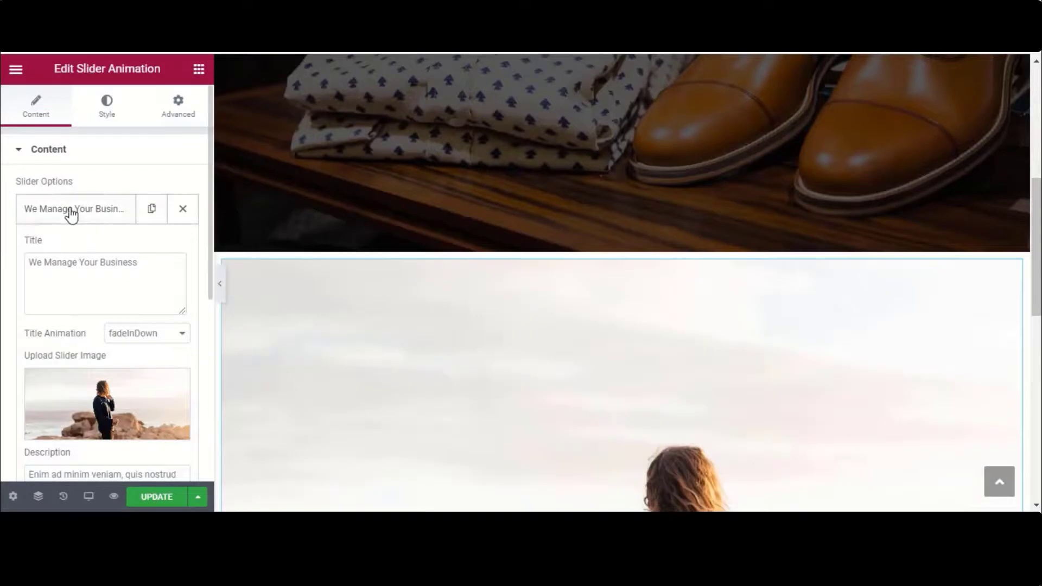
click(106, 404)
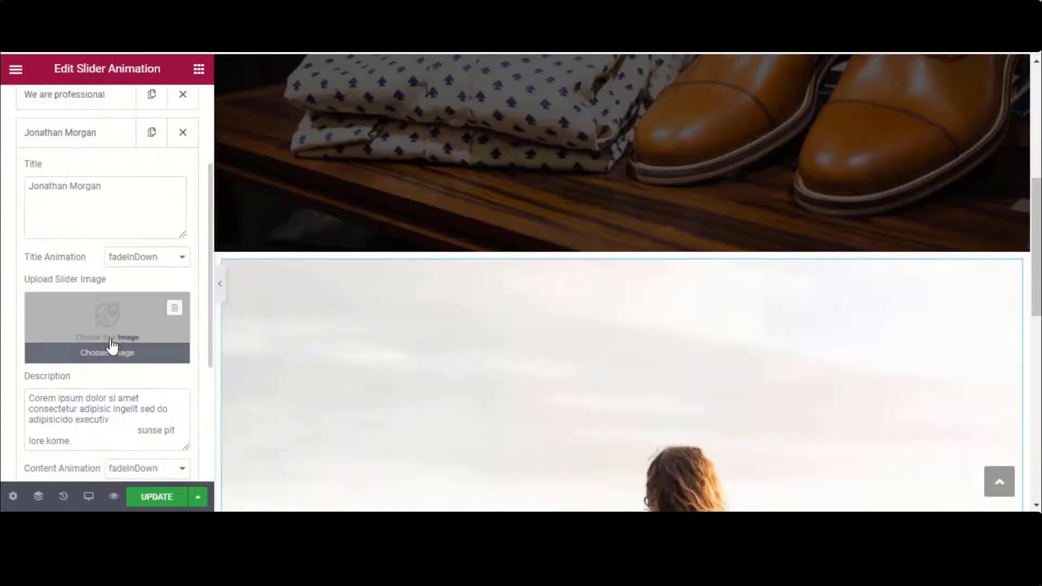
click(107, 352)
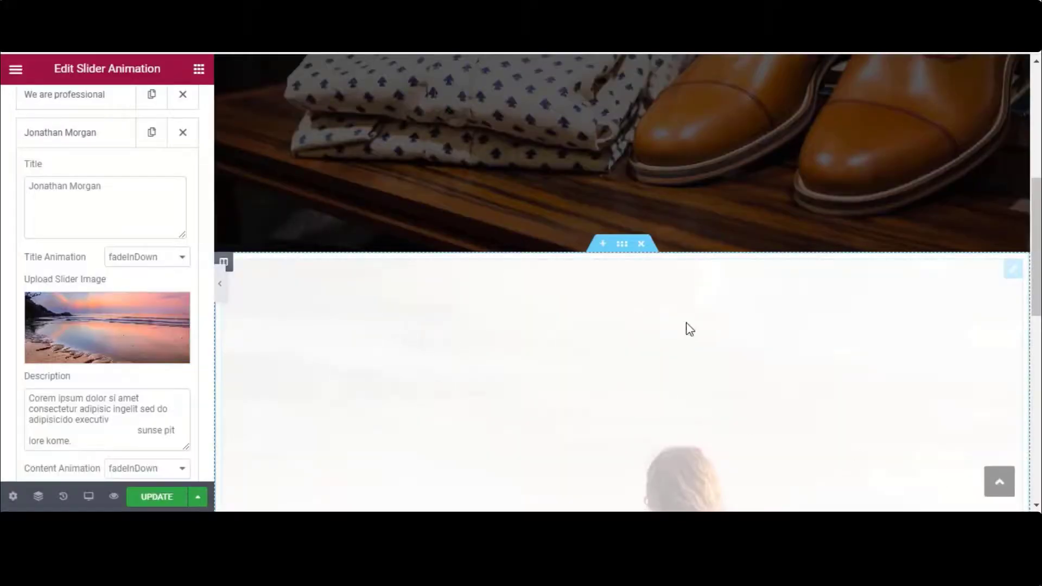
click(156, 497)
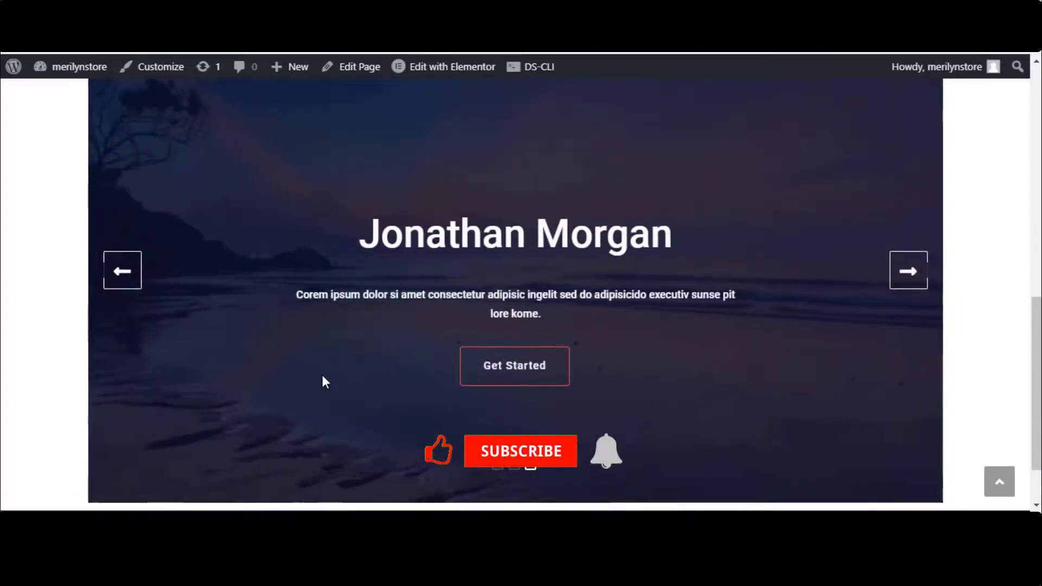
click(452, 66)
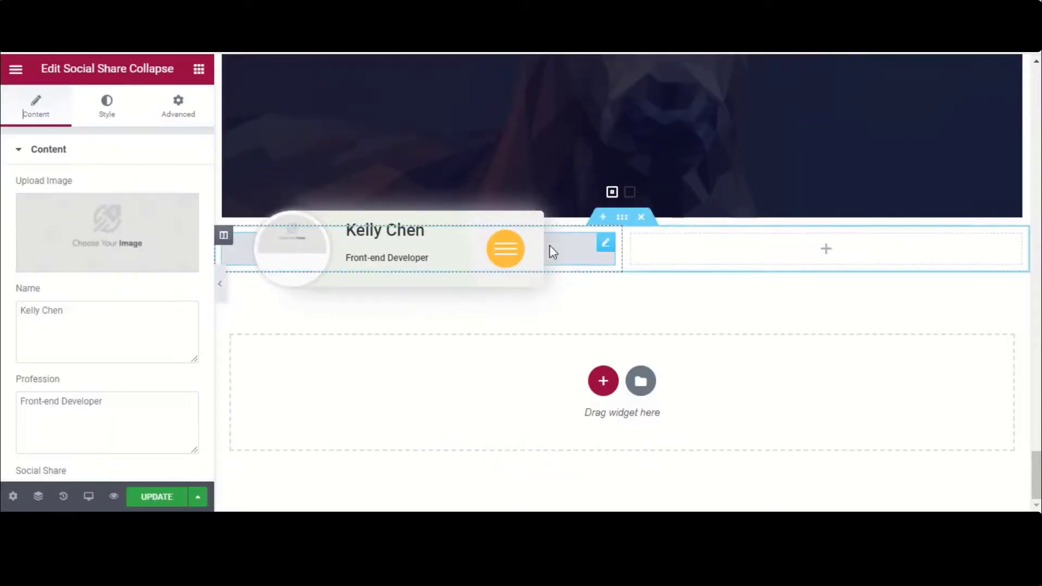
Give the social share card the red-lipped portrait and update the page
click(107, 219)
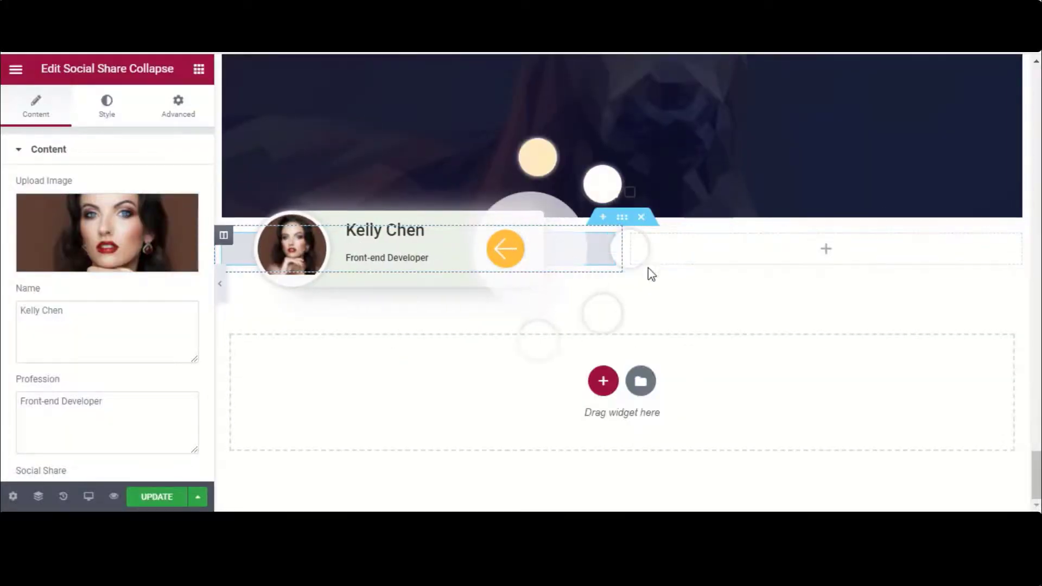
click(156, 497)
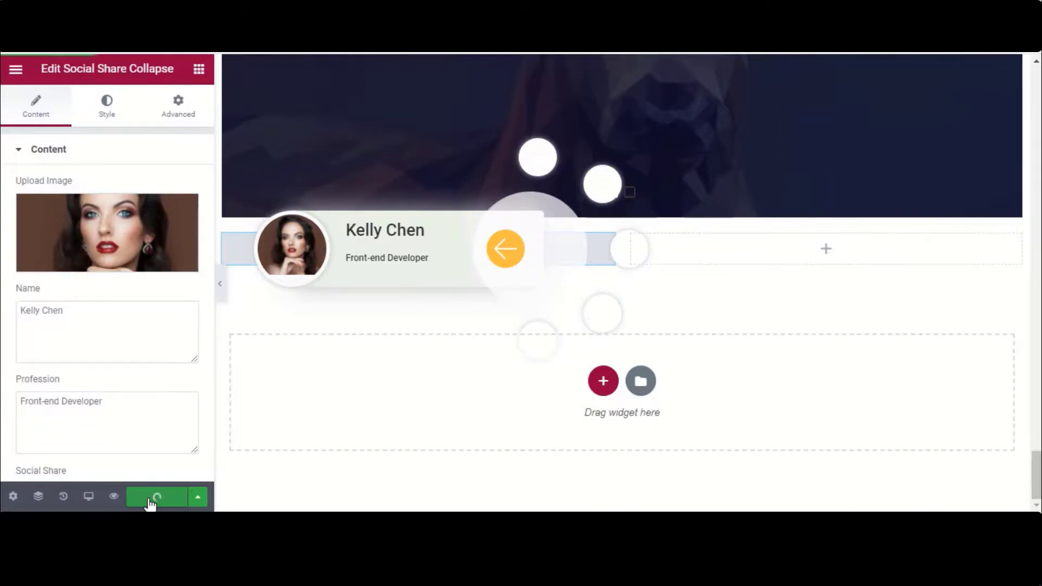
click(156, 496)
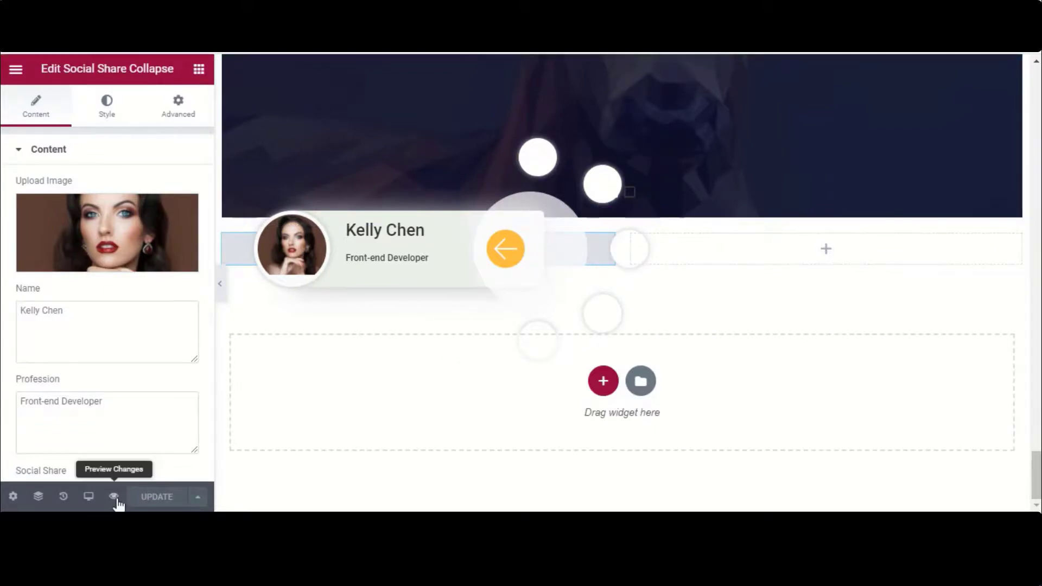
Preview the live page and toggle the card's expanding share icons
click(114, 496)
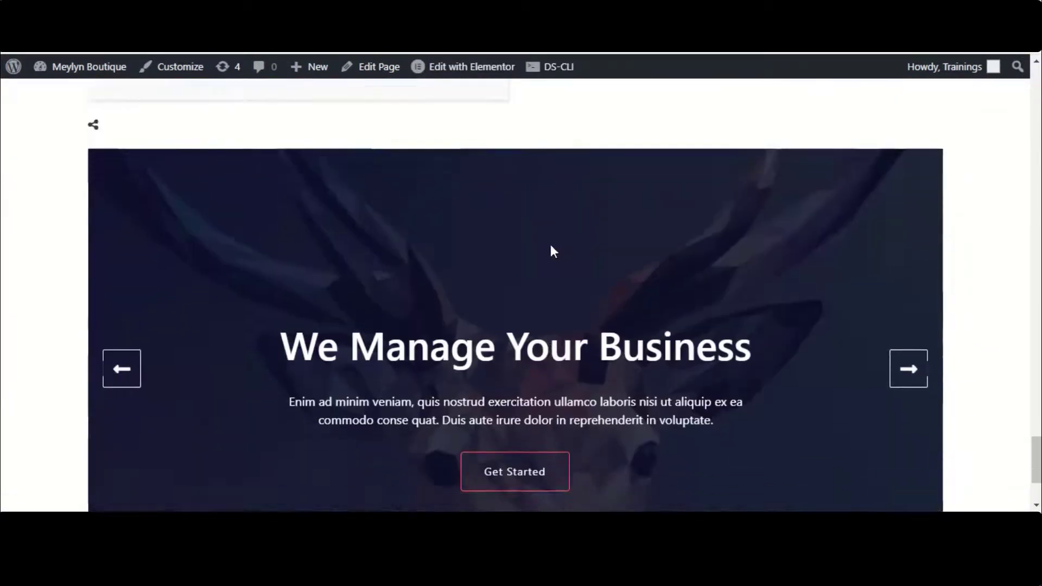
scroll(down, 3)
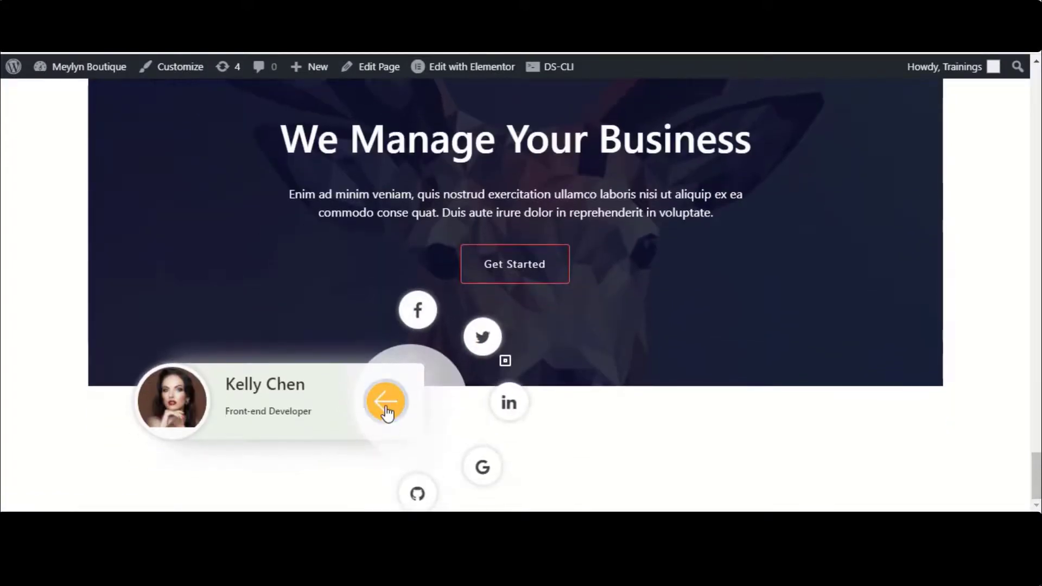
click(470, 66)
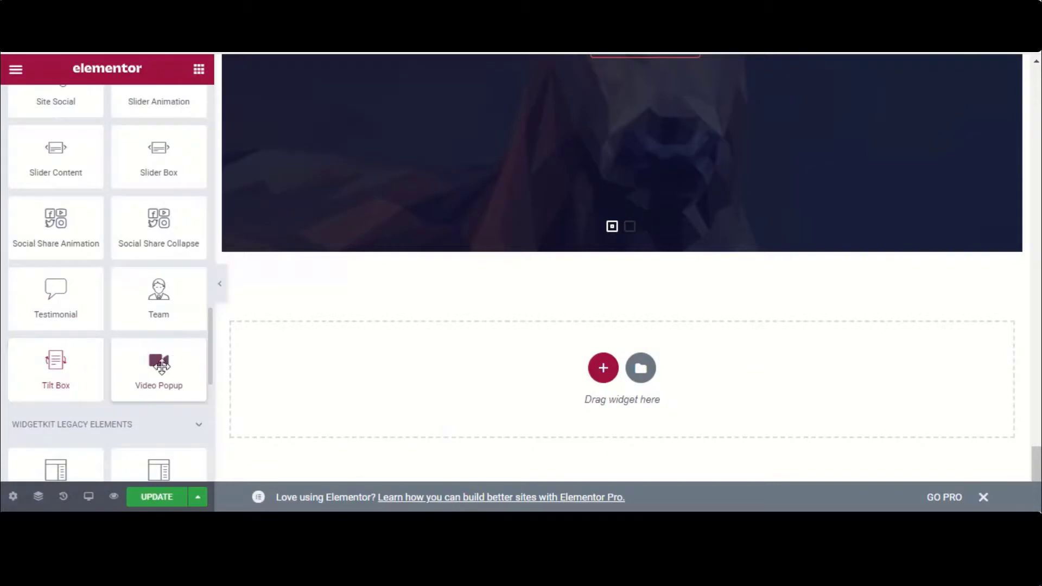
Add a YouTube Video Popup below the slider and give it the Border style
drag(158, 369, 657, 366)
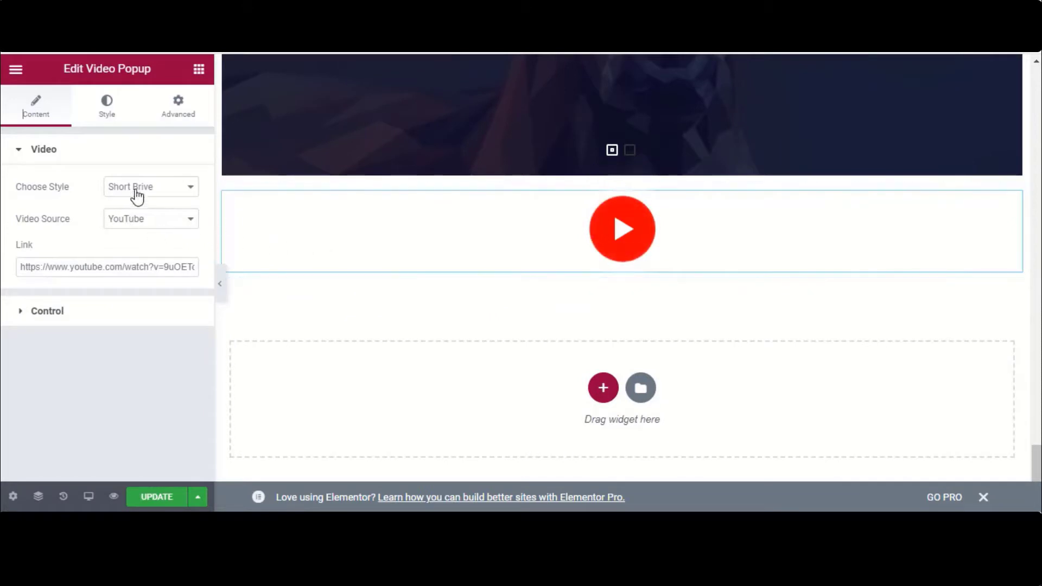
click(150, 187)
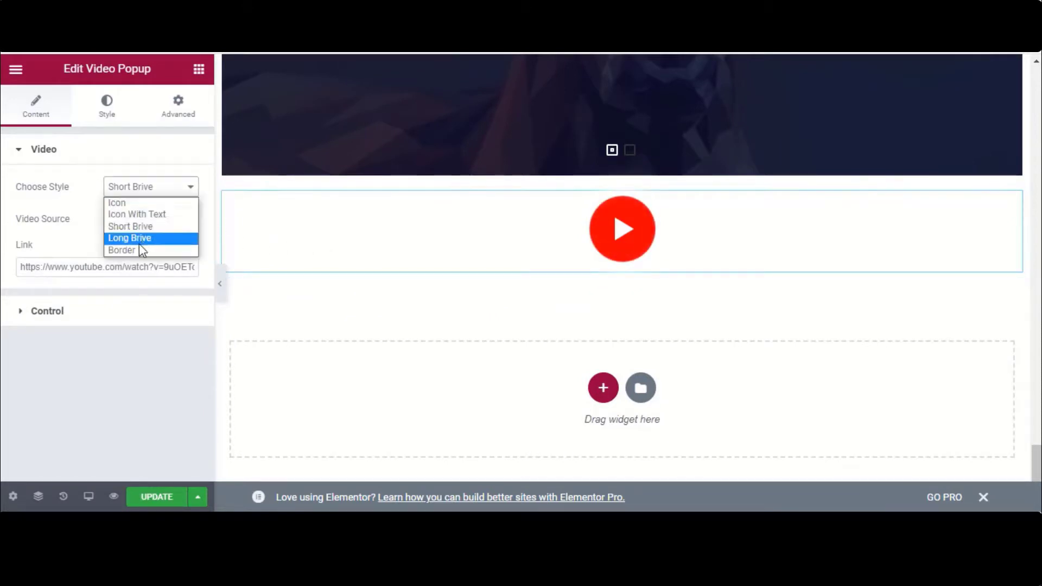
click(122, 250)
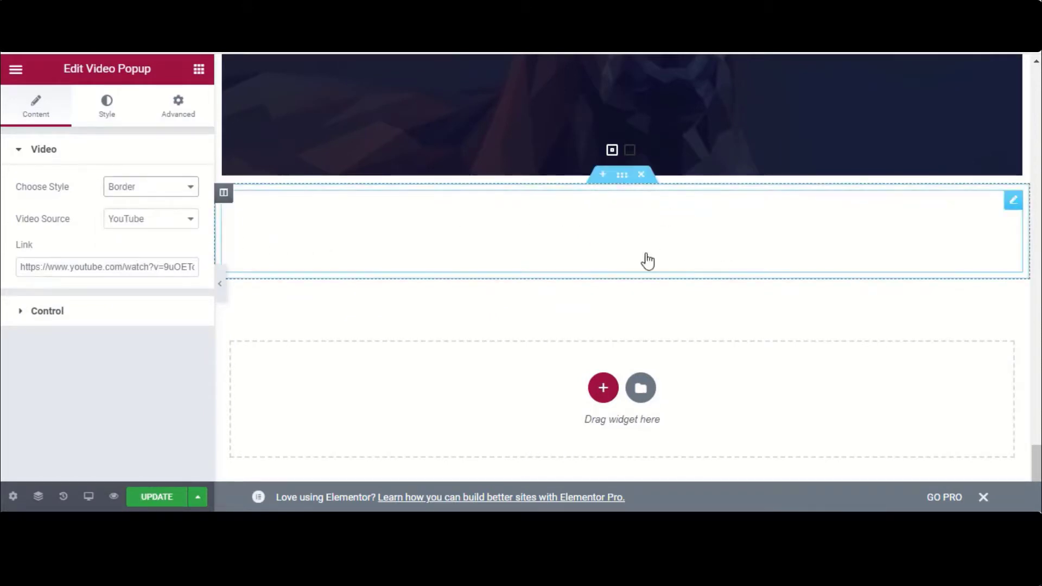